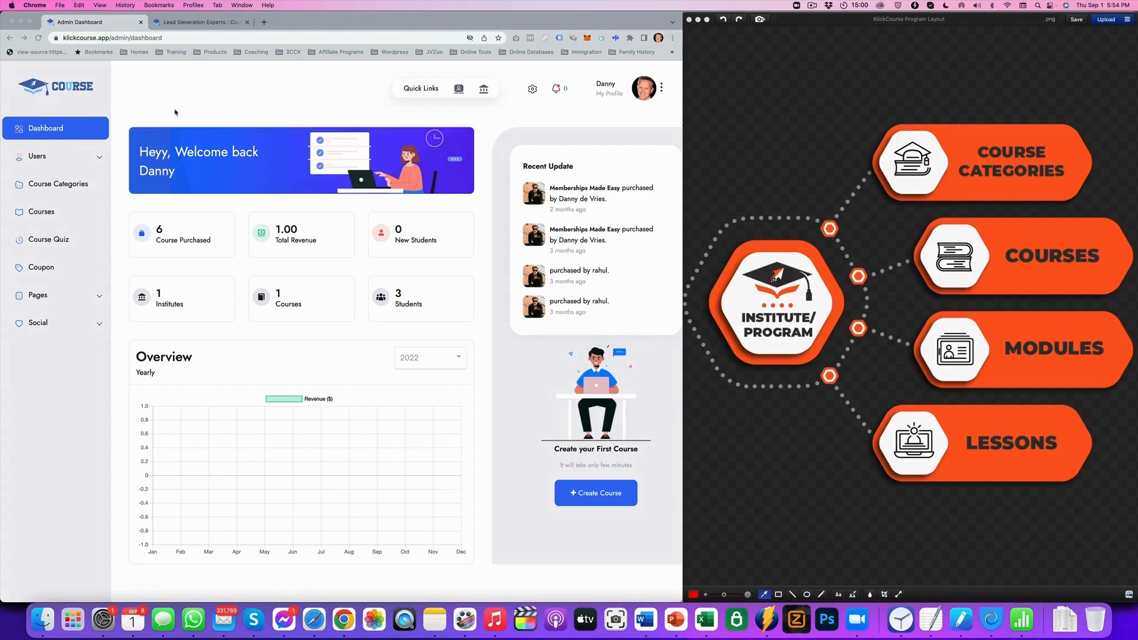
mouse_move(823, 251)
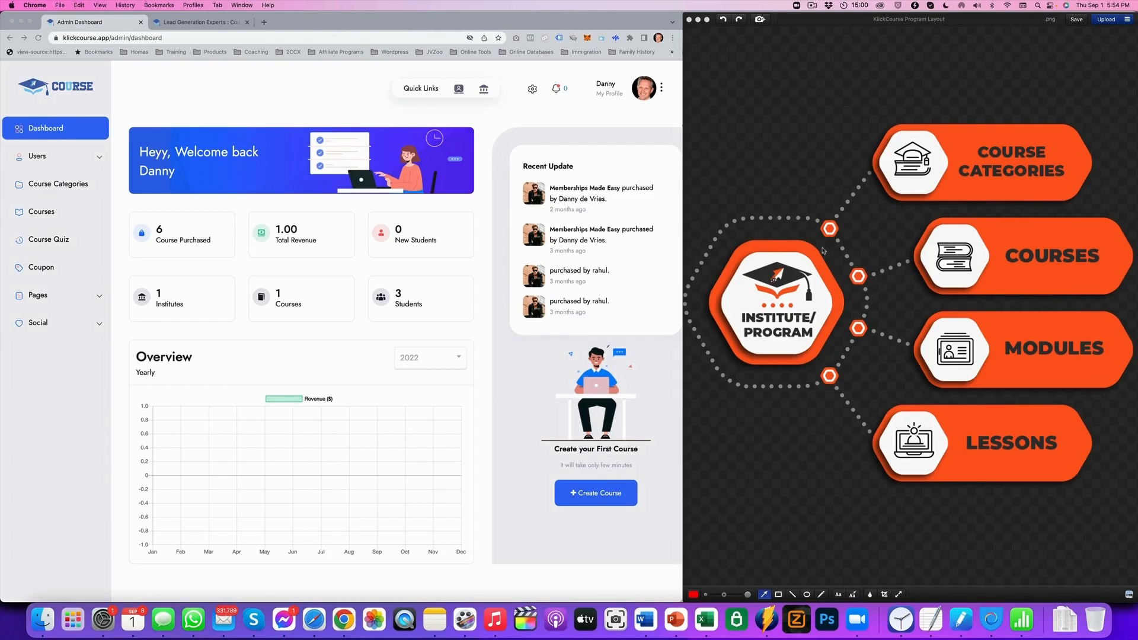
mouse_move(817, 212)
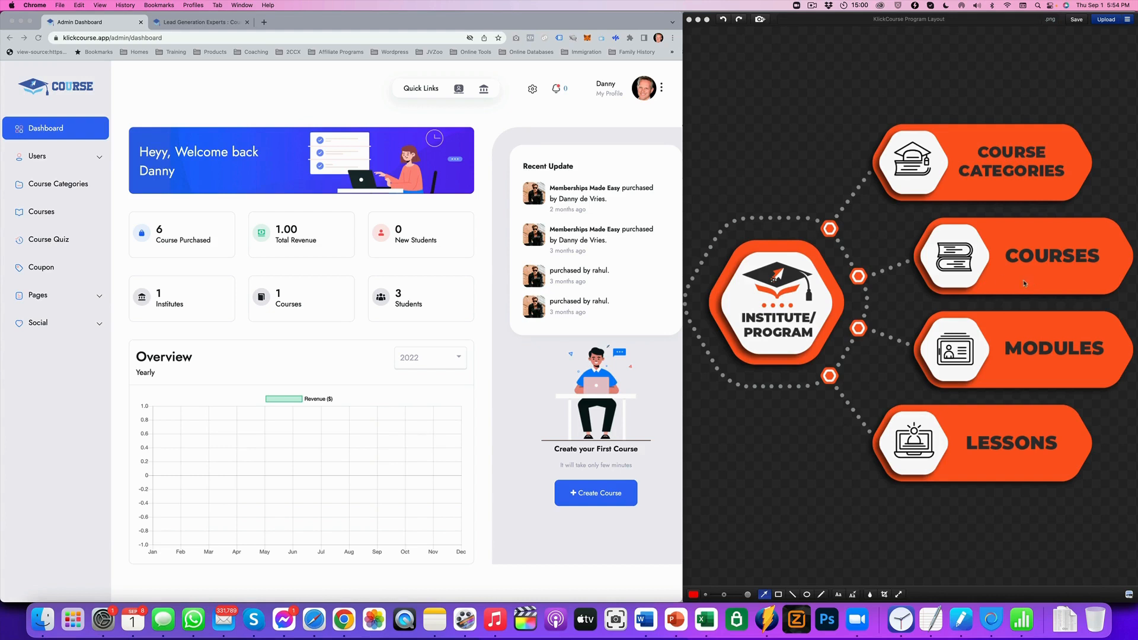
mouse_move(1012, 485)
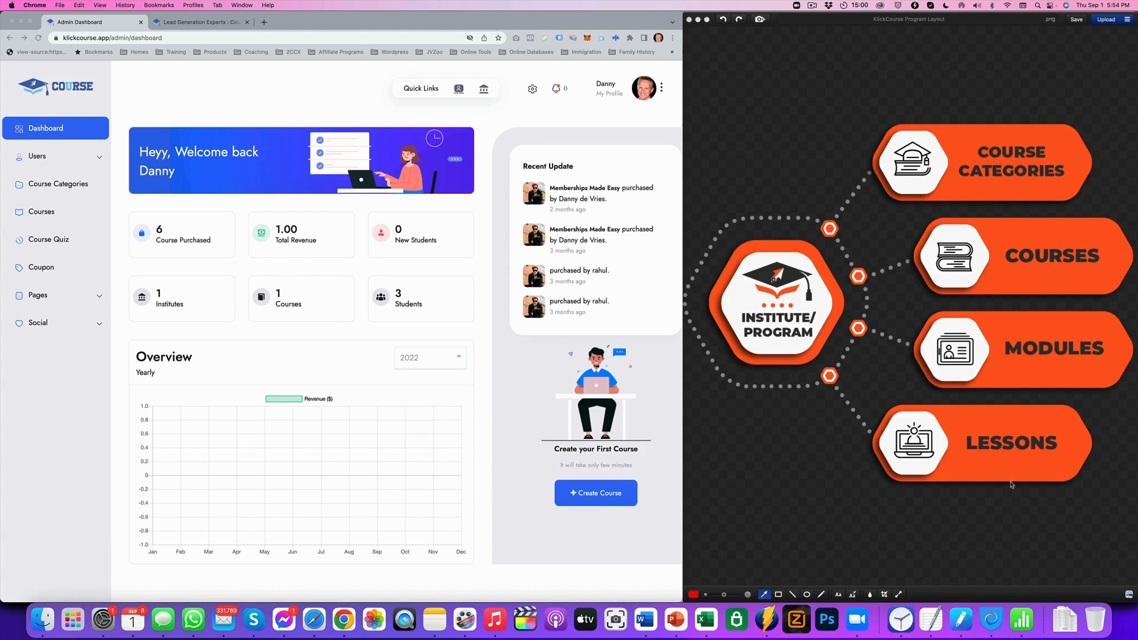
mouse_move(989, 452)
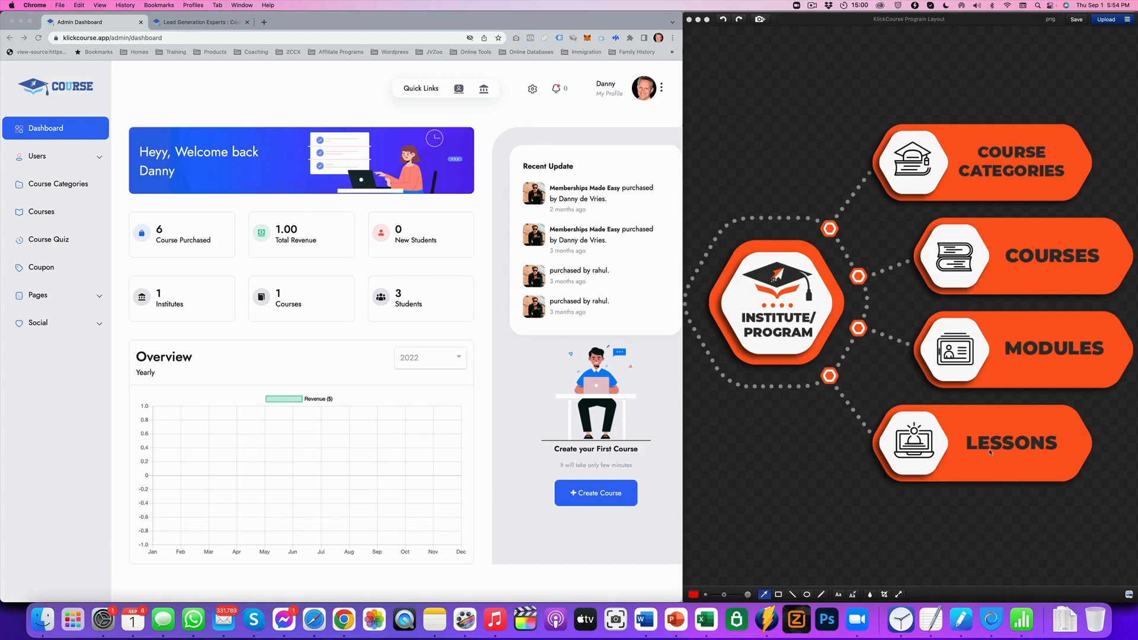
mouse_move(1108, 260)
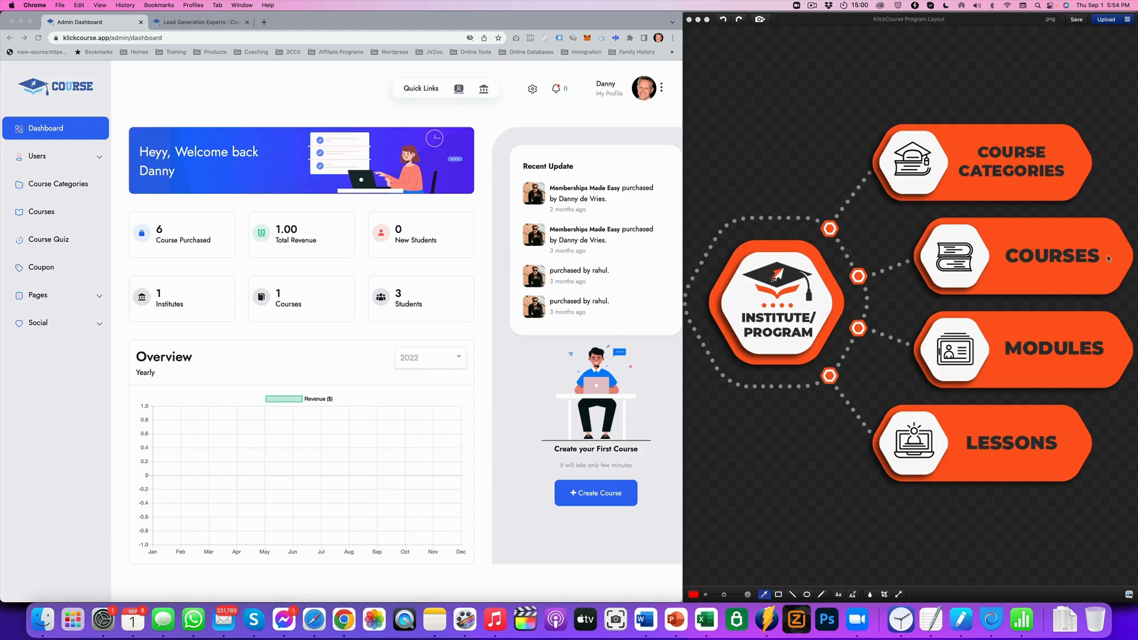
mouse_move(978, 155)
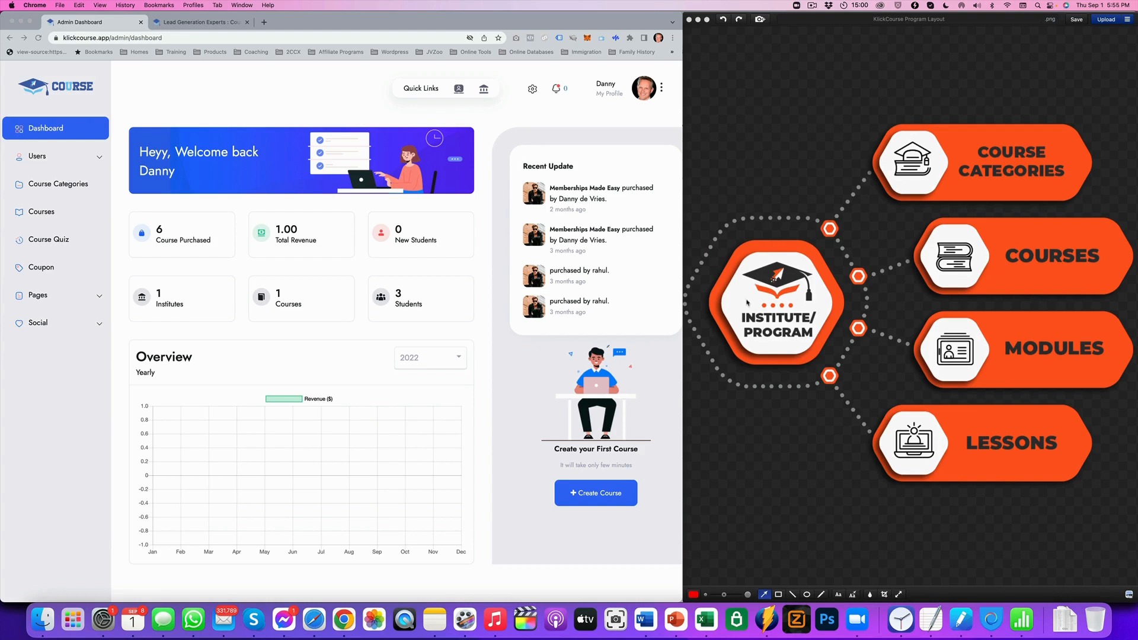
mouse_move(916, 380)
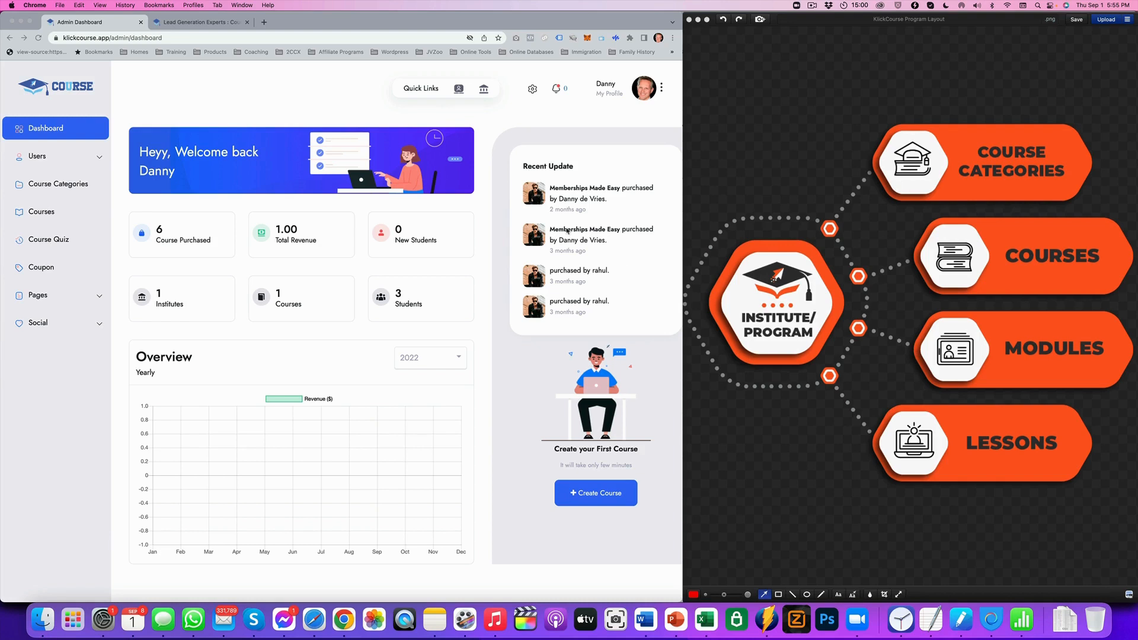
mouse_move(161, 141)
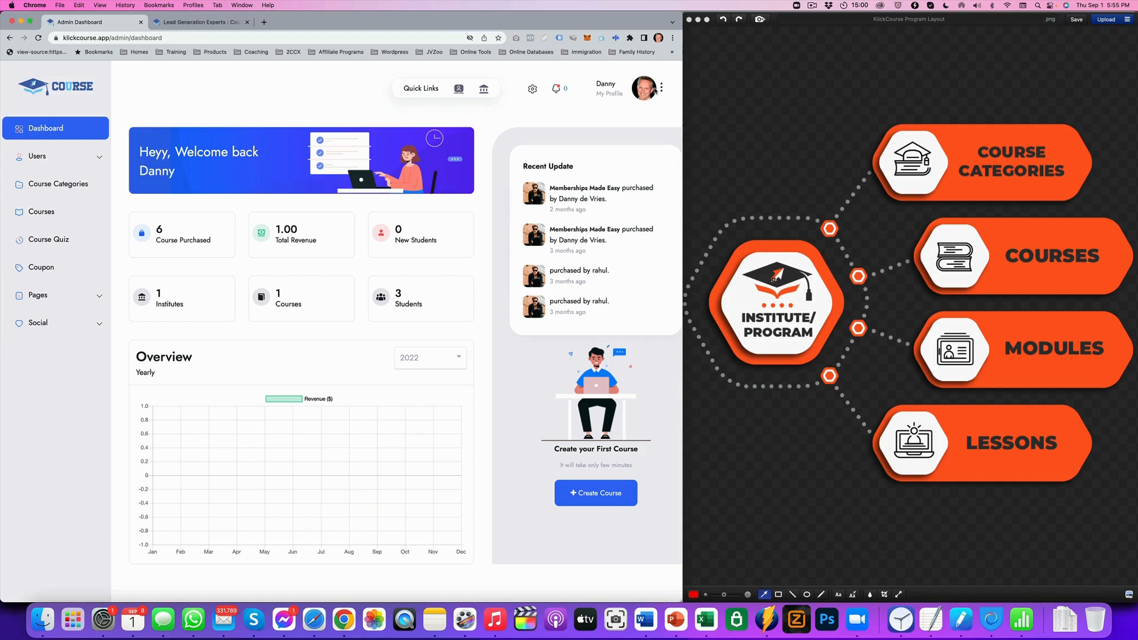
Go to the admin Settings page from the profile avatar menu
left_click(660, 87)
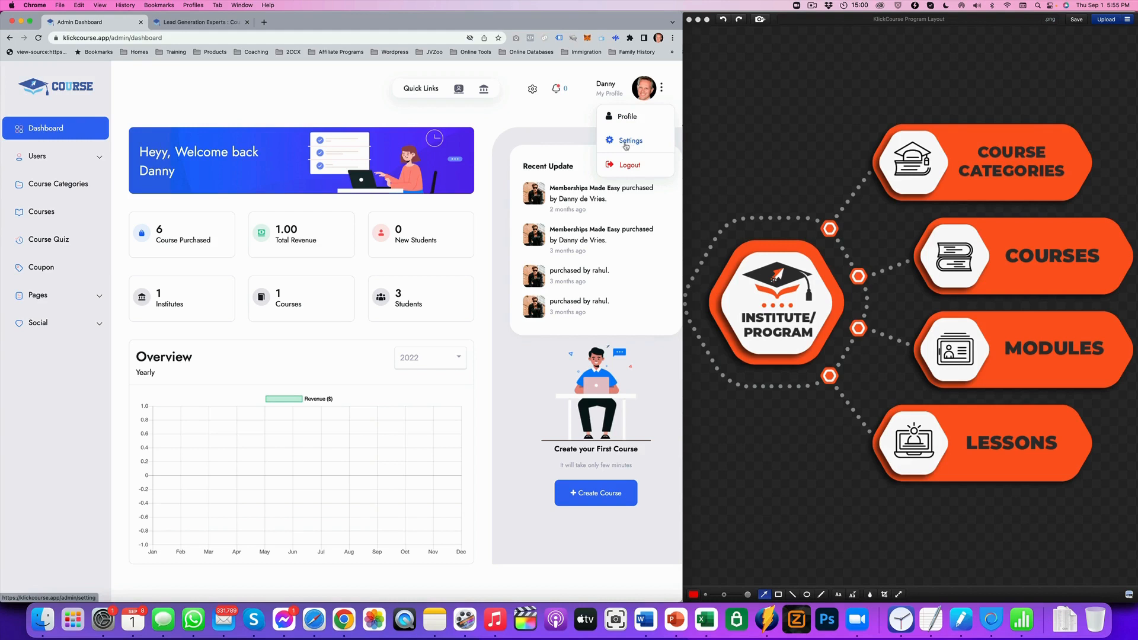
left_click(629, 140)
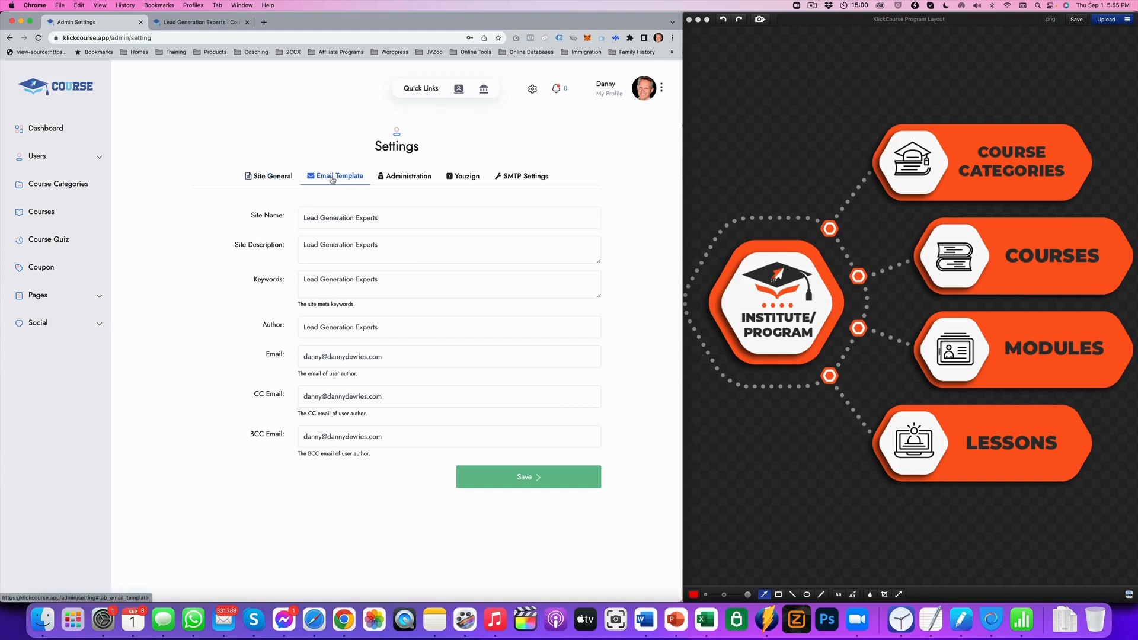
Review the Student Email Template editors for purchase, registration and password messages
left_click(339, 175)
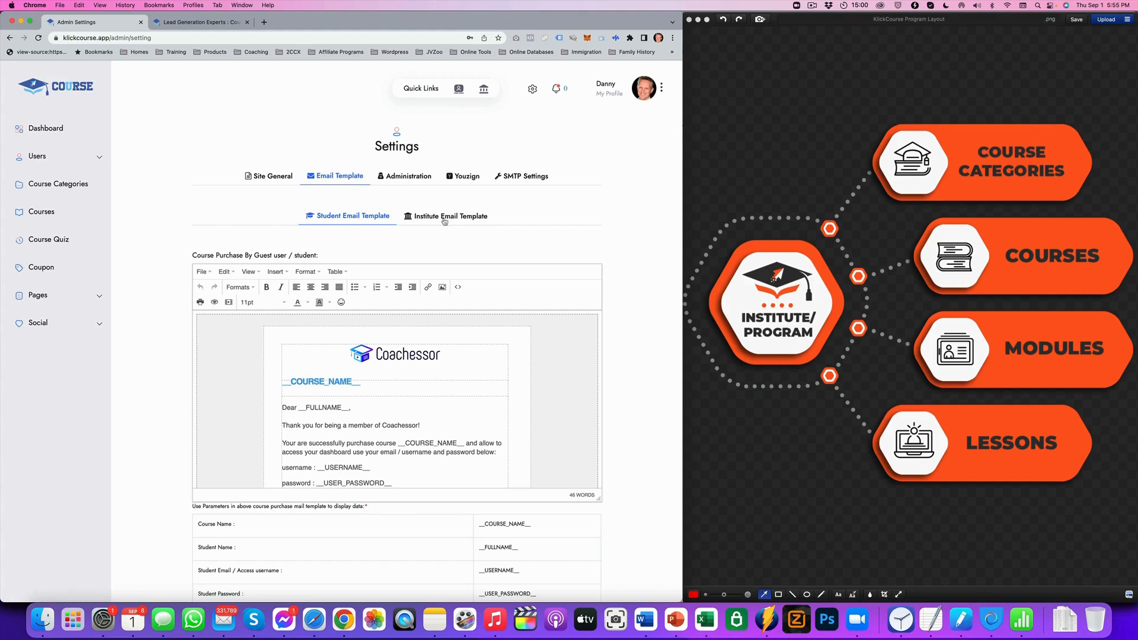
left_click(451, 216)
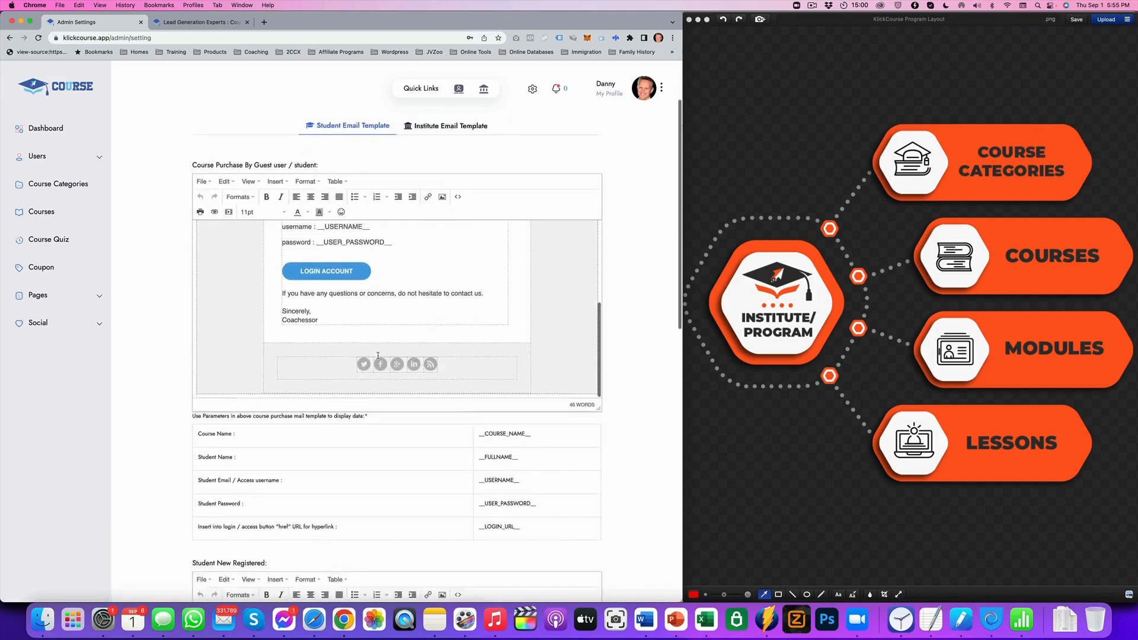
scroll("down", 3)
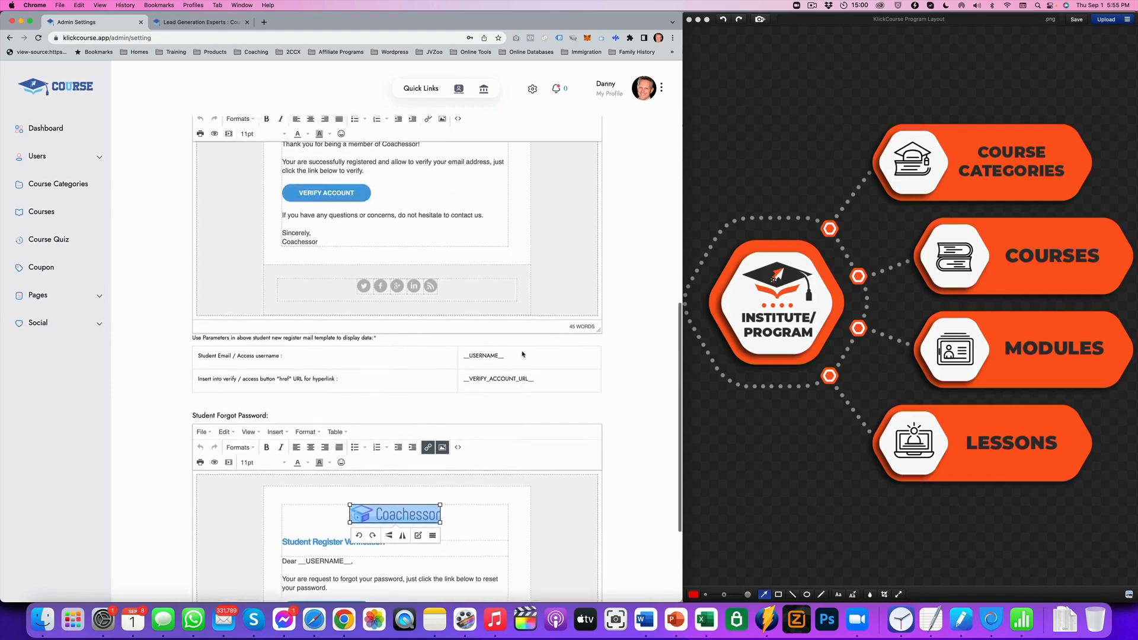
scroll("up", 3)
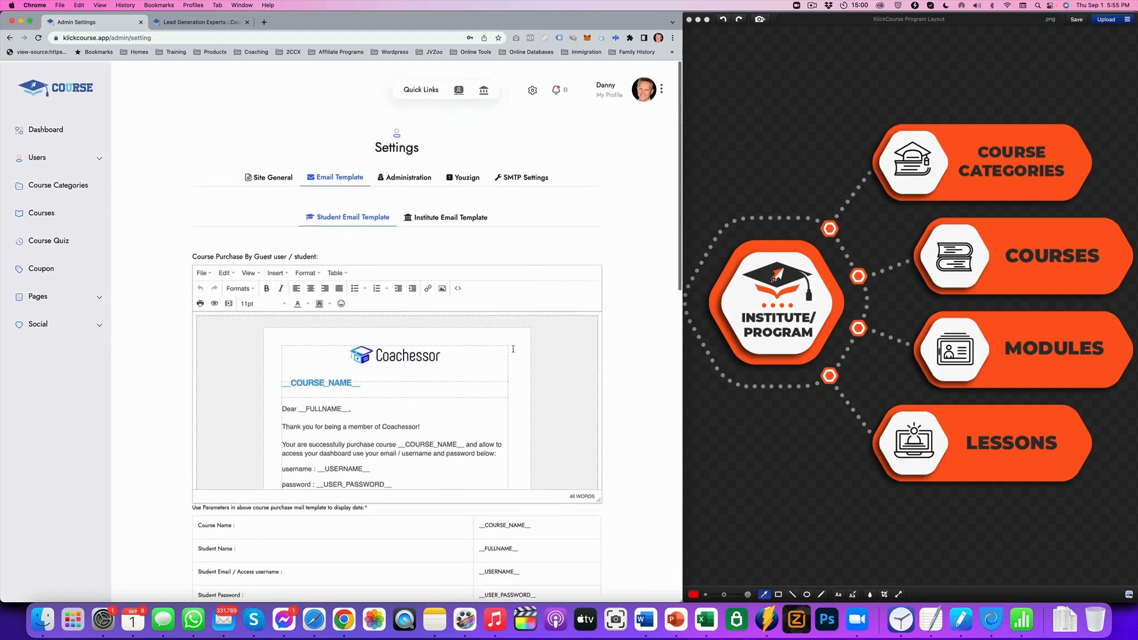
Review the Institute Email Template editors for registration and forgot-password messages
left_click(450, 217)
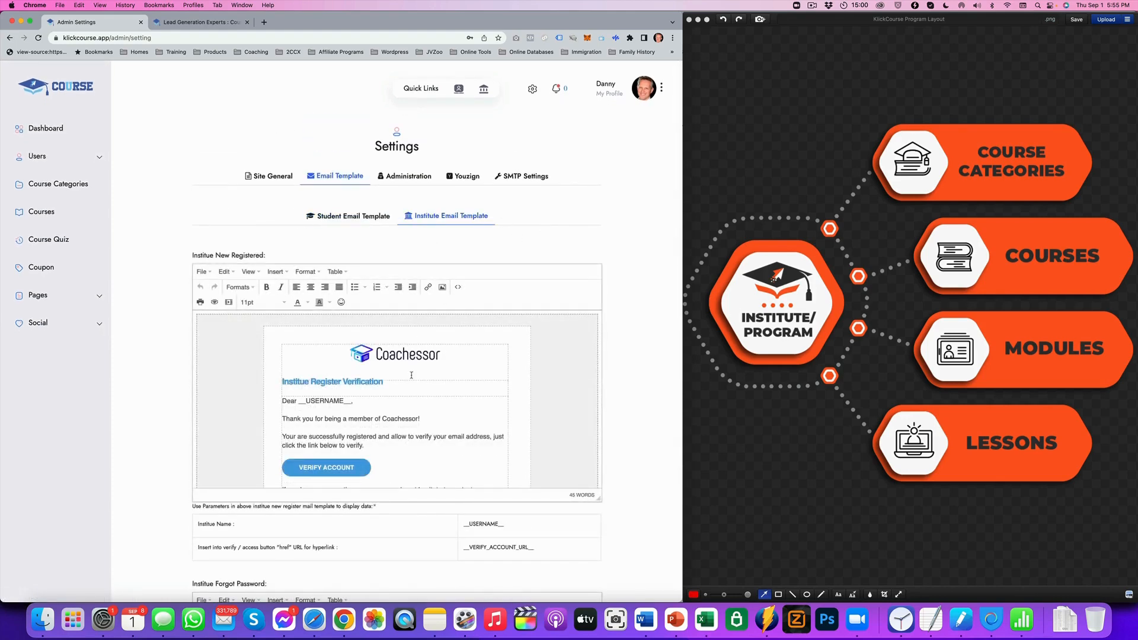
scroll("down", 3)
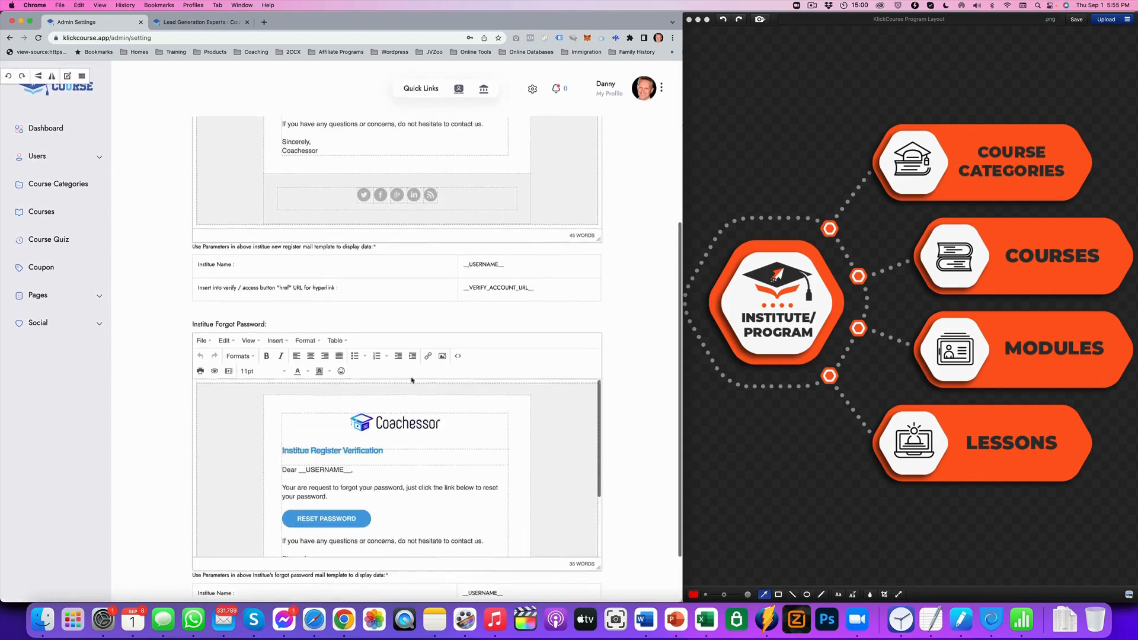
scroll("up", 3)
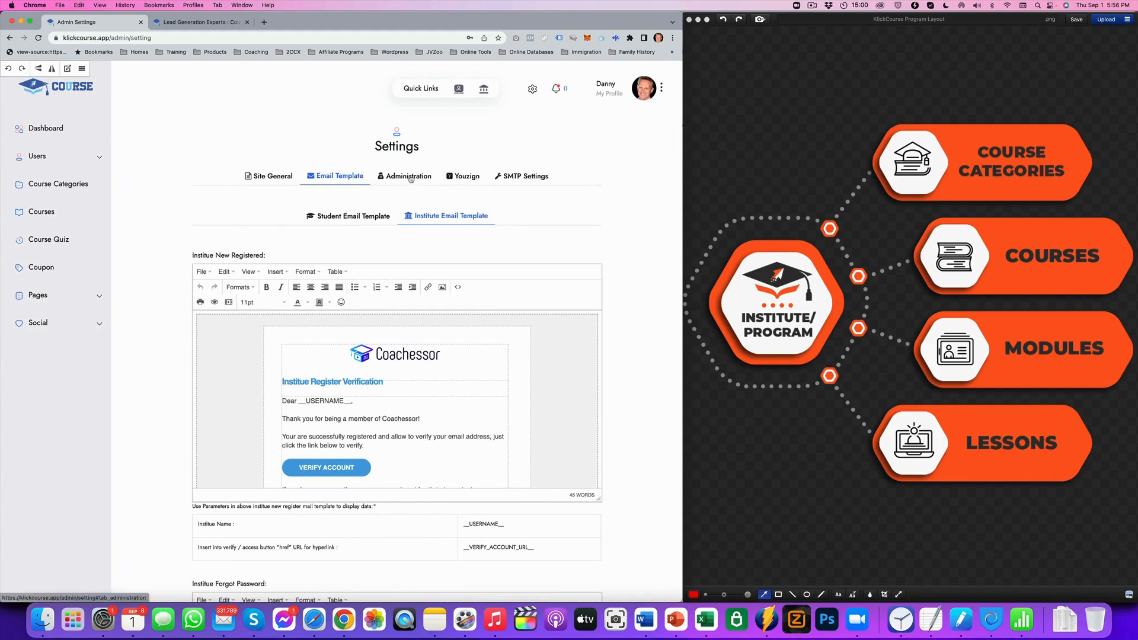
Show the Administration settings with admin commission, credit value and points-per-credit
left_click(406, 175)
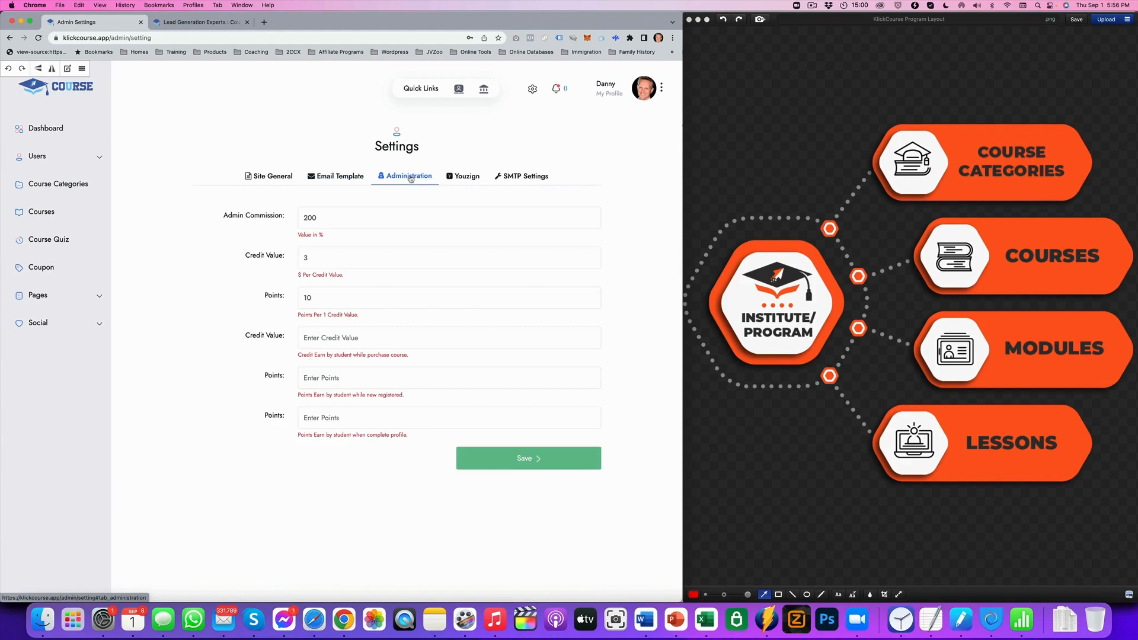
mouse_move(355, 279)
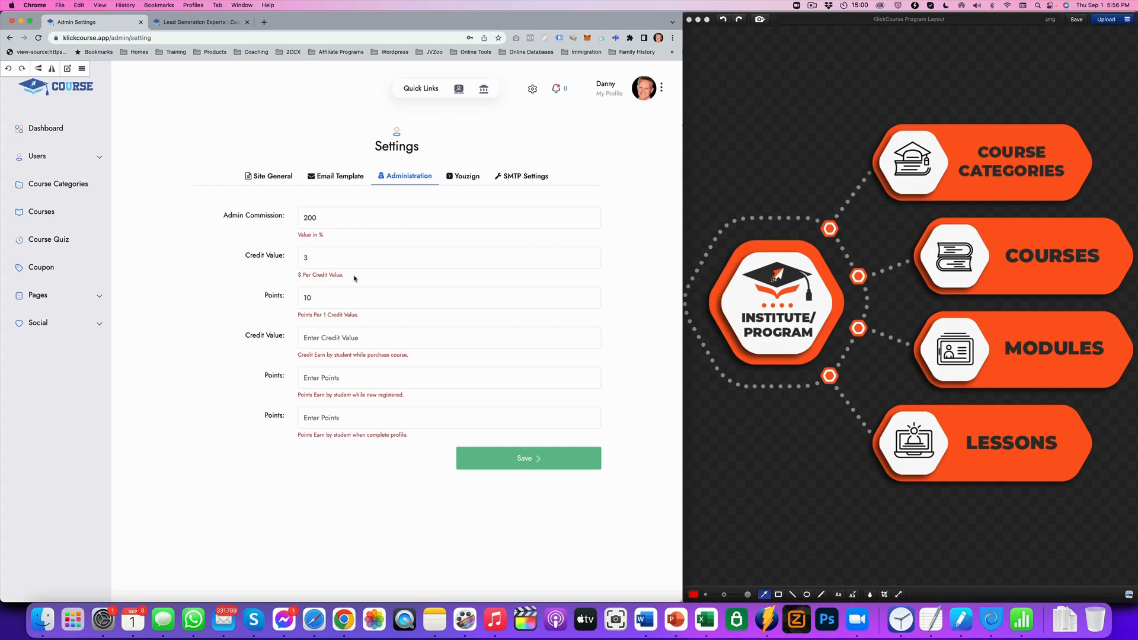
mouse_move(471, 223)
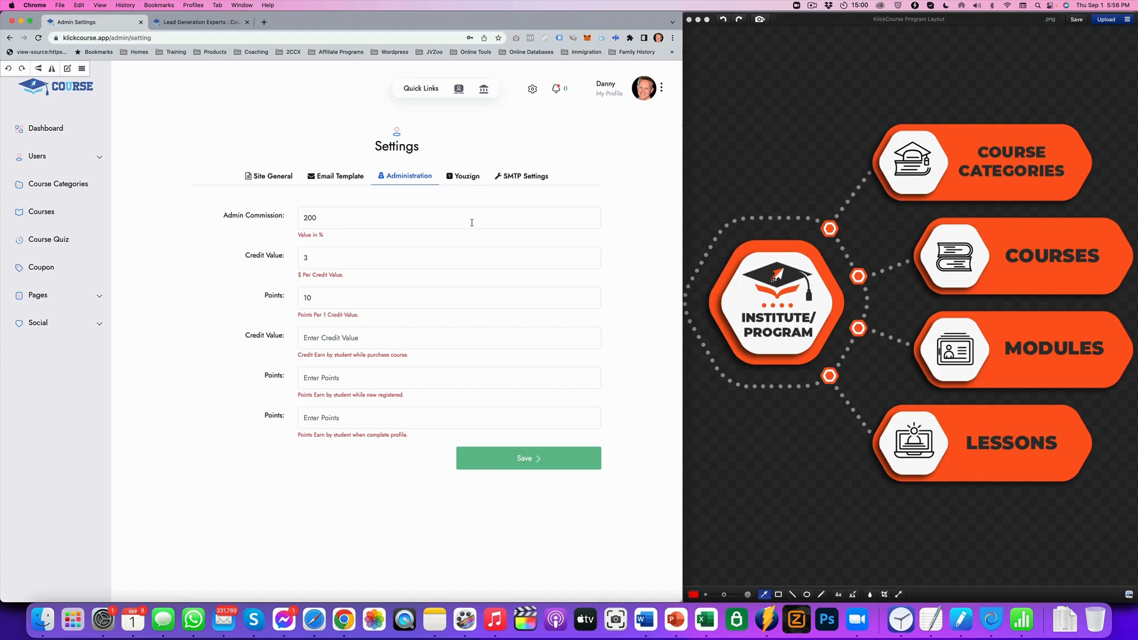
Show the SMTP settings with host, port, username and password
left_click(526, 175)
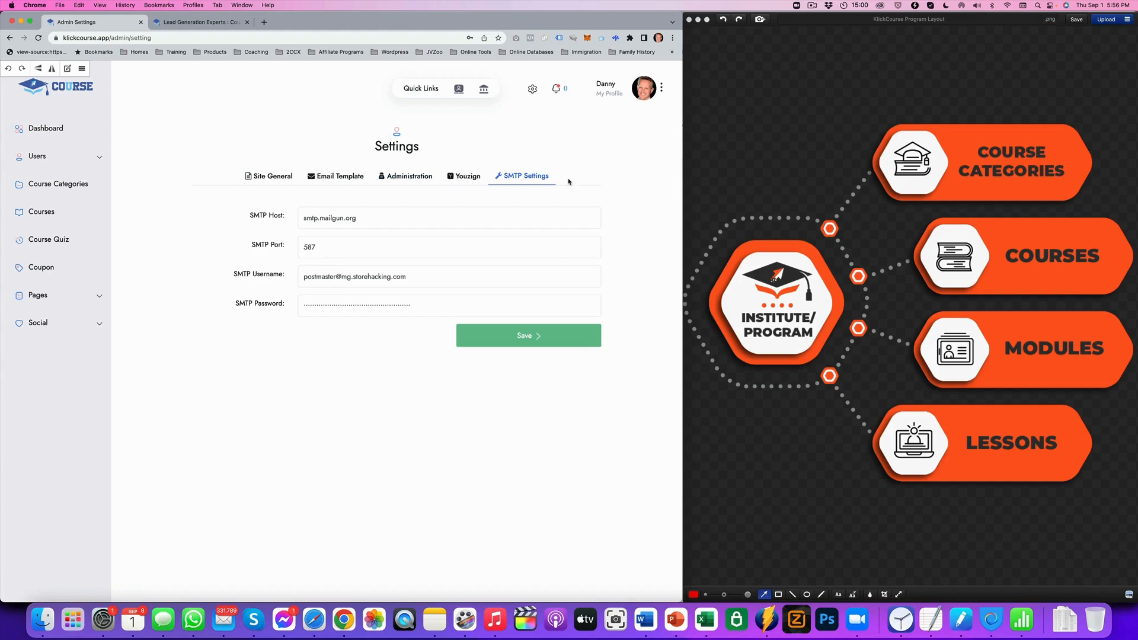
mouse_move(574, 180)
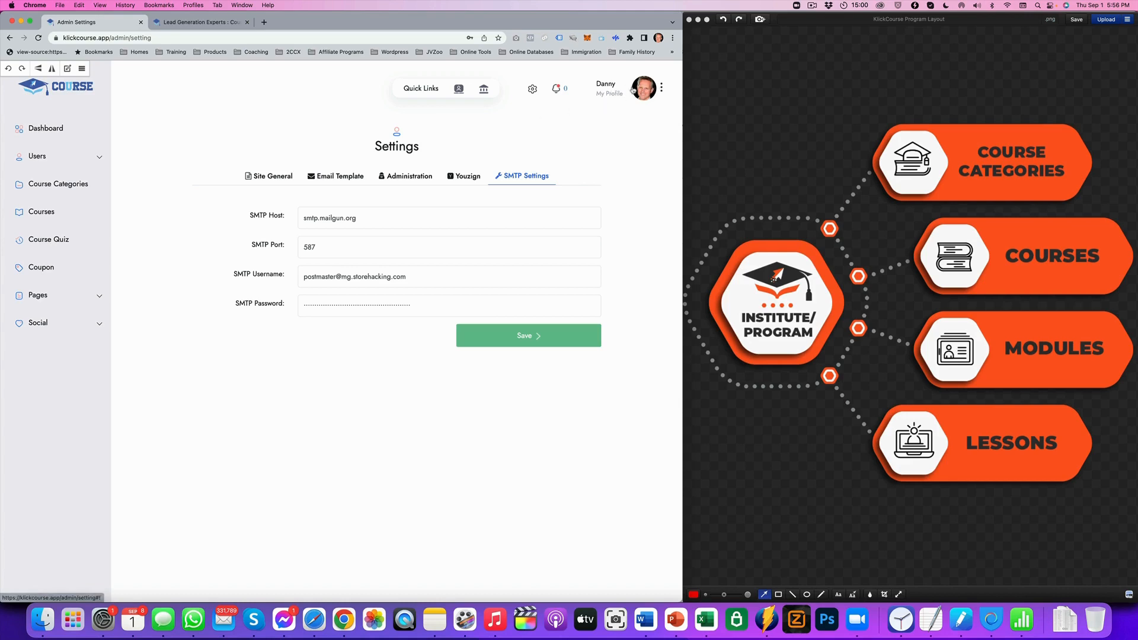
mouse_move(655, 115)
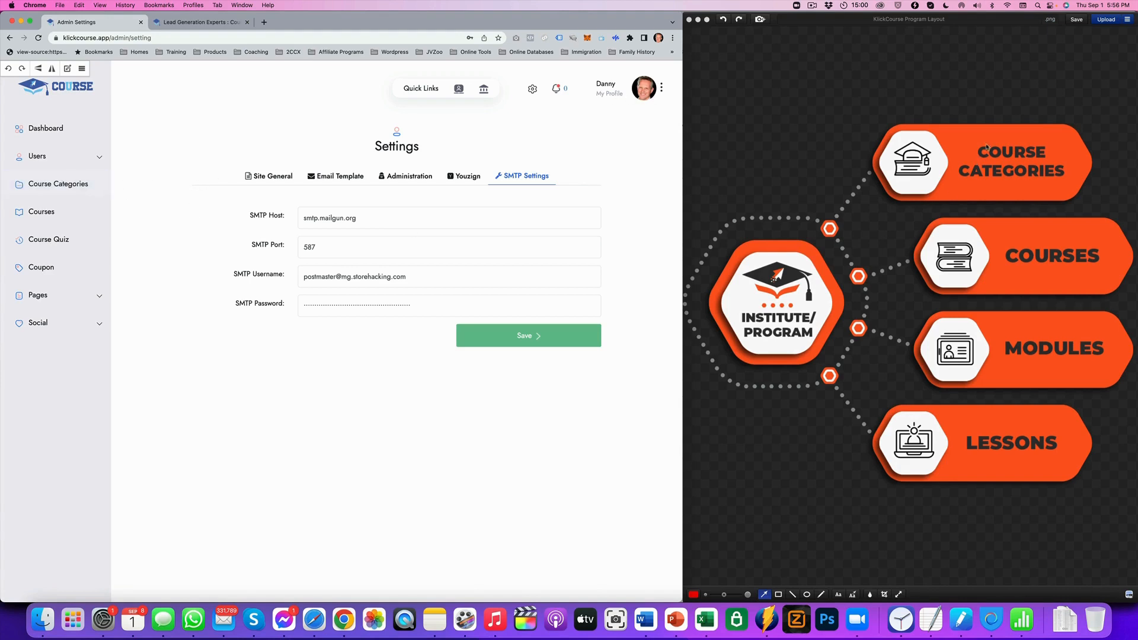
mouse_move(911, 186)
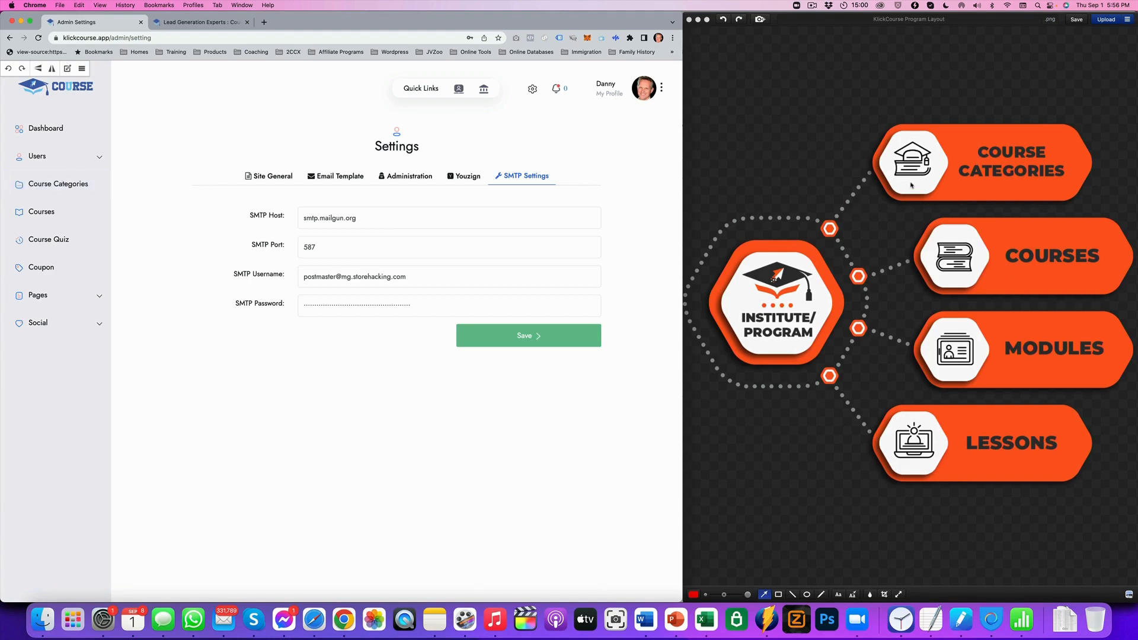
mouse_move(785, 251)
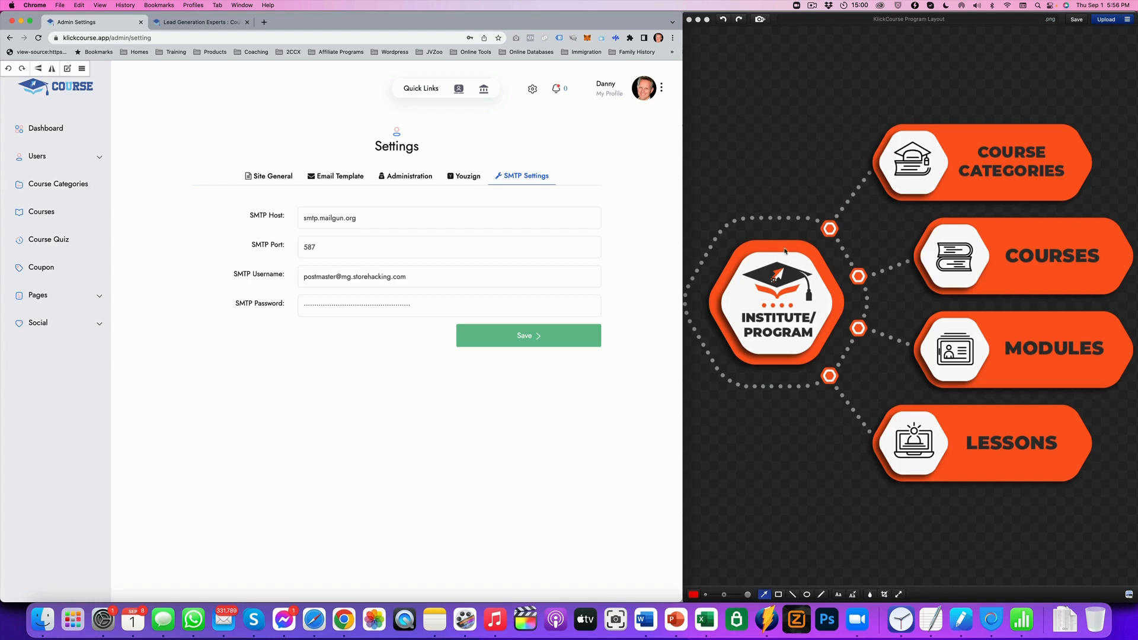
mouse_move(598, 79)
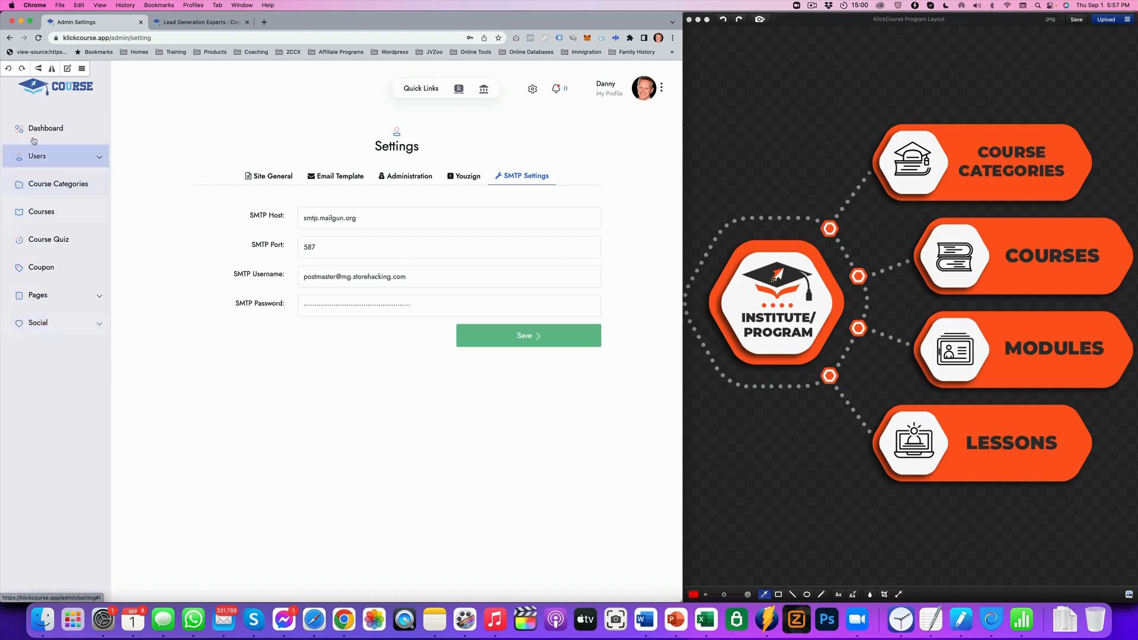
mouse_move(469, 106)
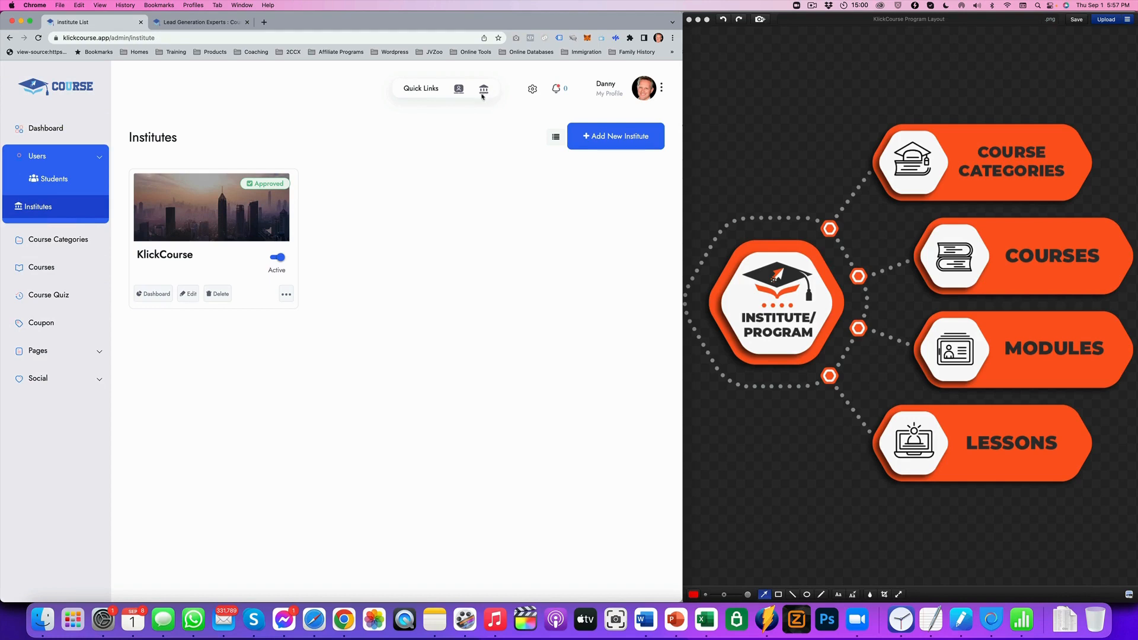
mouse_move(260, 160)
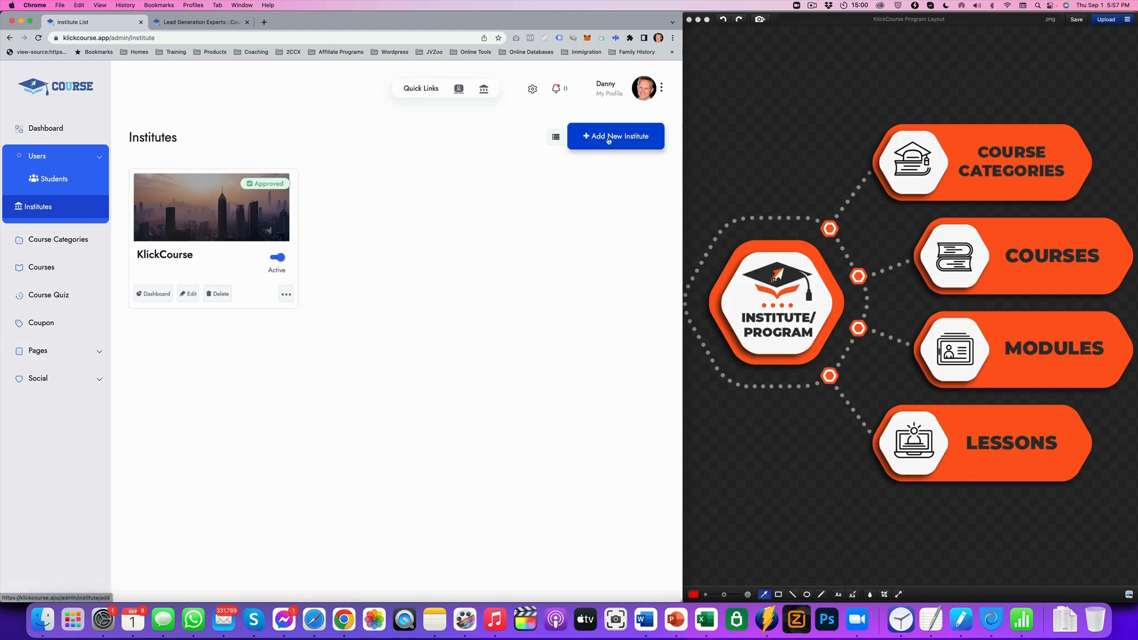
left_click(616, 135)
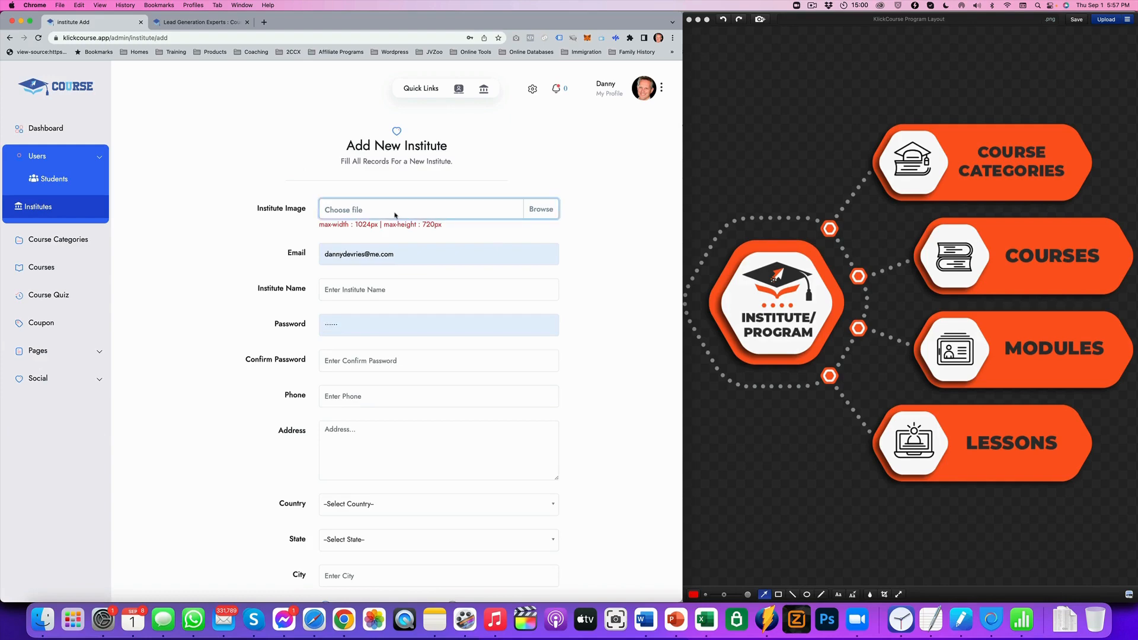
left_click(541, 208)
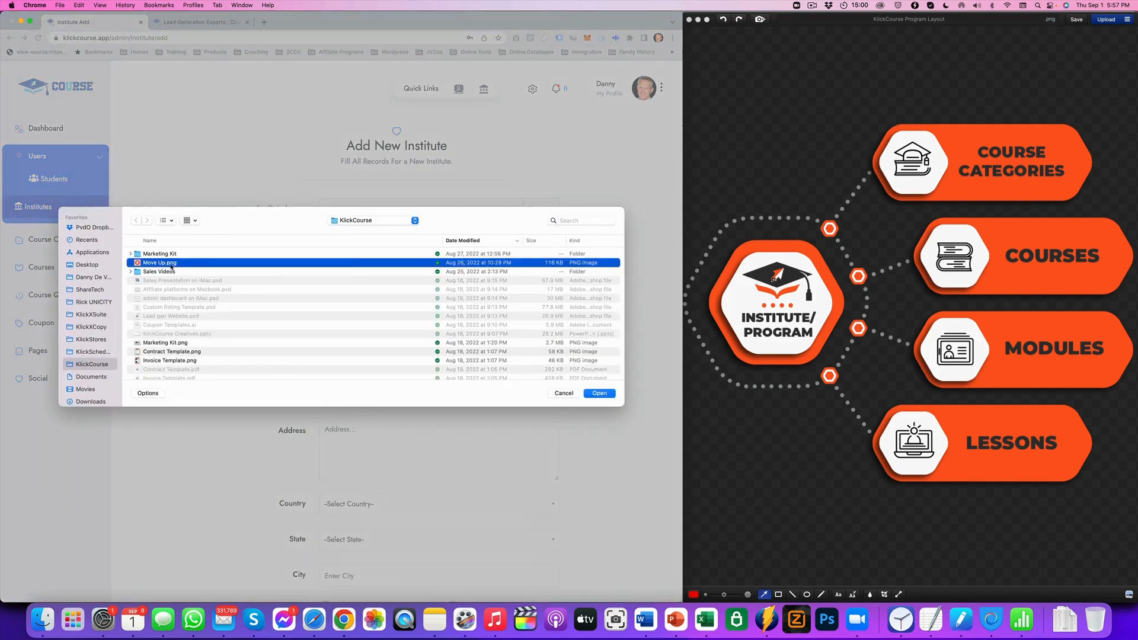
left_click(598, 392)
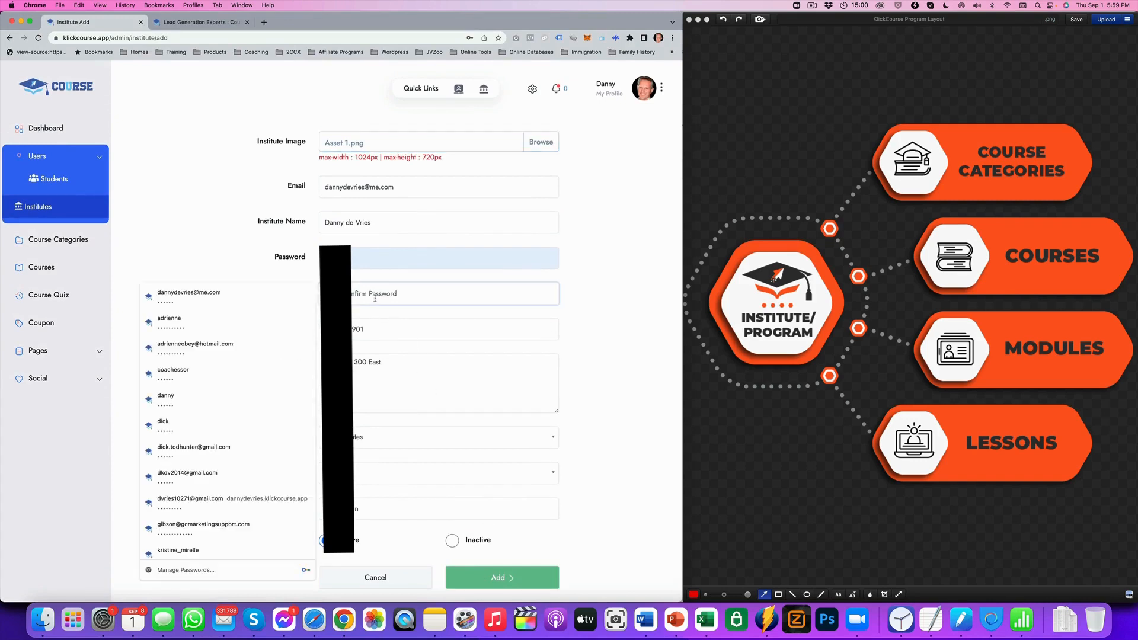
left_click(439, 293)
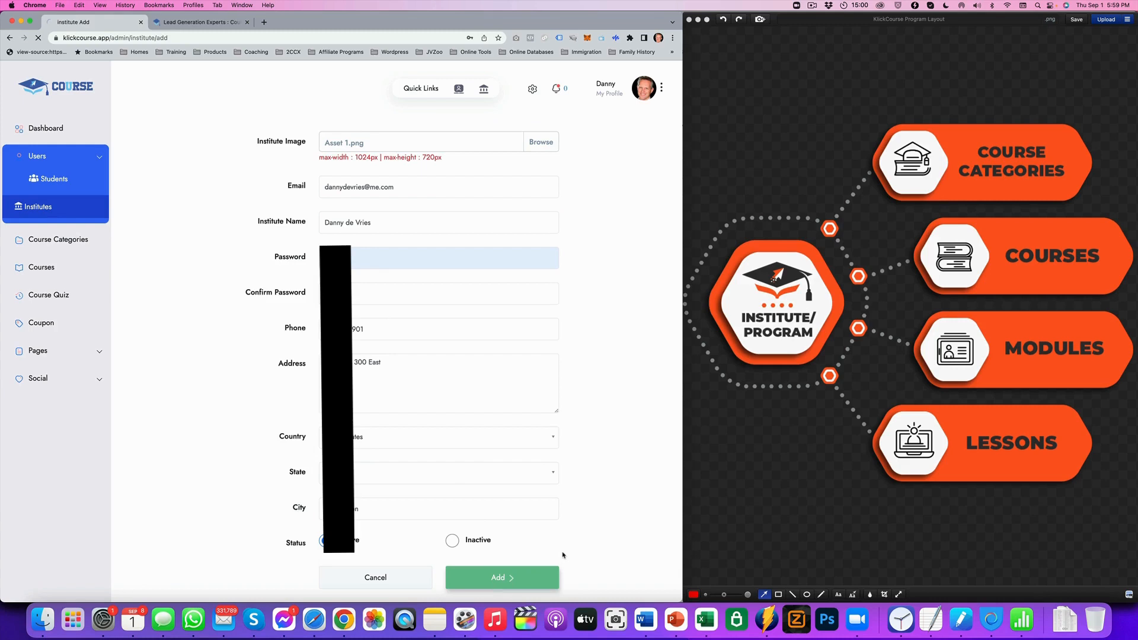
left_click(501, 578)
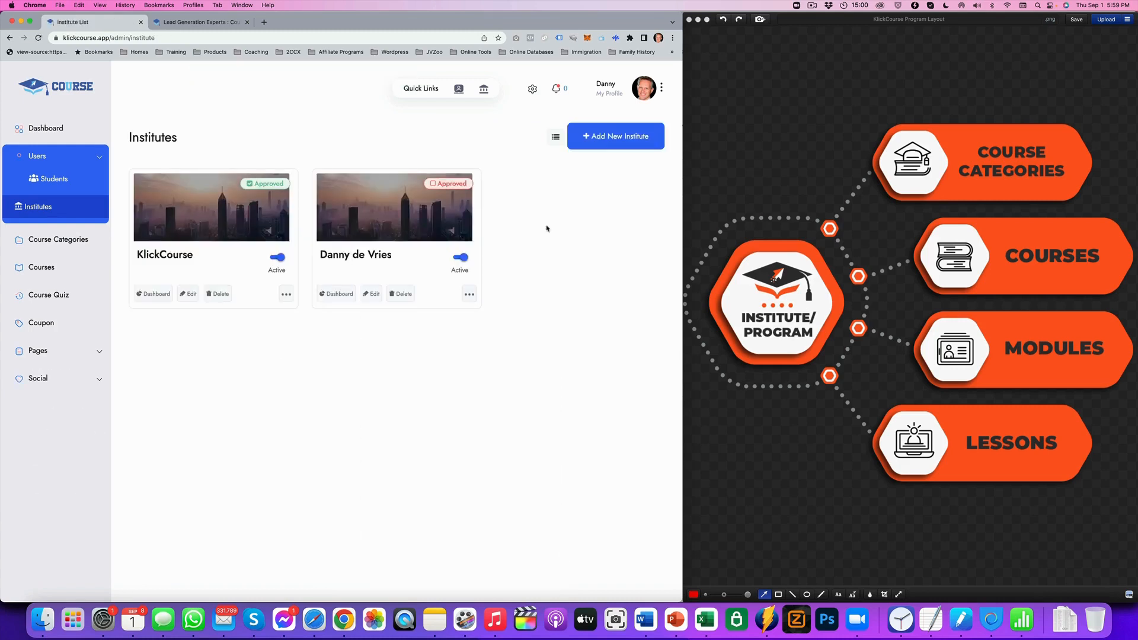
mouse_move(412, 262)
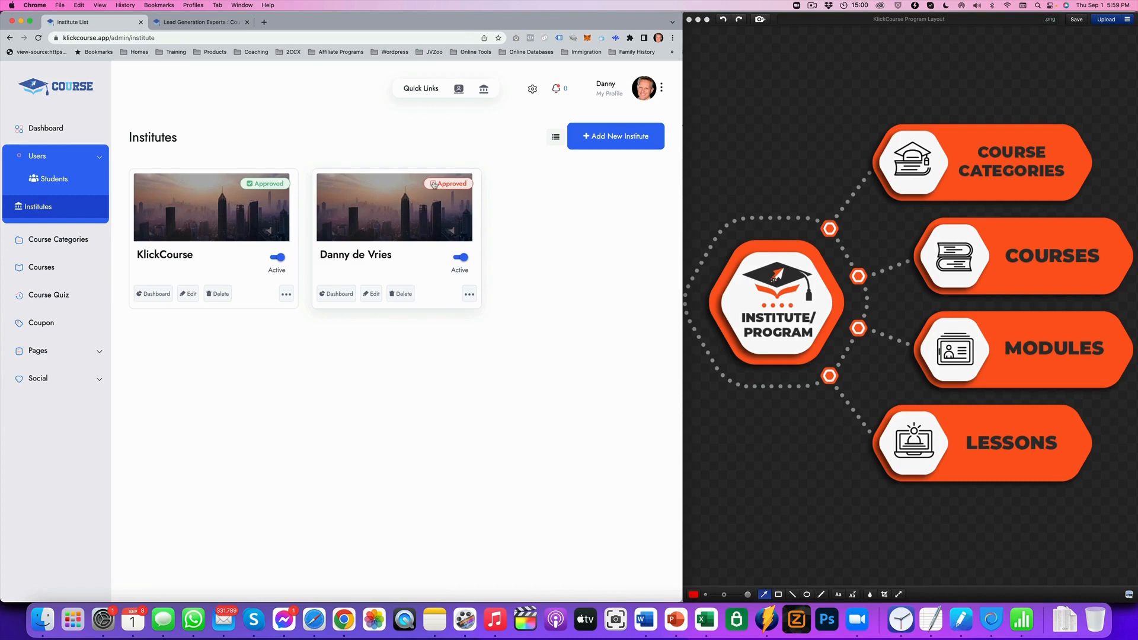
mouse_move(505, 203)
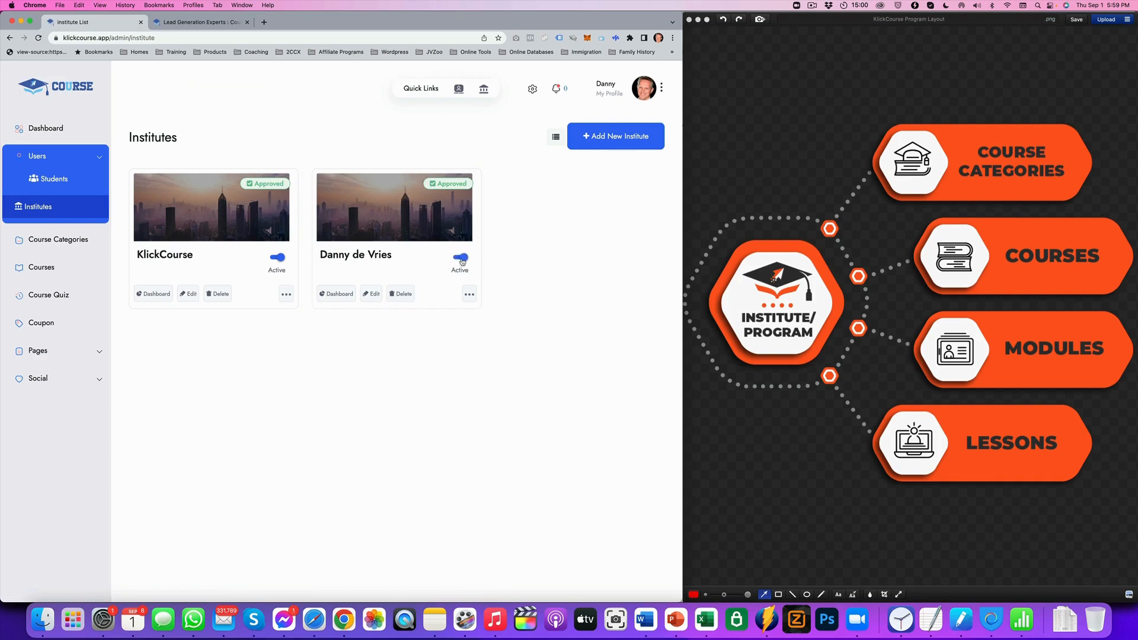
left_click(460, 260)
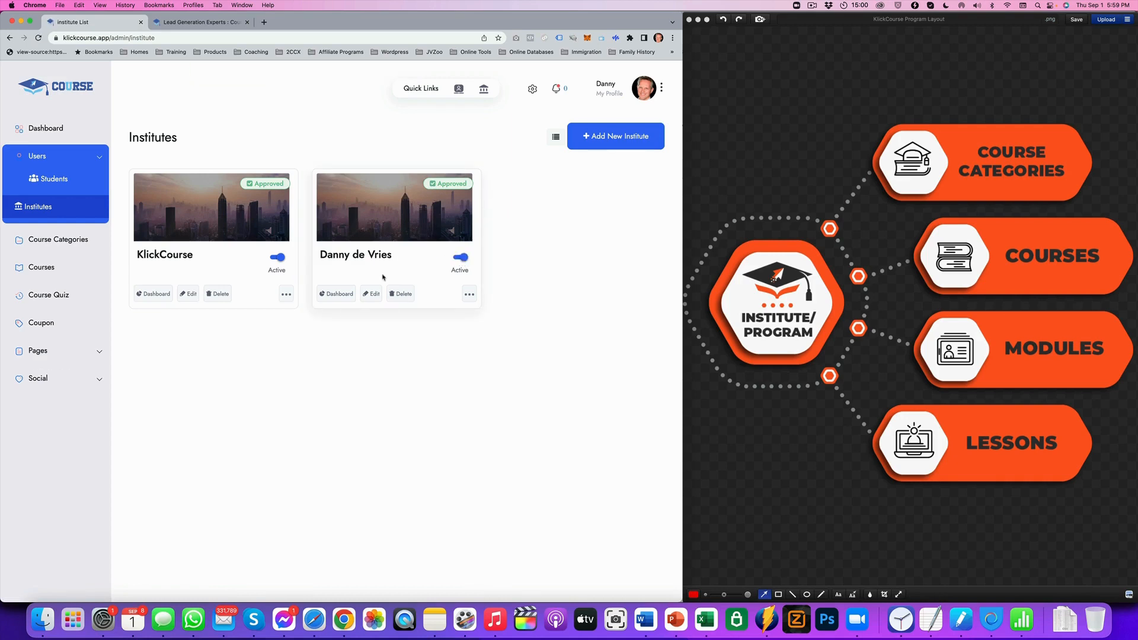
mouse_move(371, 294)
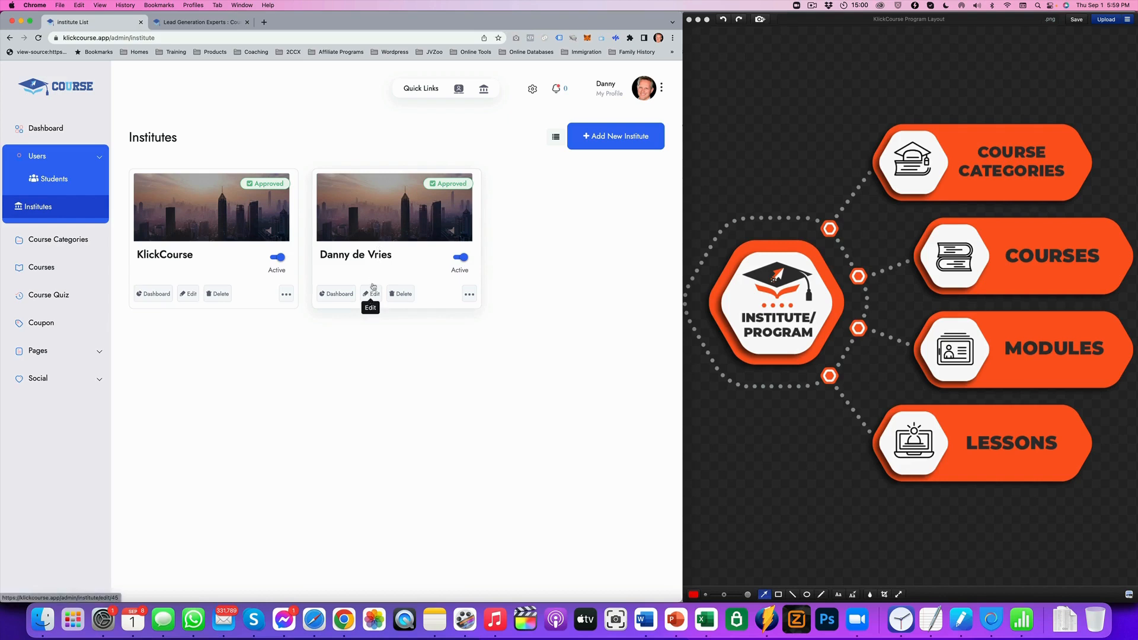
mouse_move(460, 312)
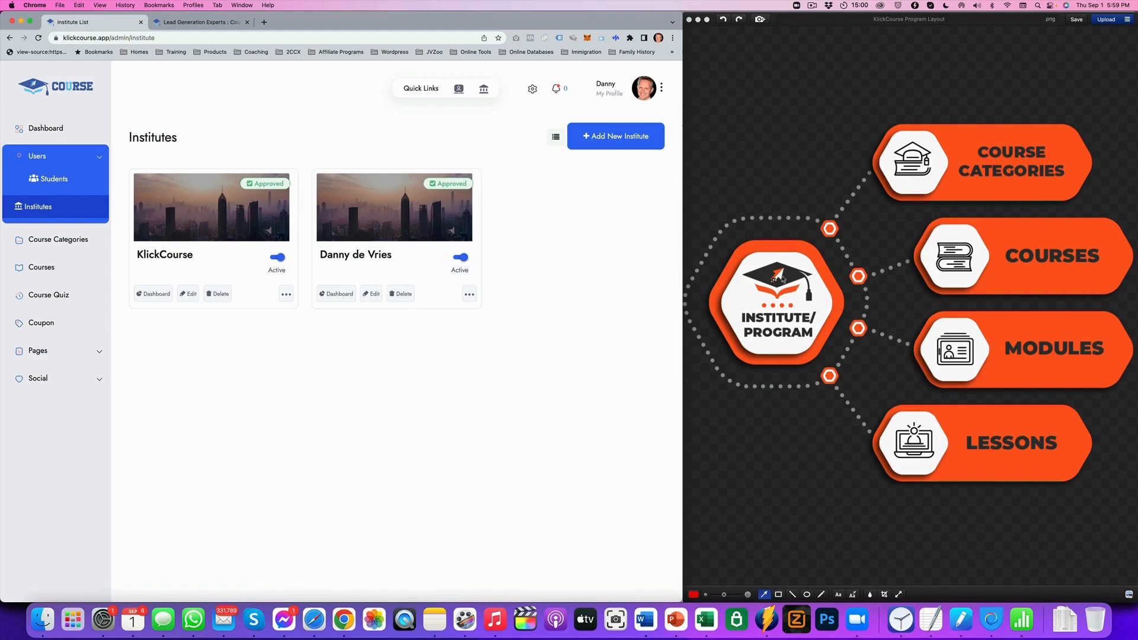
View the new institute's public storefront (no courses yet), then return to the Institute List
left_click(470, 294)
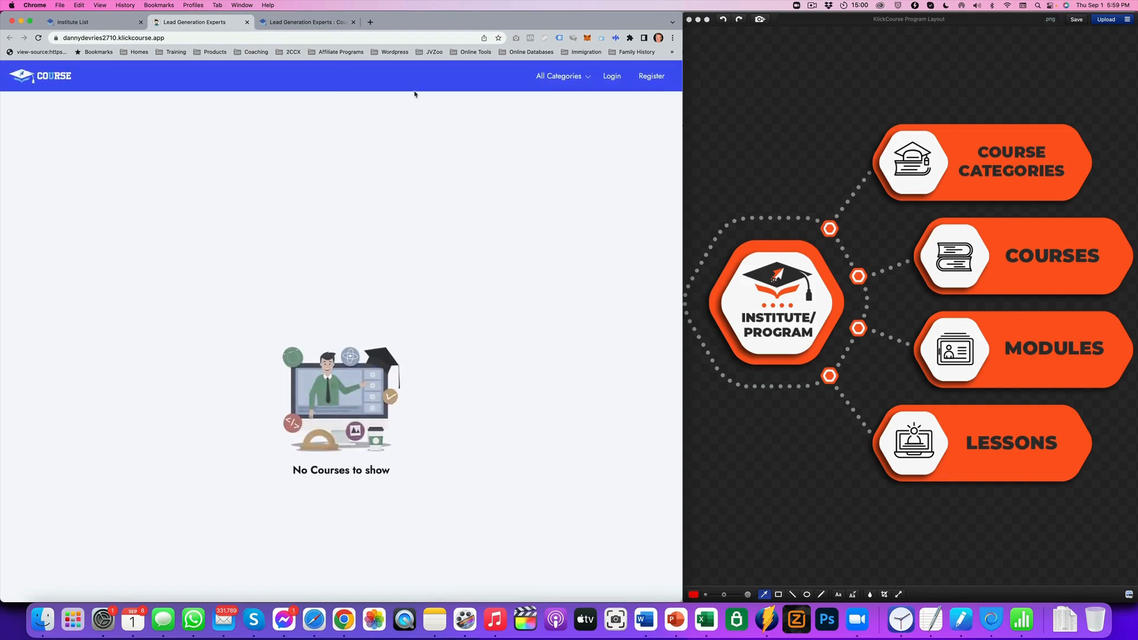
mouse_move(420, 199)
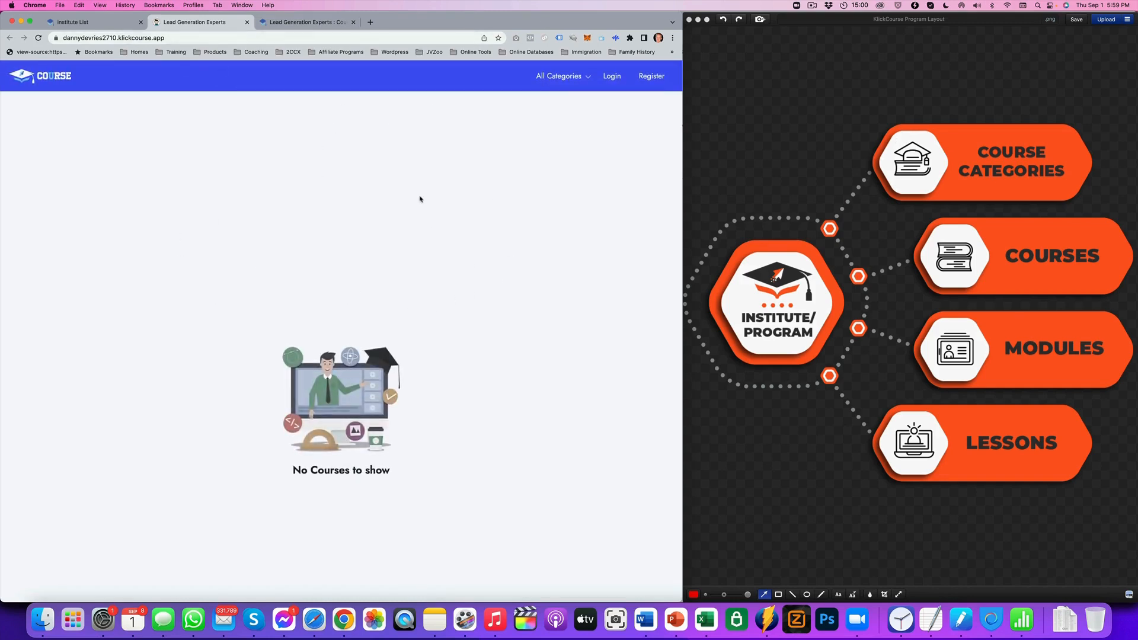
scroll("down", 3)
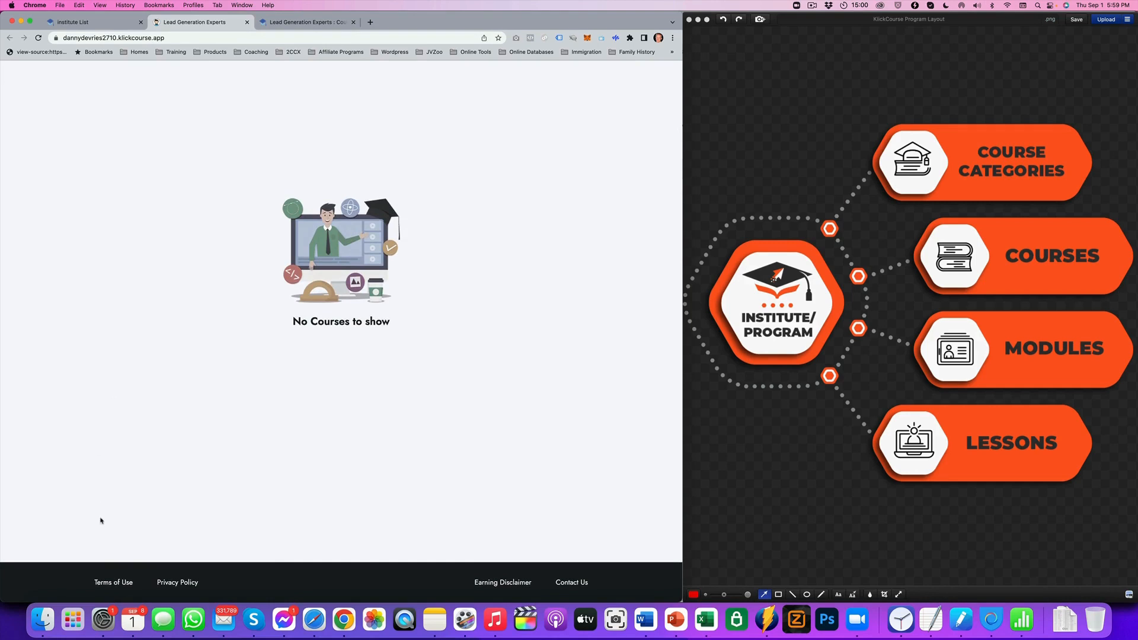
mouse_move(178, 583)
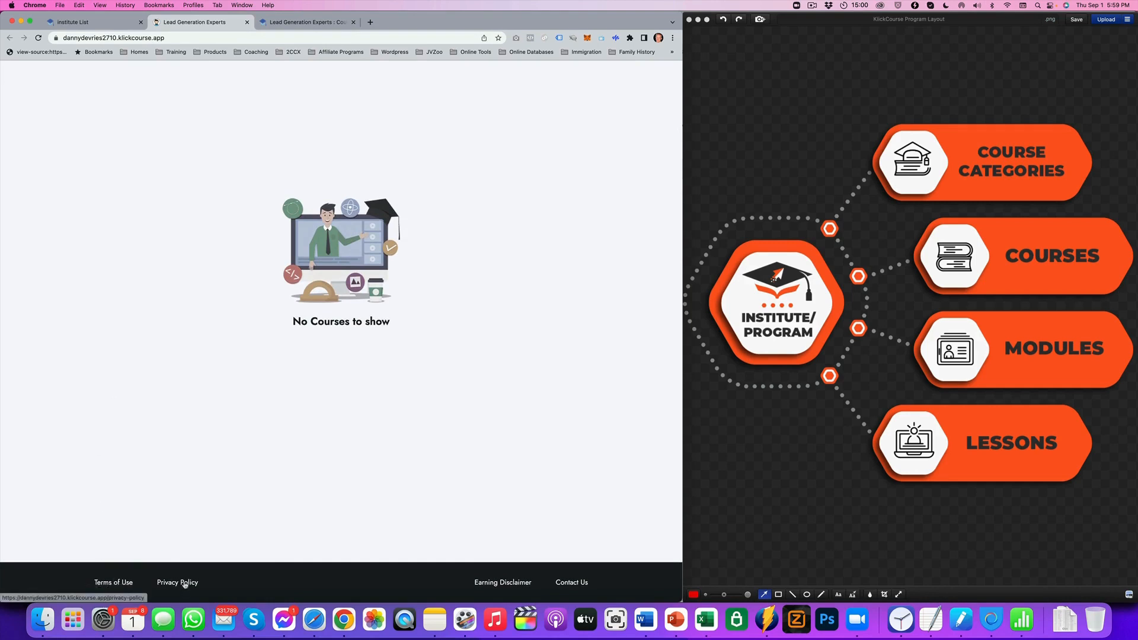
mouse_move(508, 582)
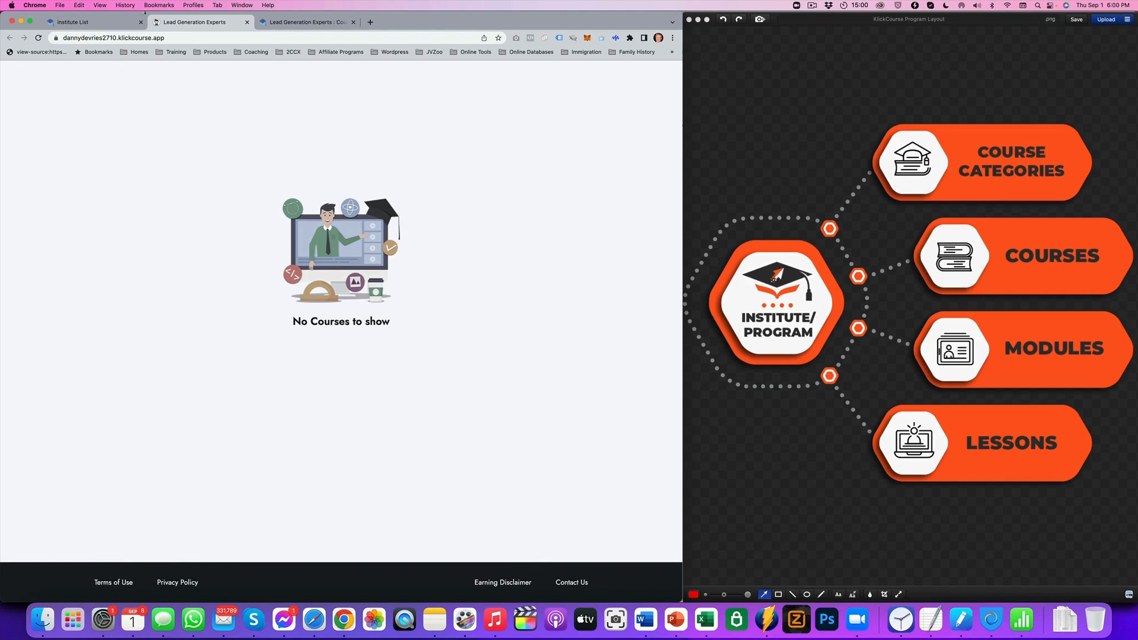
left_click(92, 21)
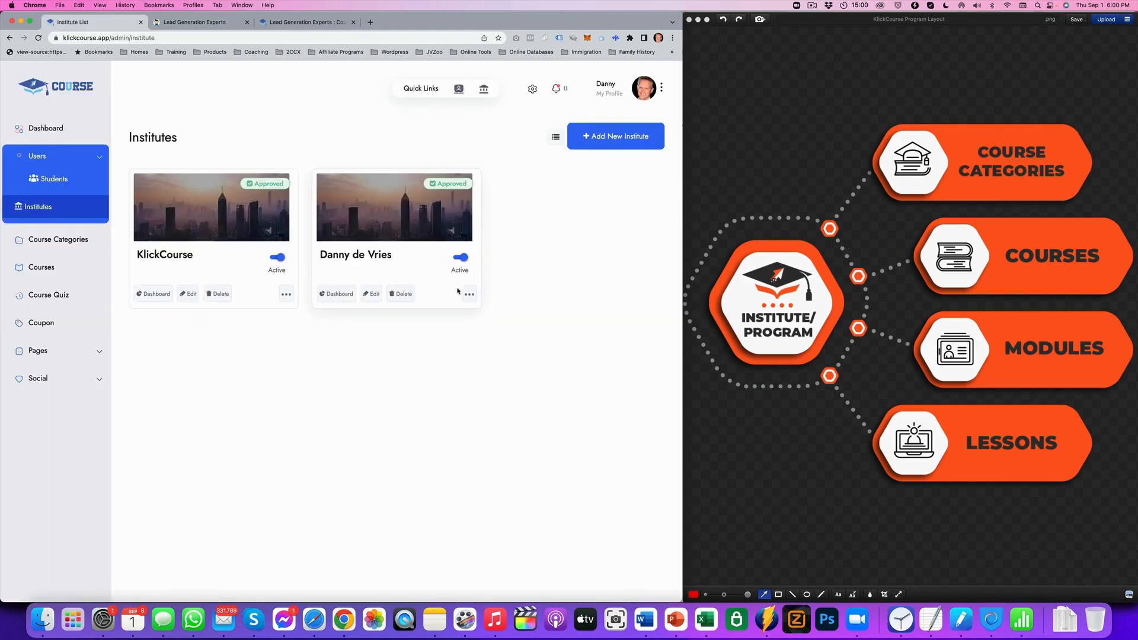
left_click(470, 294)
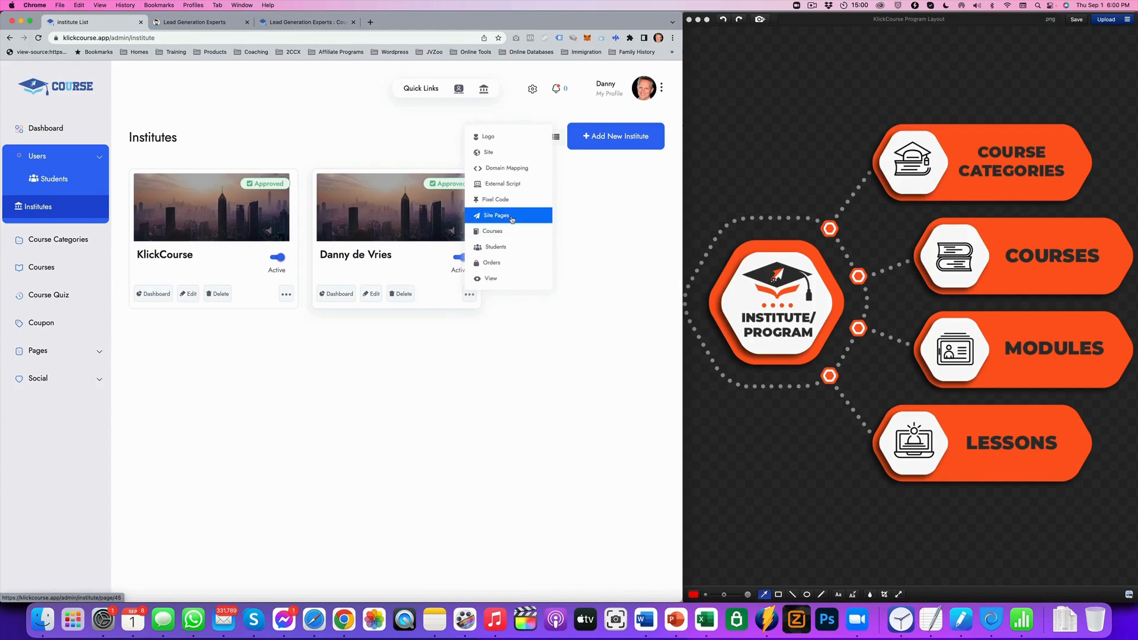
left_click(496, 215)
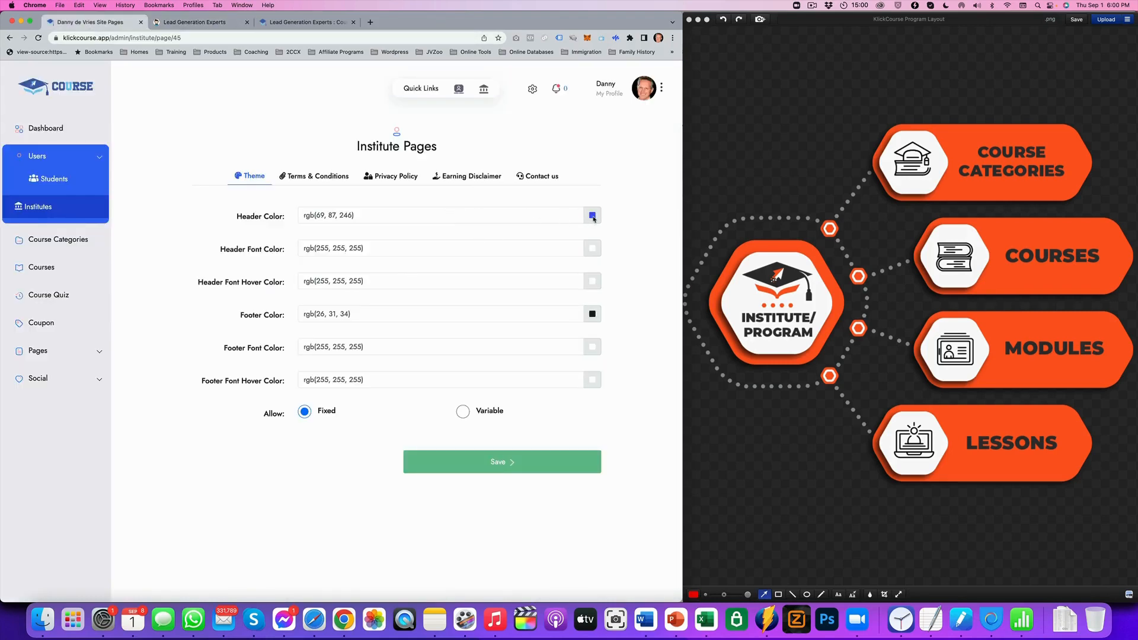
left_click(593, 216)
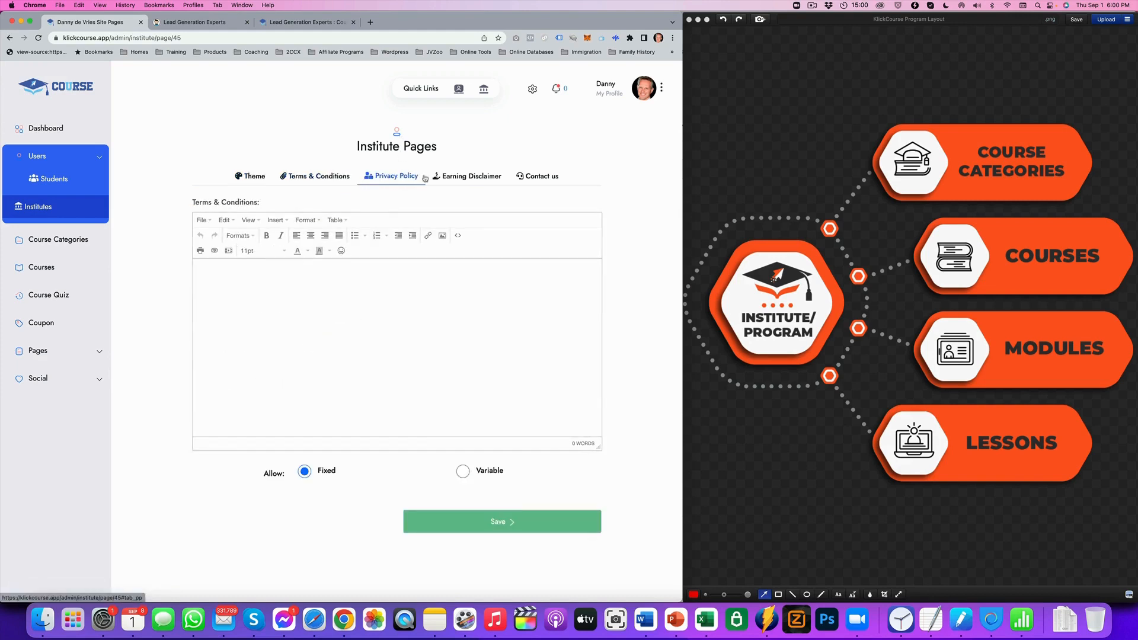
left_click(472, 176)
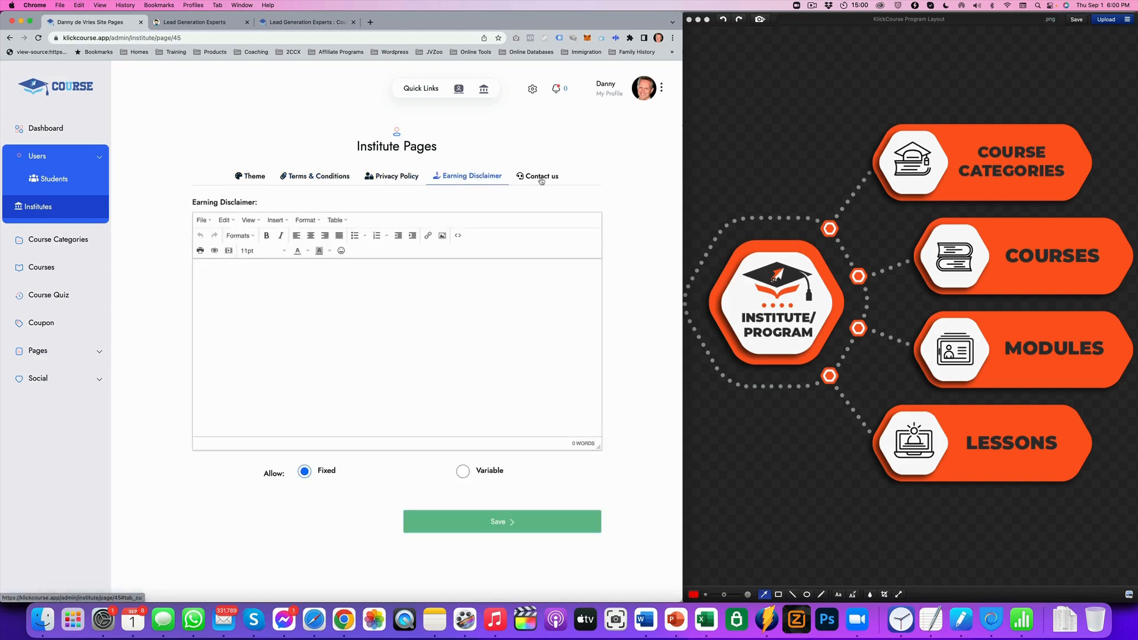
left_click(542, 176)
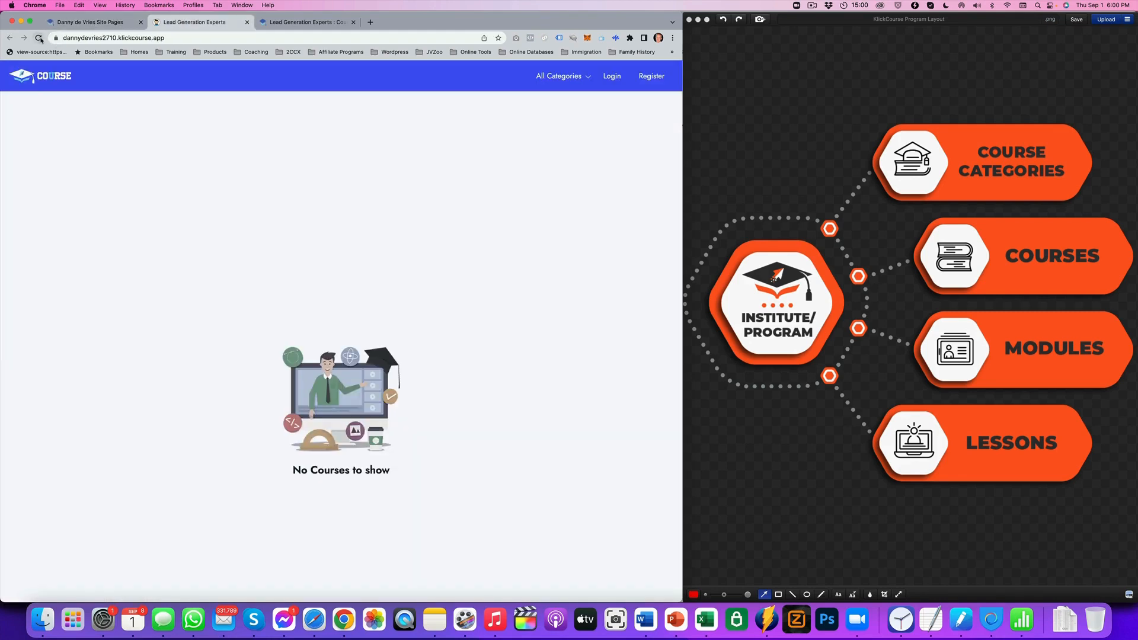
left_click(38, 38)
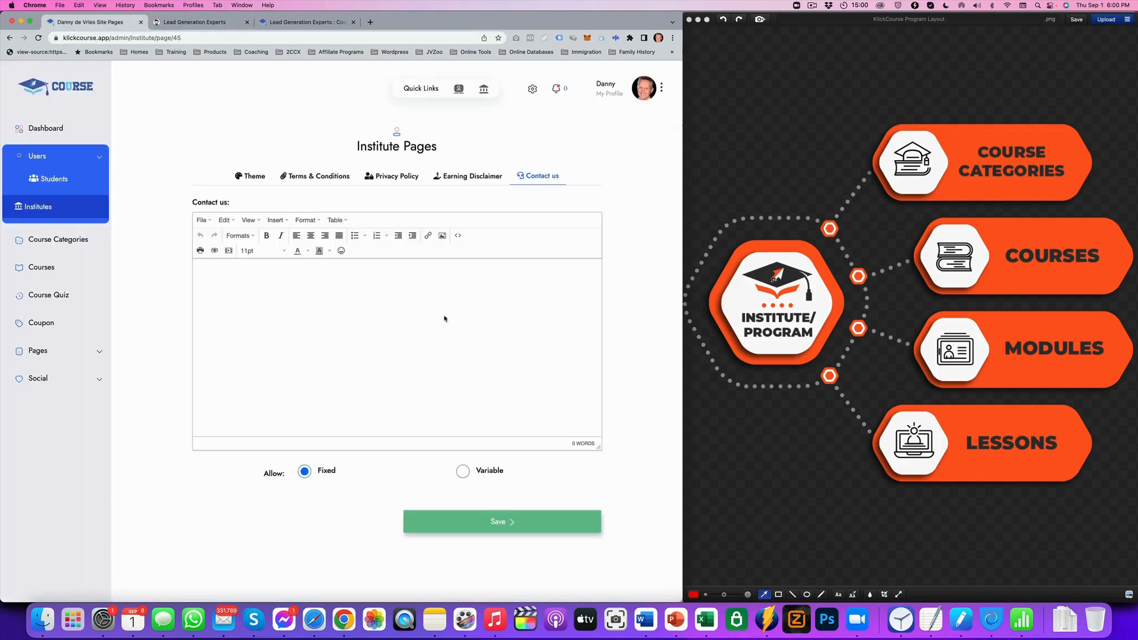
mouse_move(460, 157)
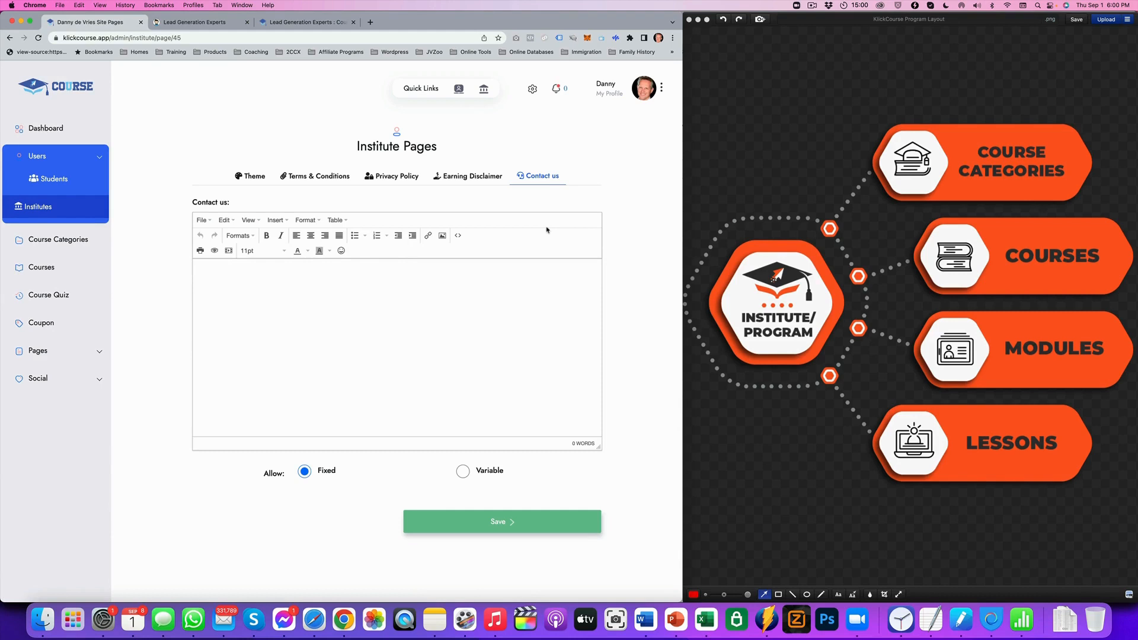
left_click(38, 206)
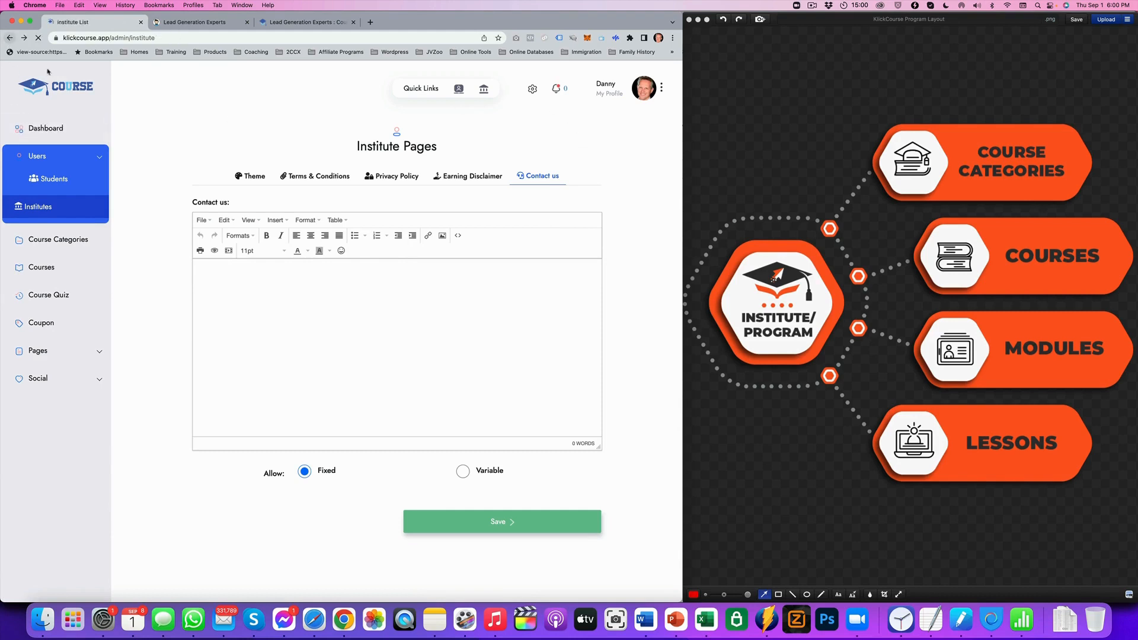
left_click(38, 206)
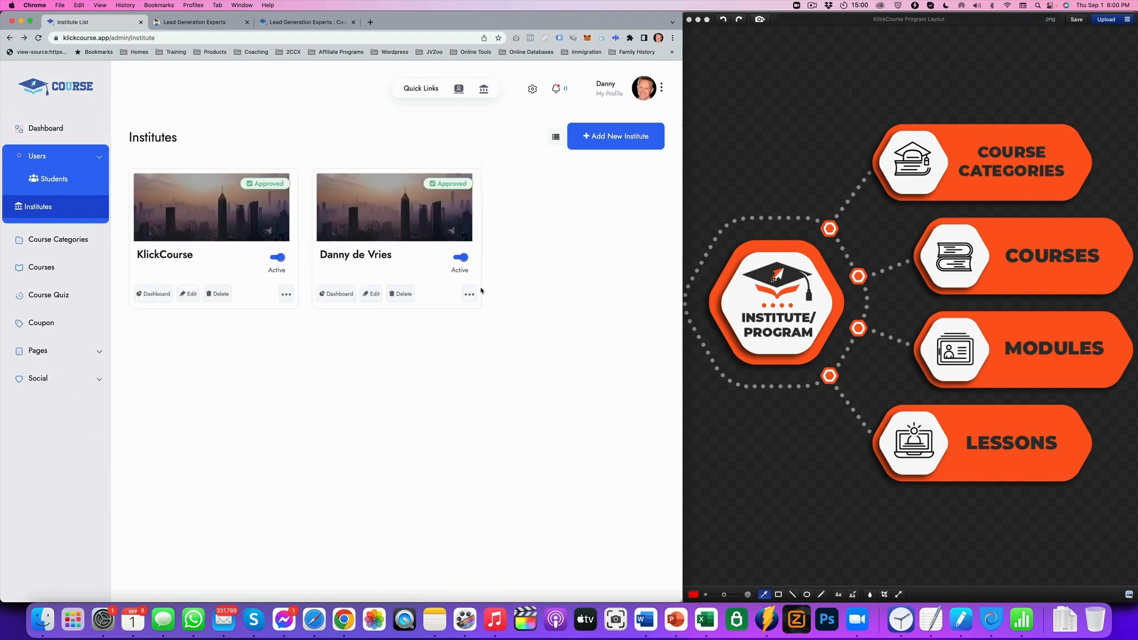
Create a new course category named 'Fitness' from the course categories list
left_click(469, 294)
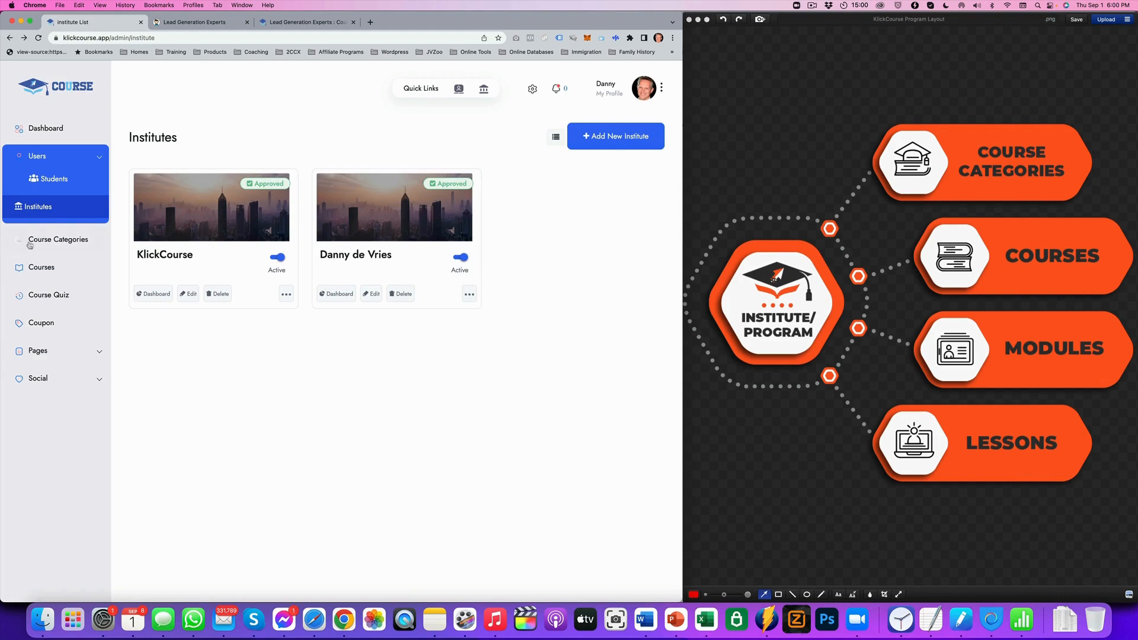
mouse_move(57, 239)
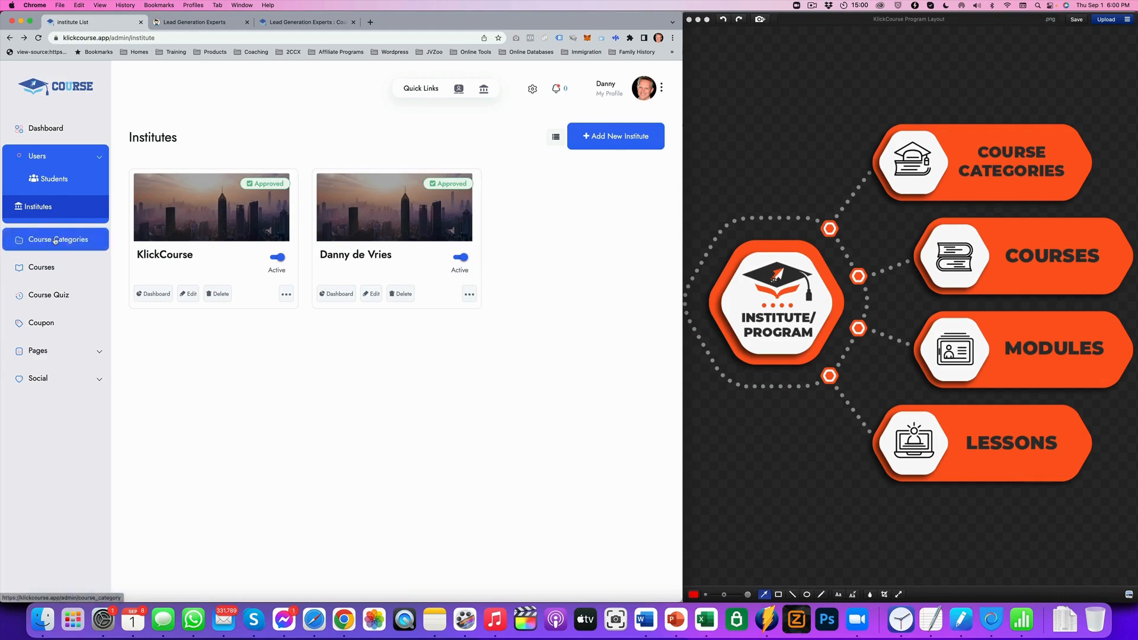
left_click(57, 239)
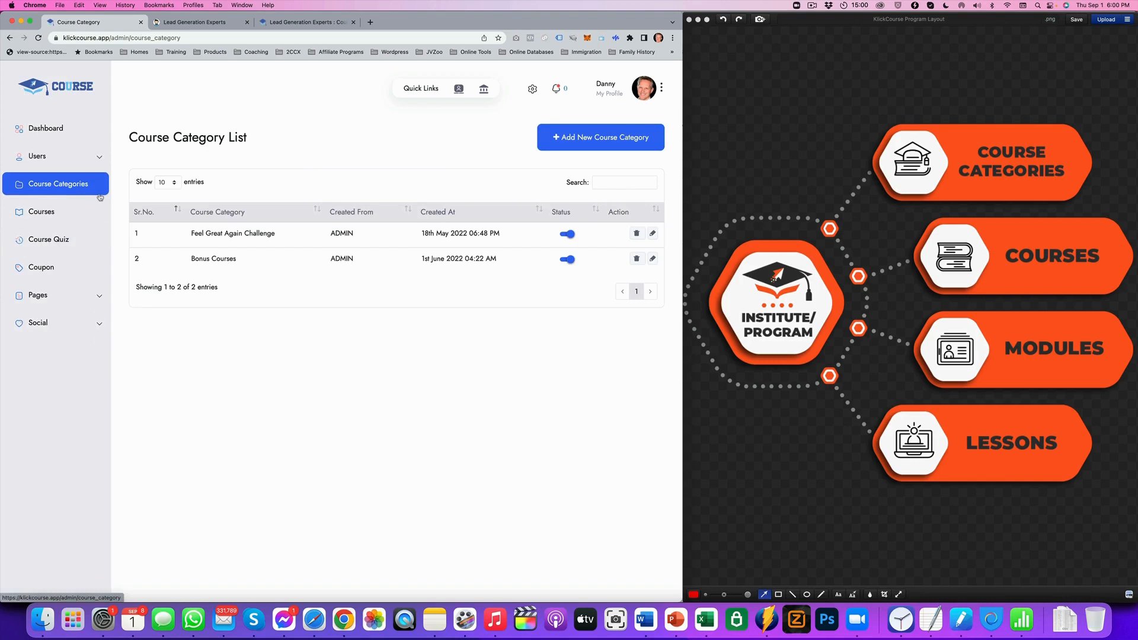
left_click(600, 138)
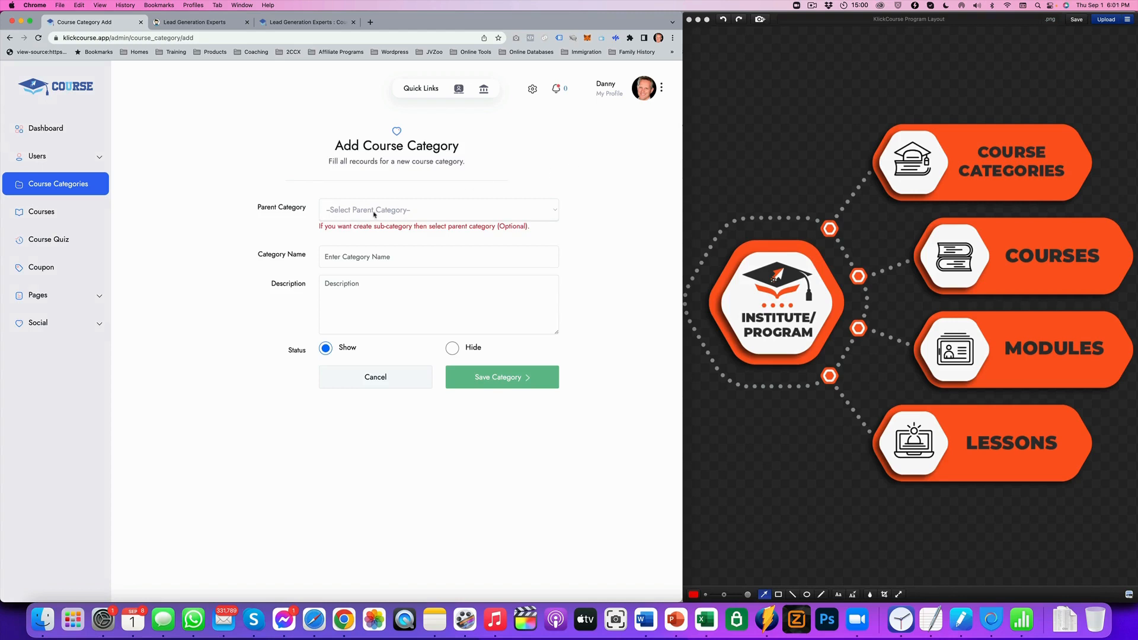
left_click(437, 210)
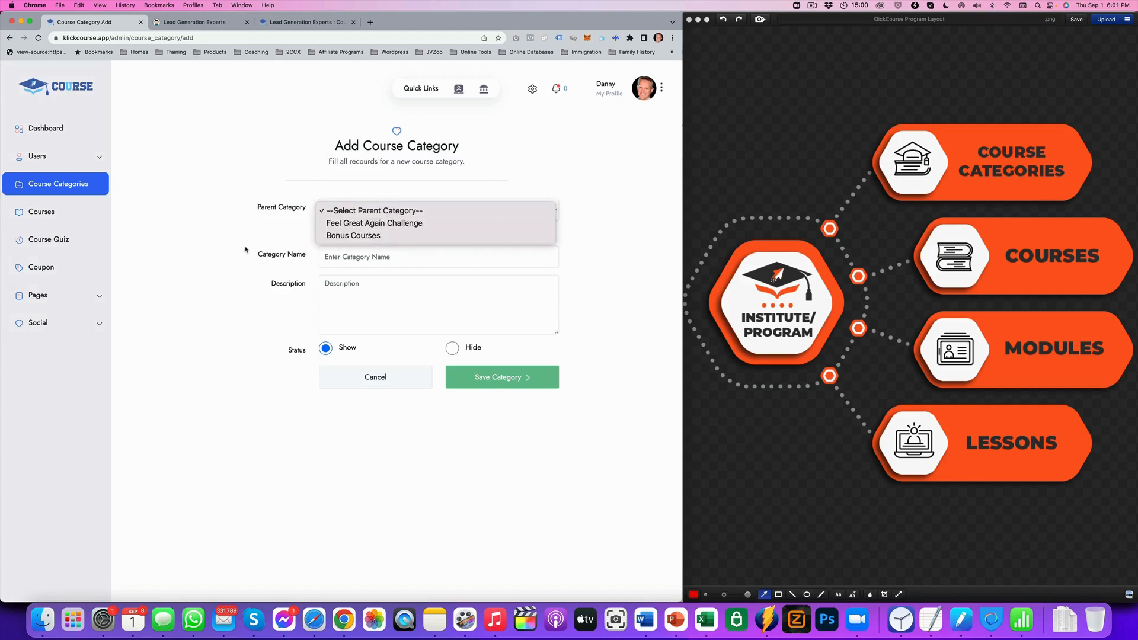
left_click(438, 256)
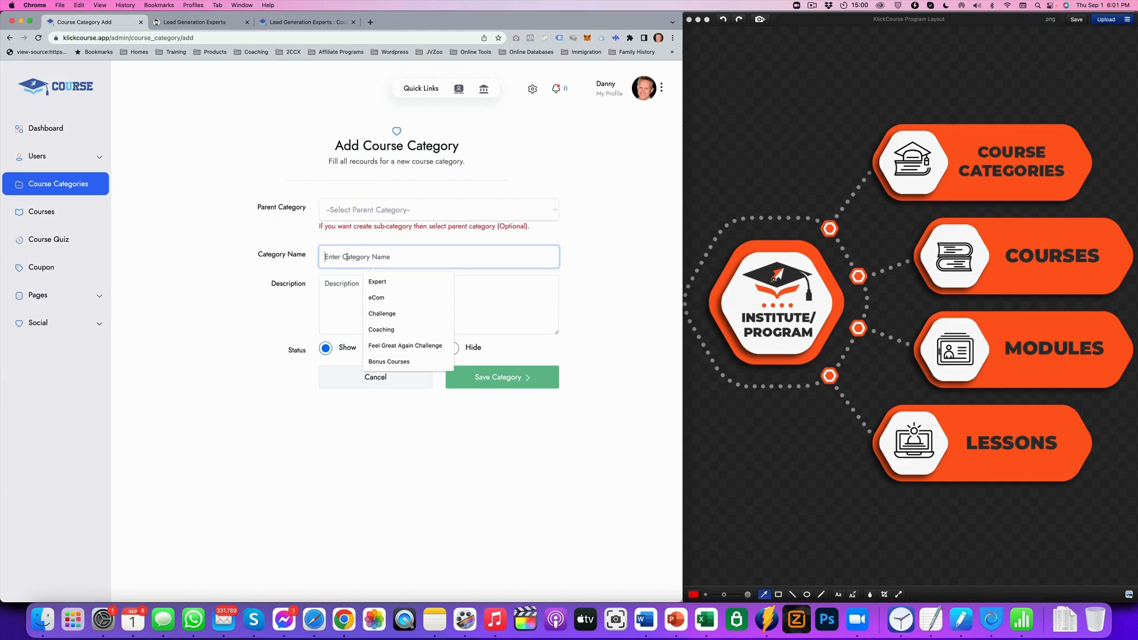
type("Fitn")
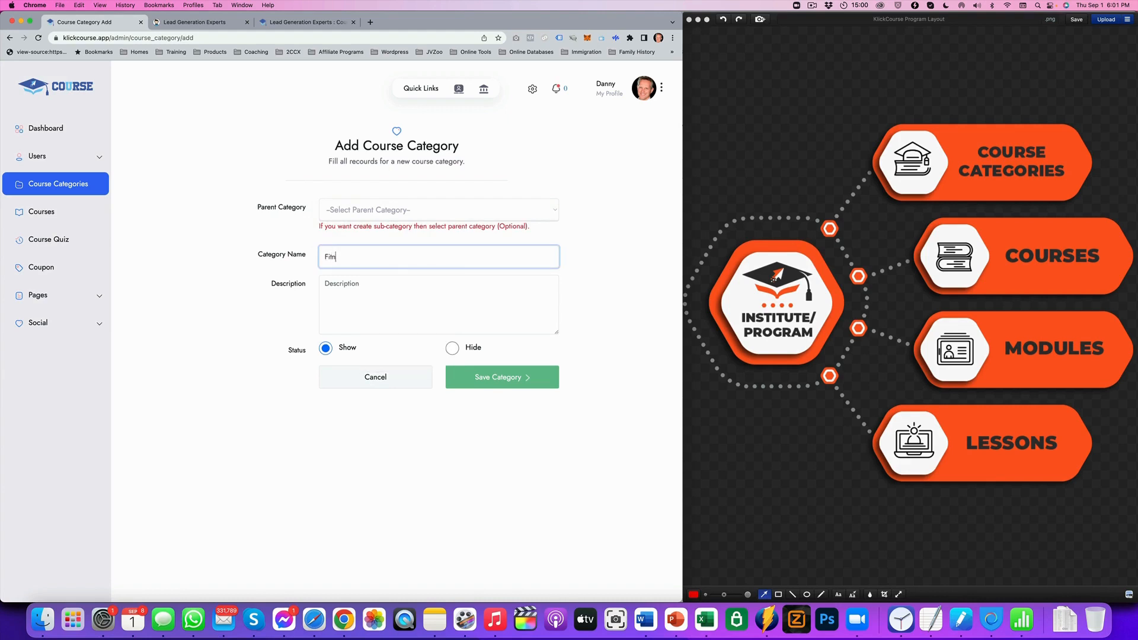
type("ess")
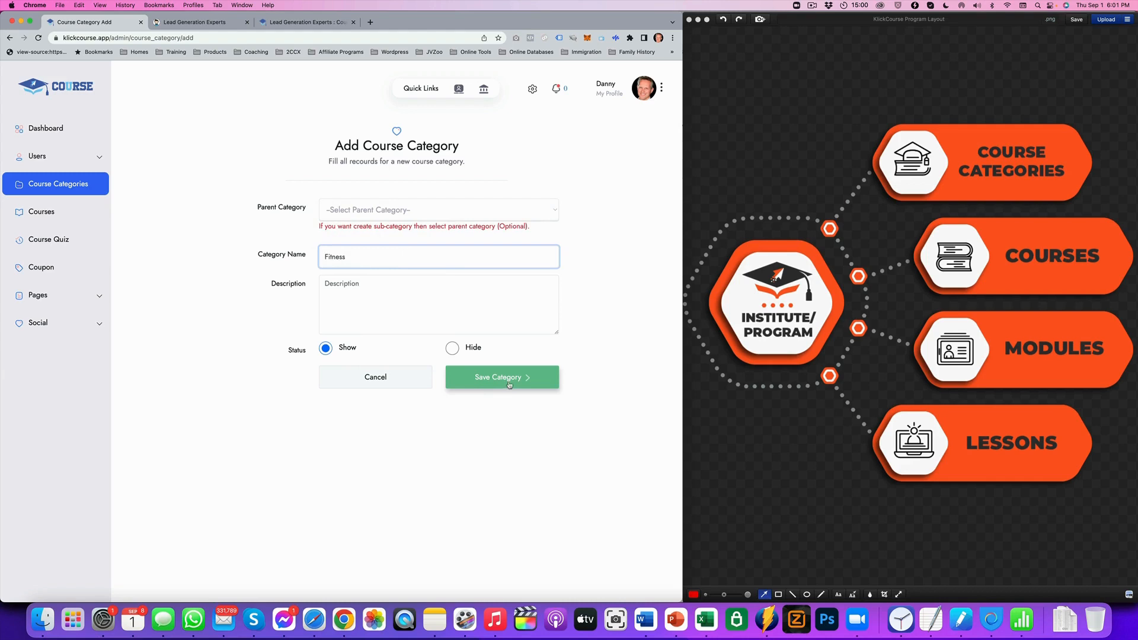
left_click(501, 377)
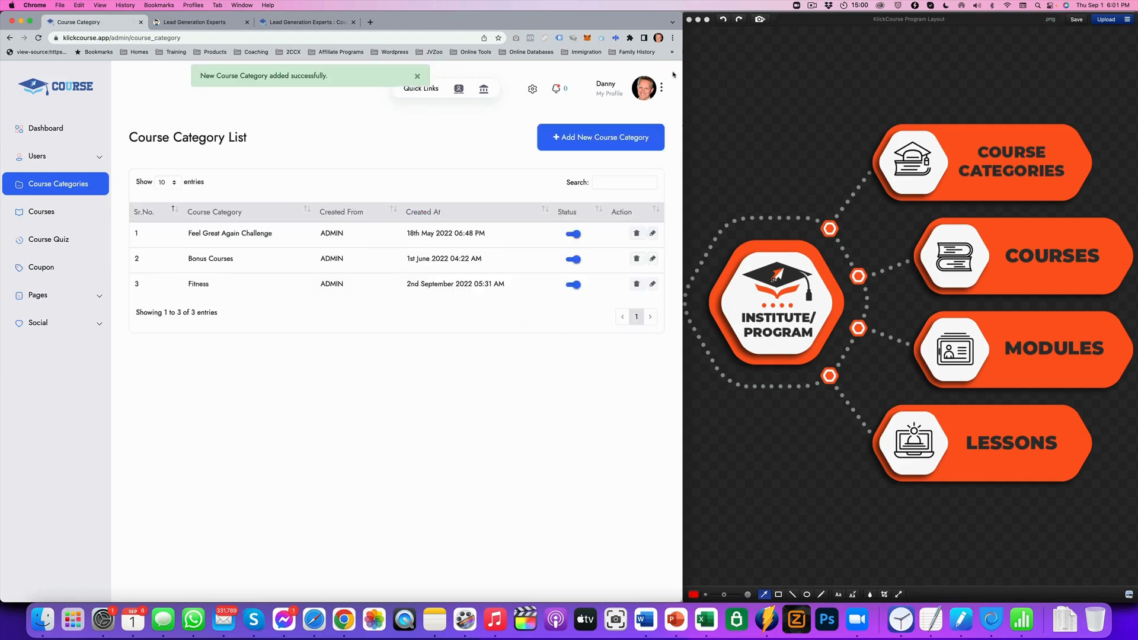
Create a second course category named 'Weight Loss'
left_click(600, 138)
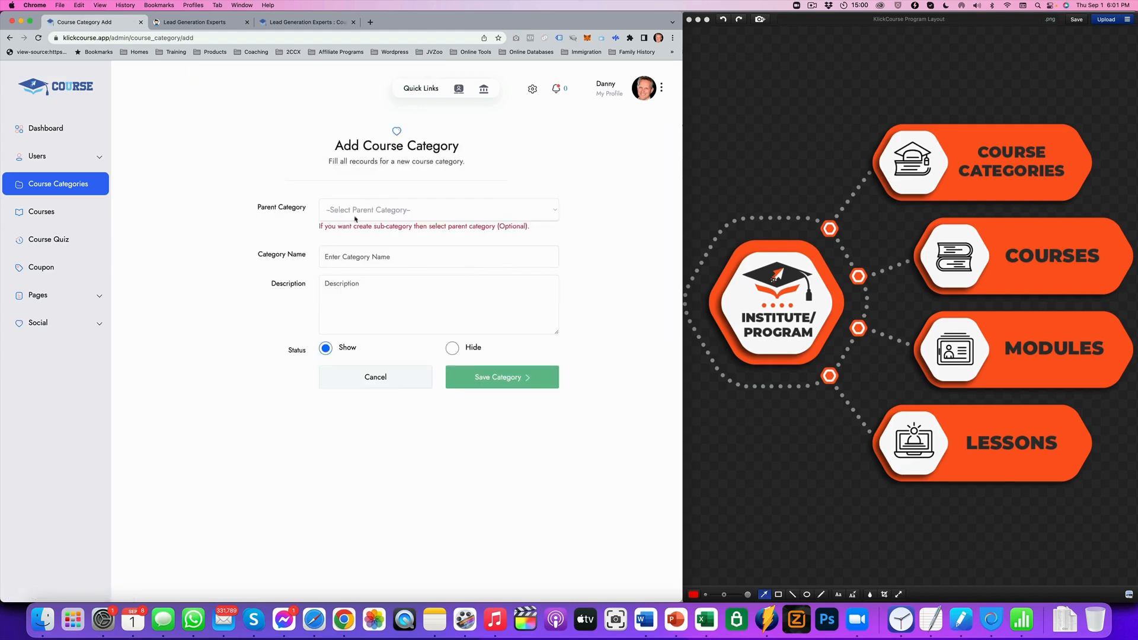
left_click(437, 256)
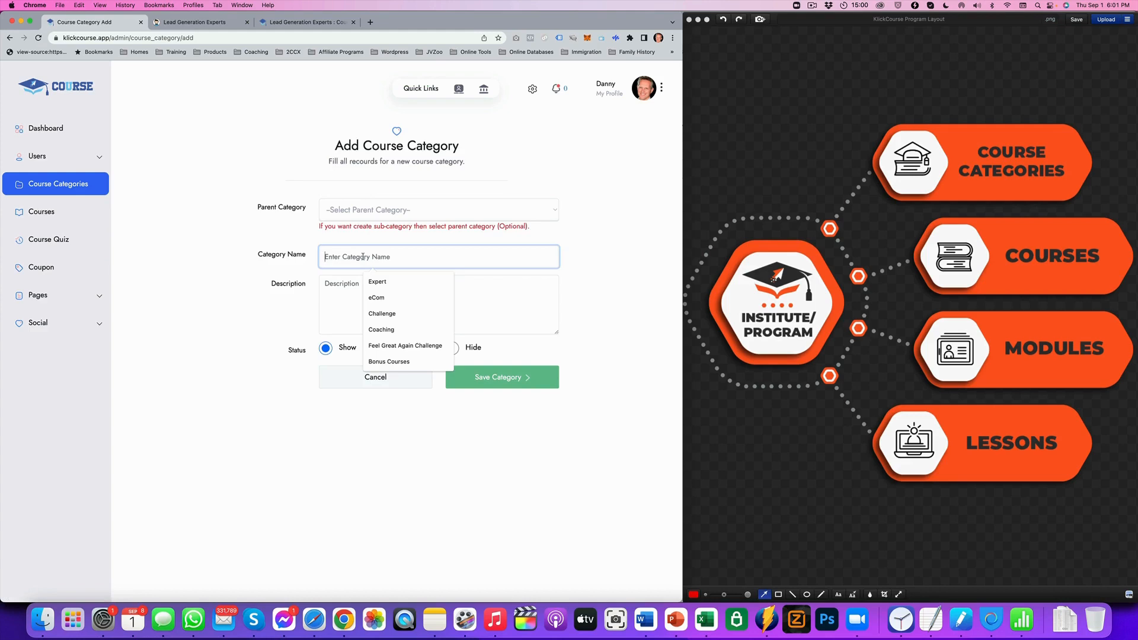
type("Weight")
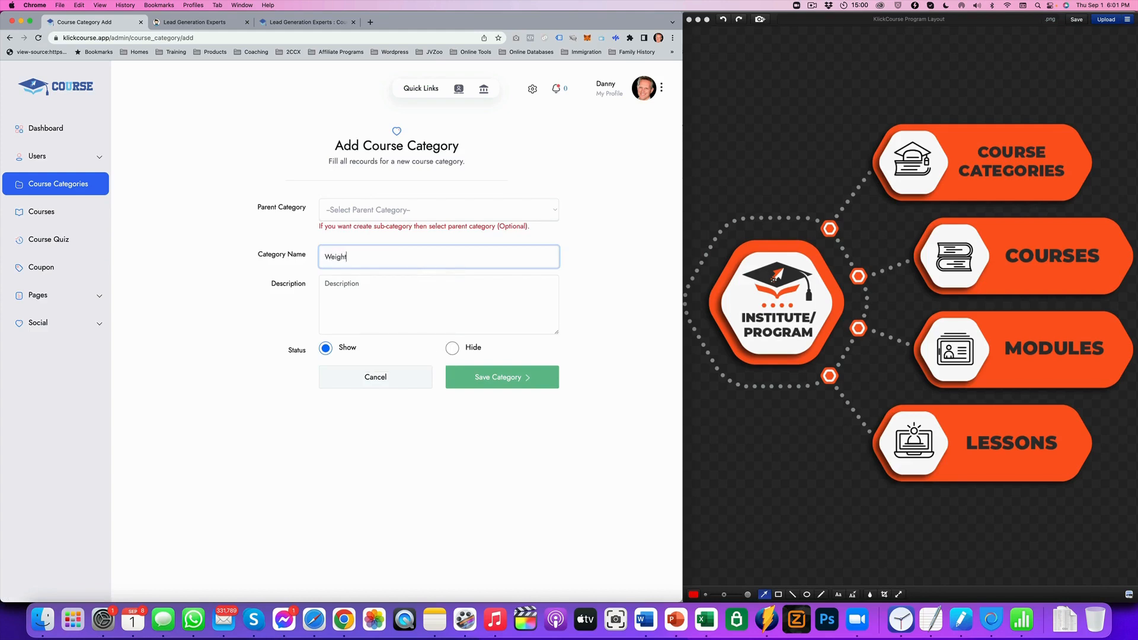
type("Loss")
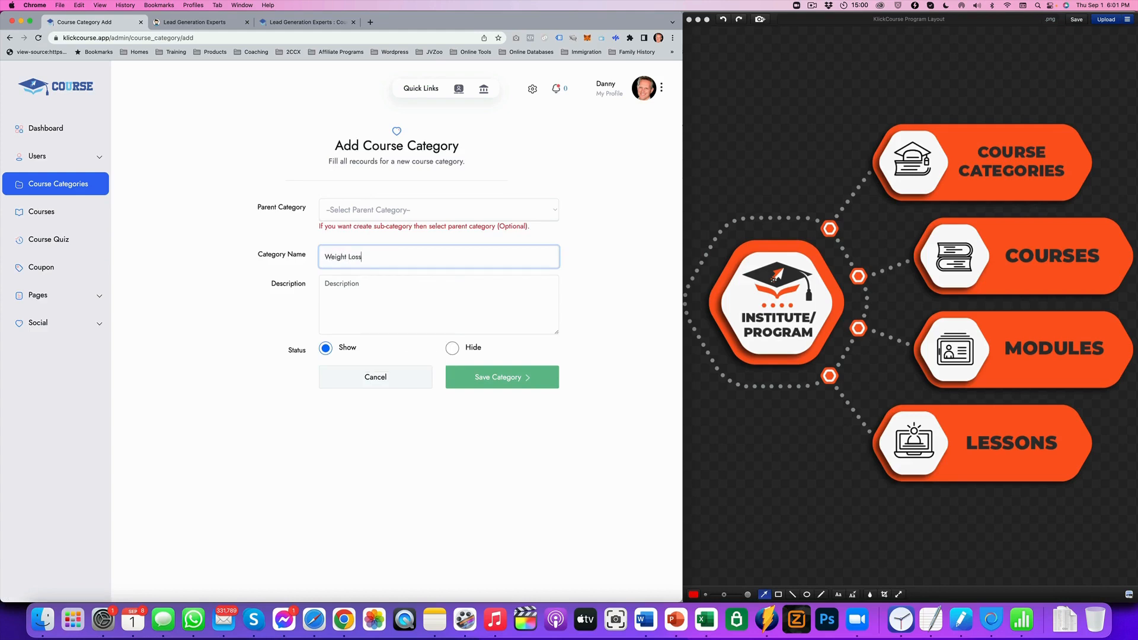
left_click(502, 377)
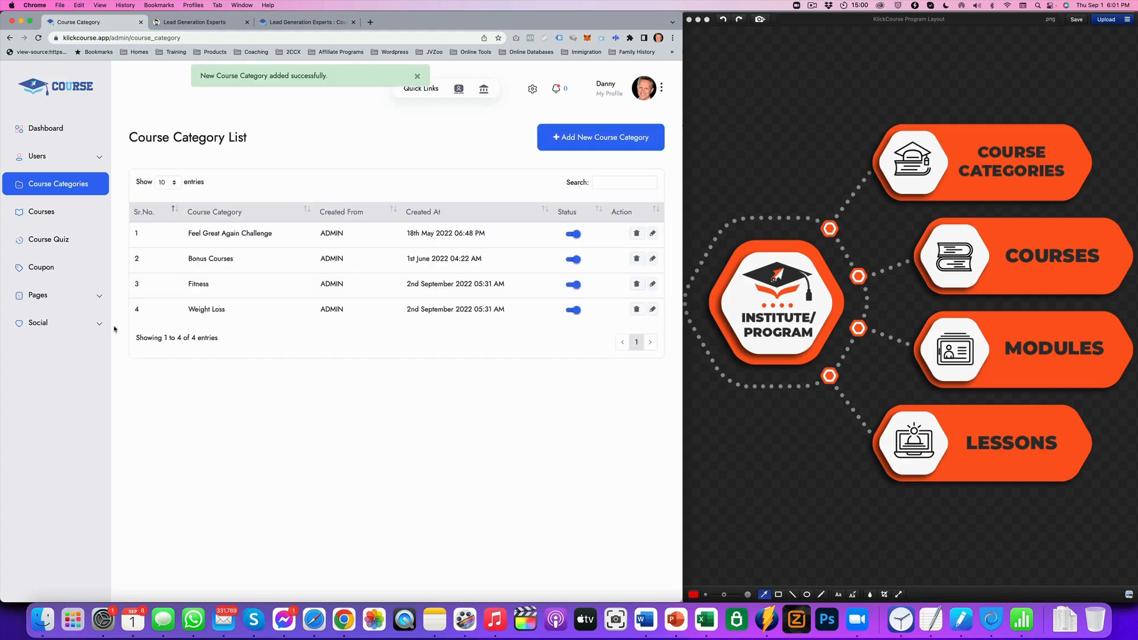
mouse_move(1133, 171)
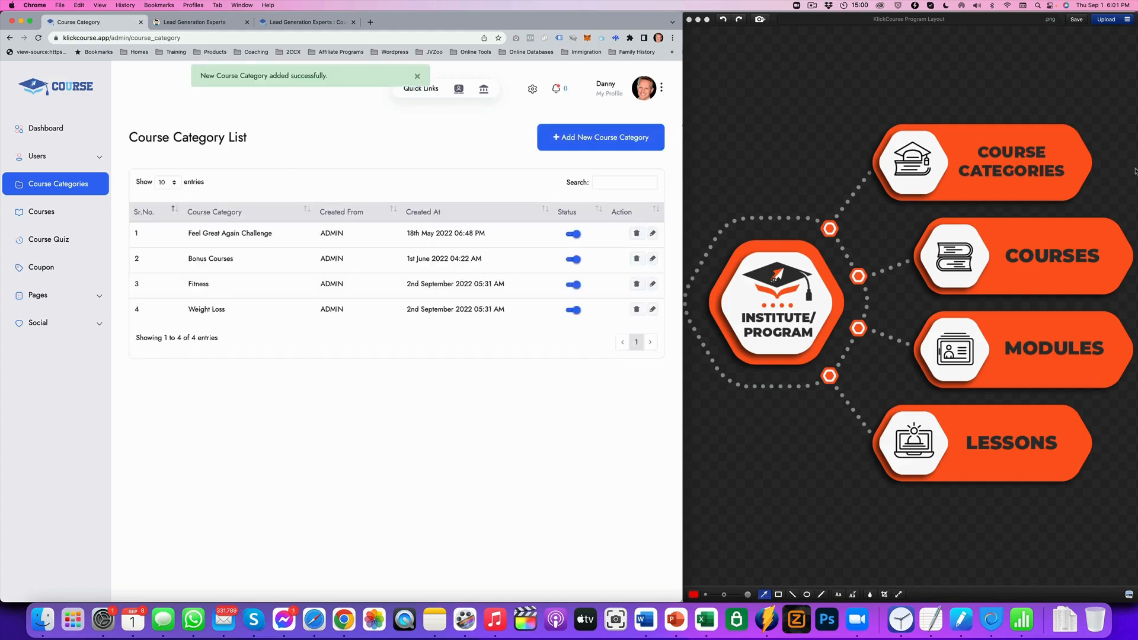
left_click(417, 75)
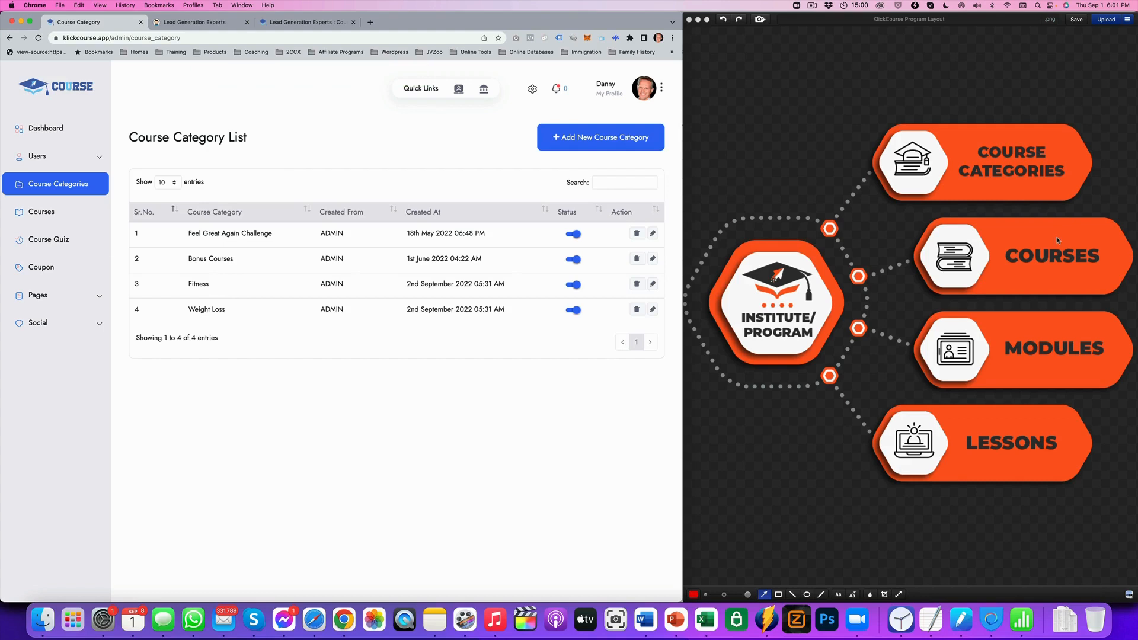
mouse_move(41, 211)
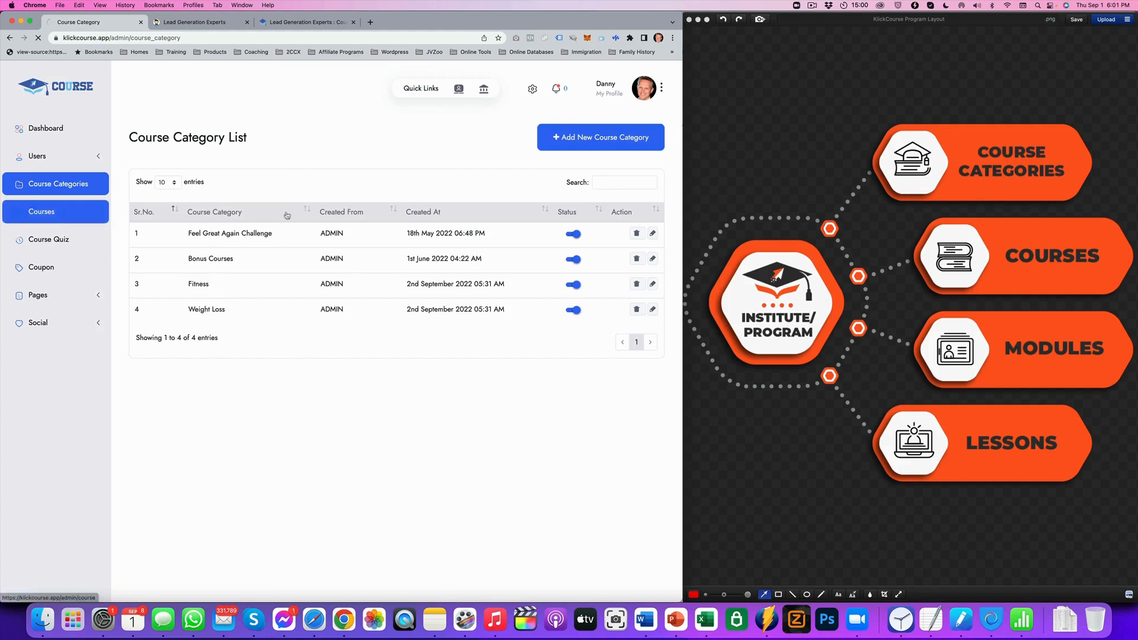
Start a new course from the Courses list, landing on the overview step
left_click(42, 211)
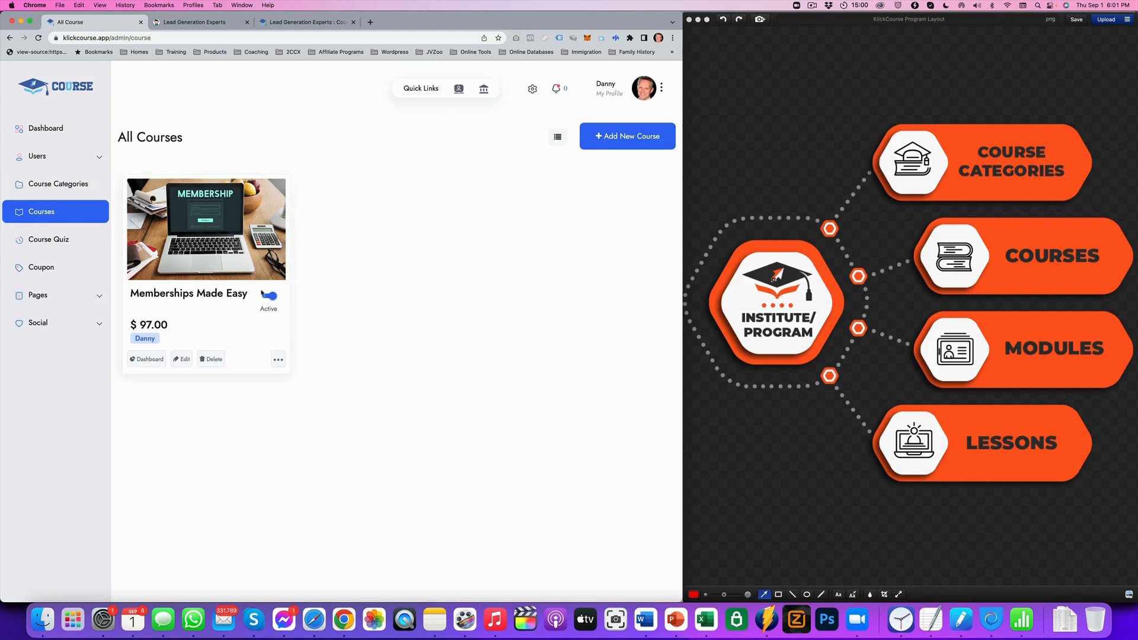
mouse_move(226, 260)
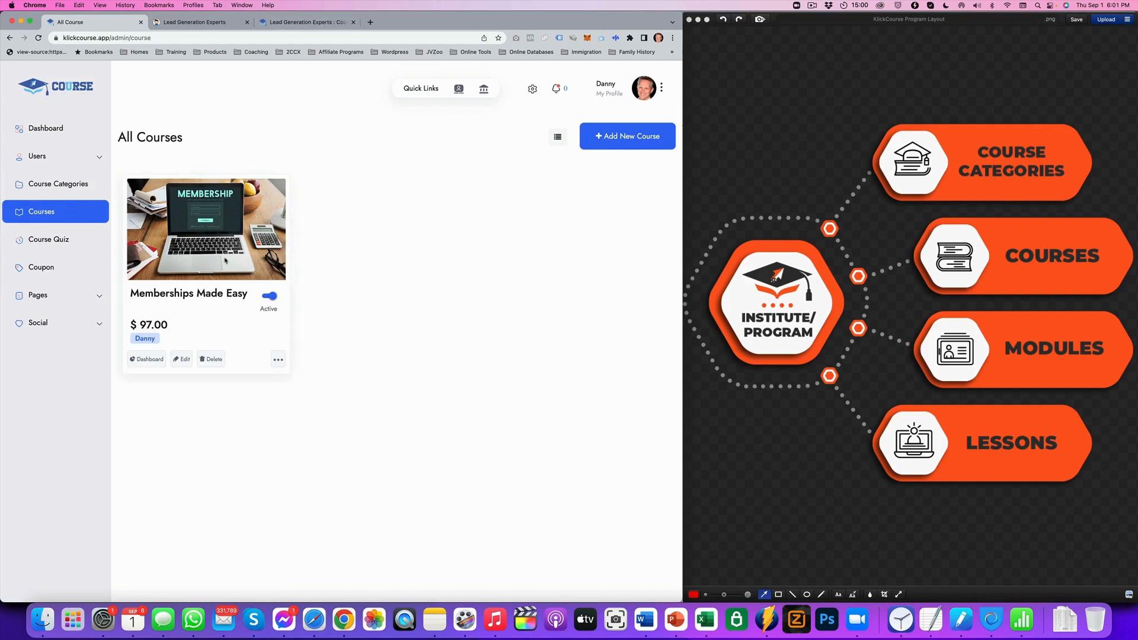
mouse_move(371, 204)
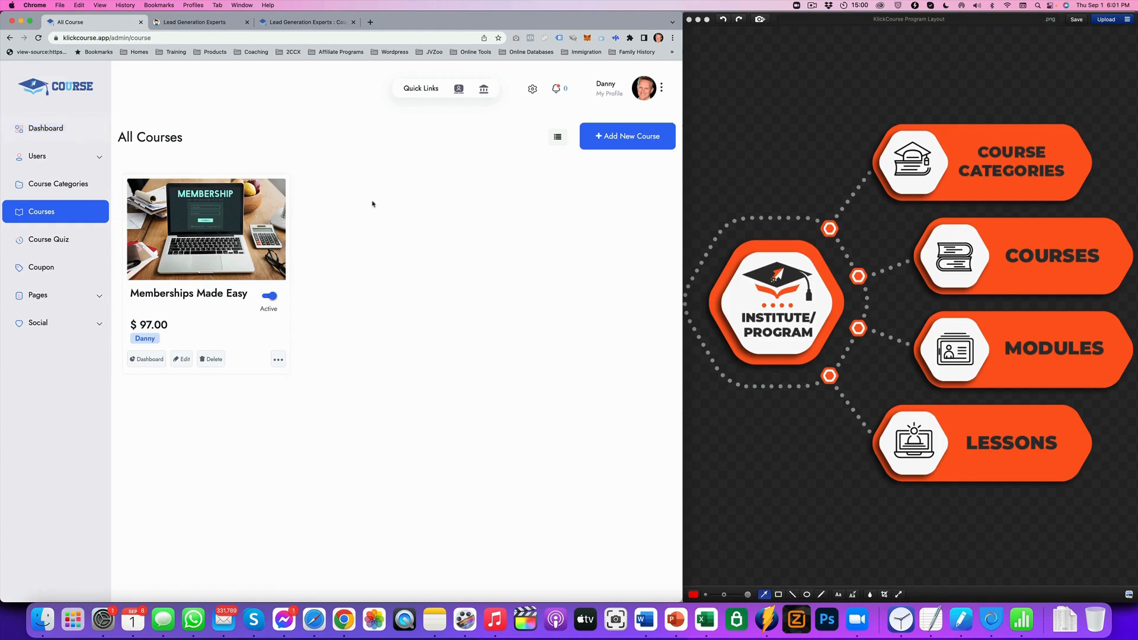
left_click(626, 135)
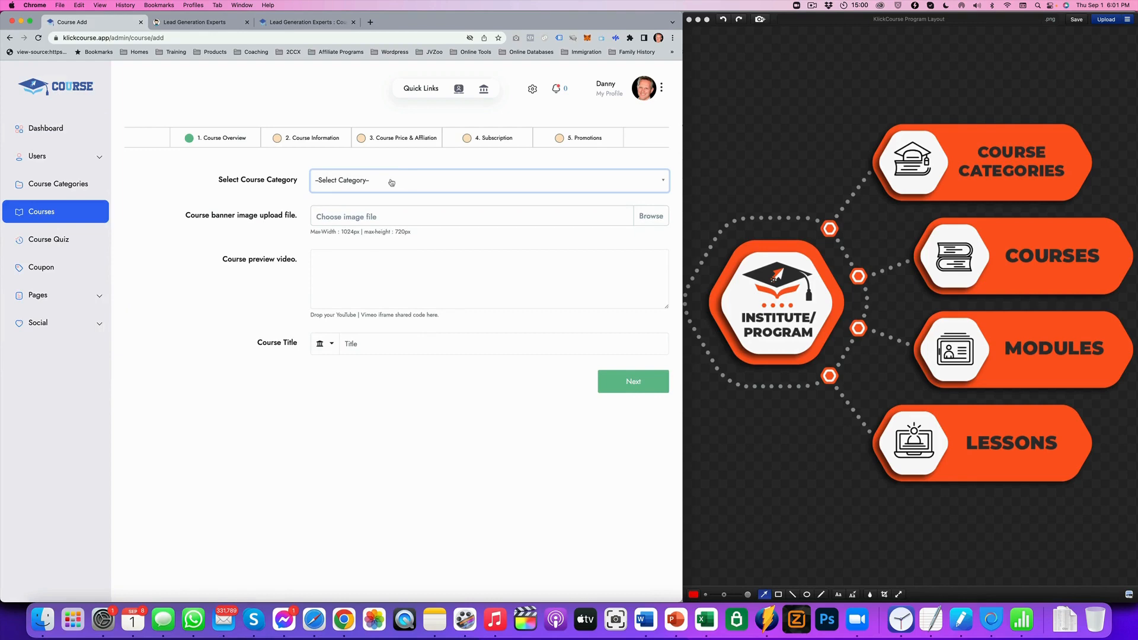
Fill the Fitness Course overview with banner image, preview video and course information
left_click(487, 181)
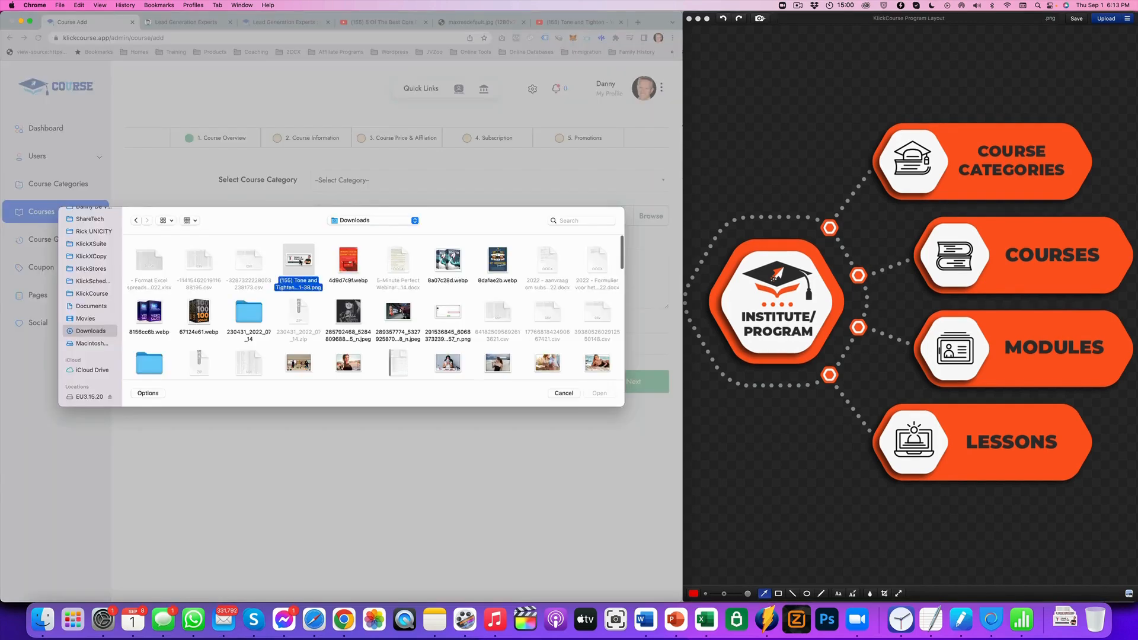
left_click(599, 393)
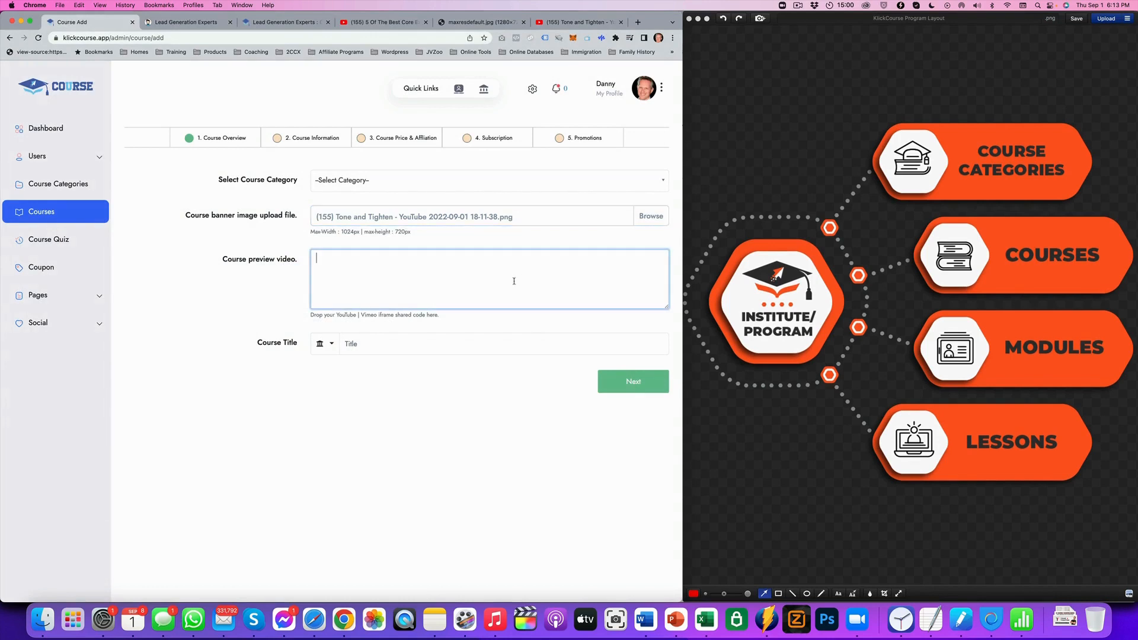
mouse_move(490, 4)
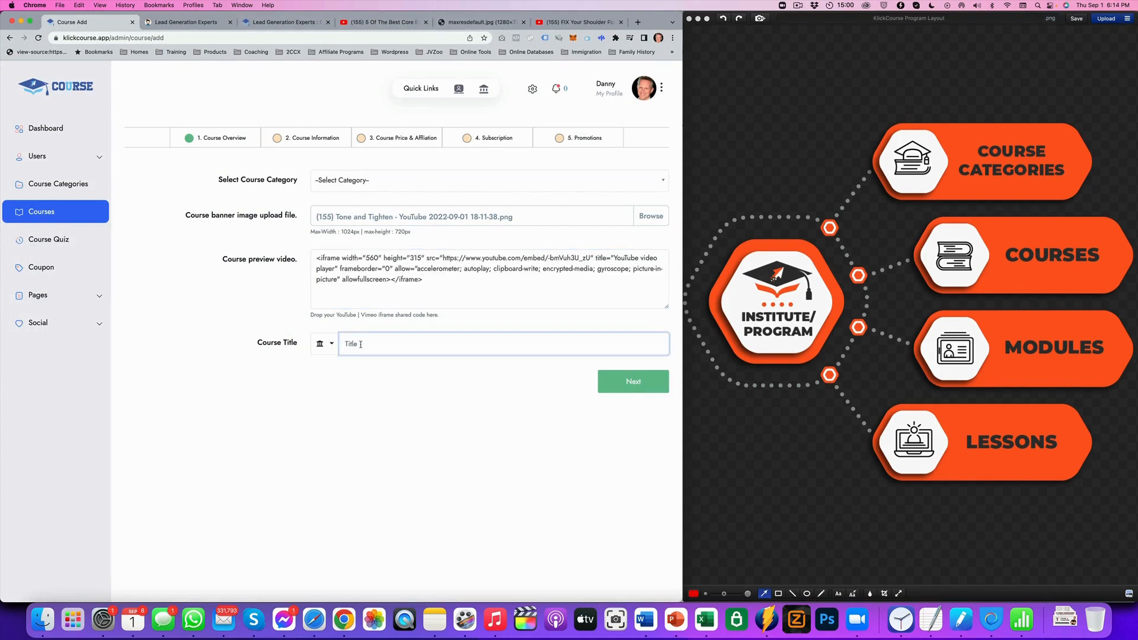
type("Fitness Course")
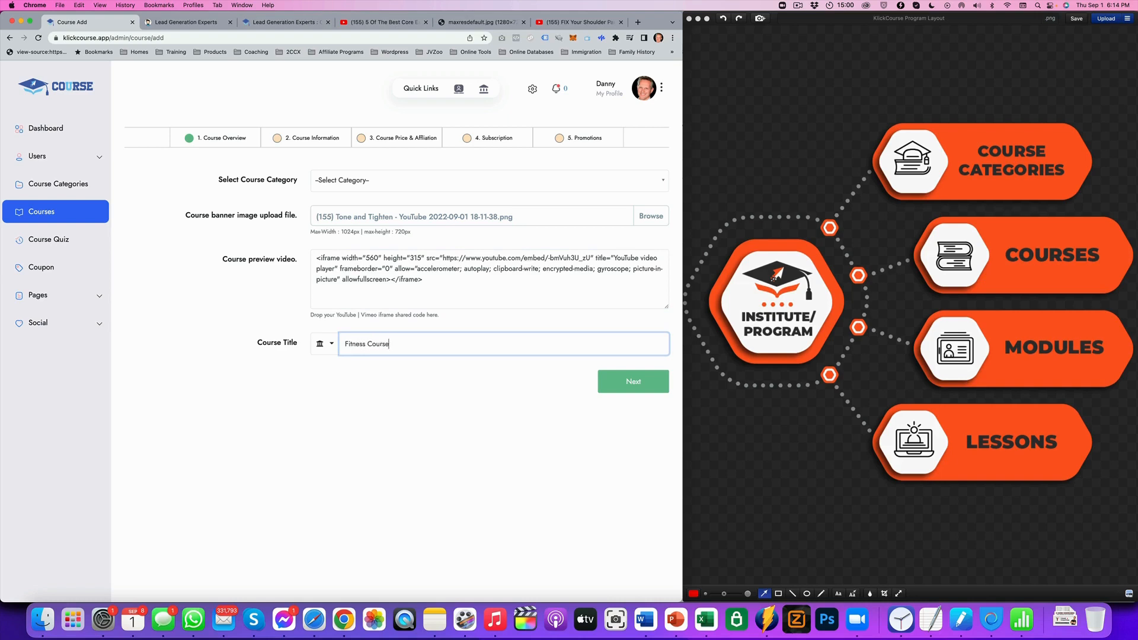
left_click(632, 380)
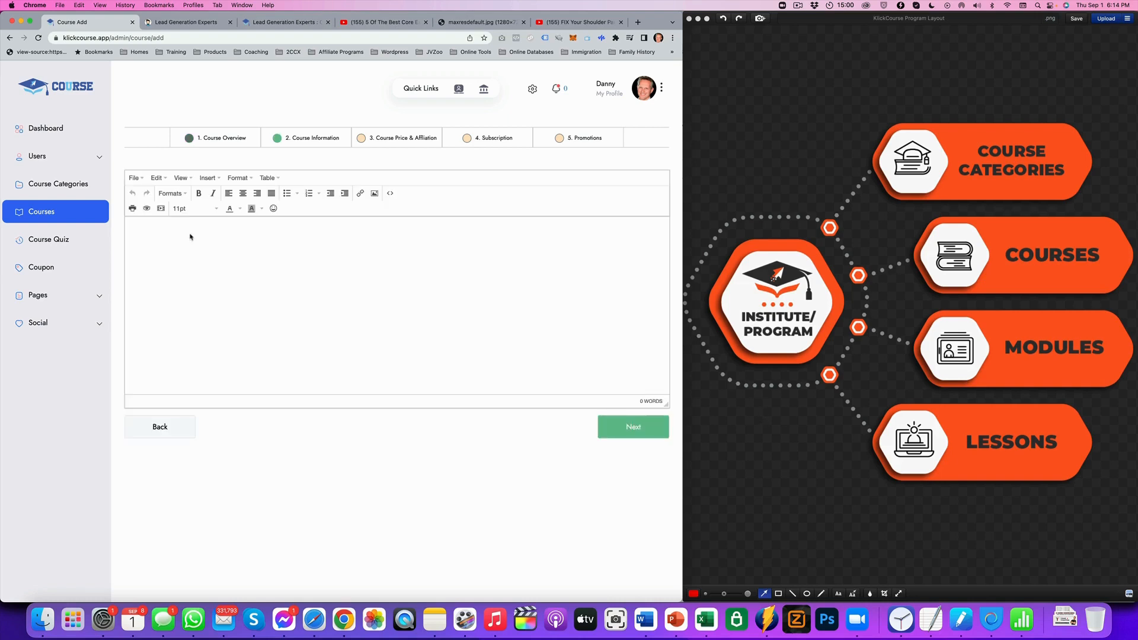
type("Informsti")
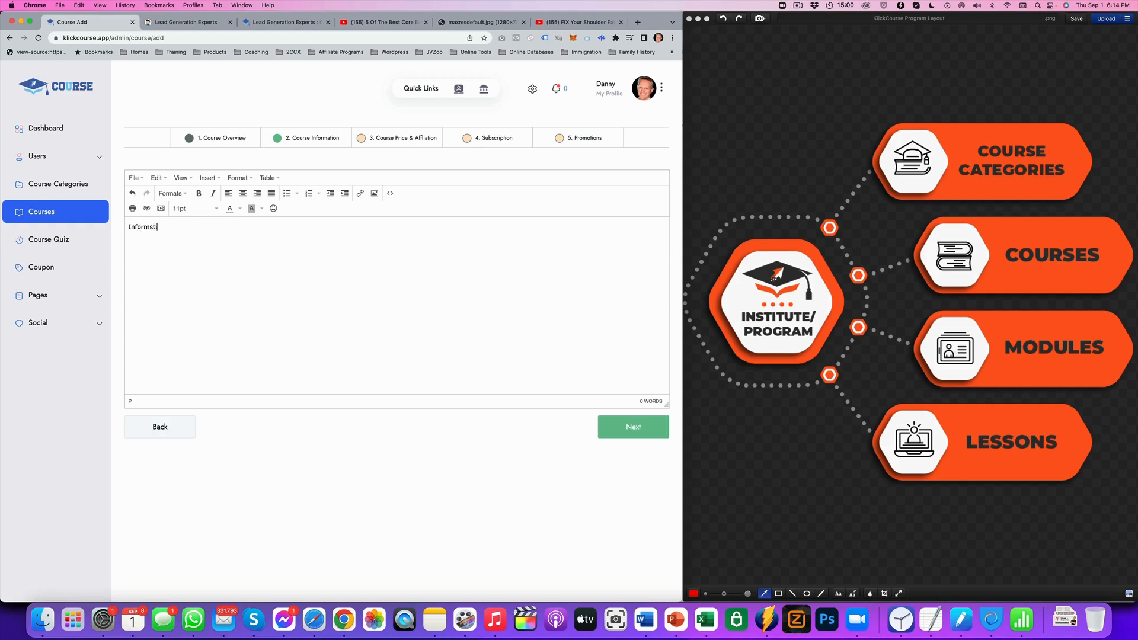
Set the price to $97 with one-time payment, keep comments enabled, and finish the course
left_click(397, 138)
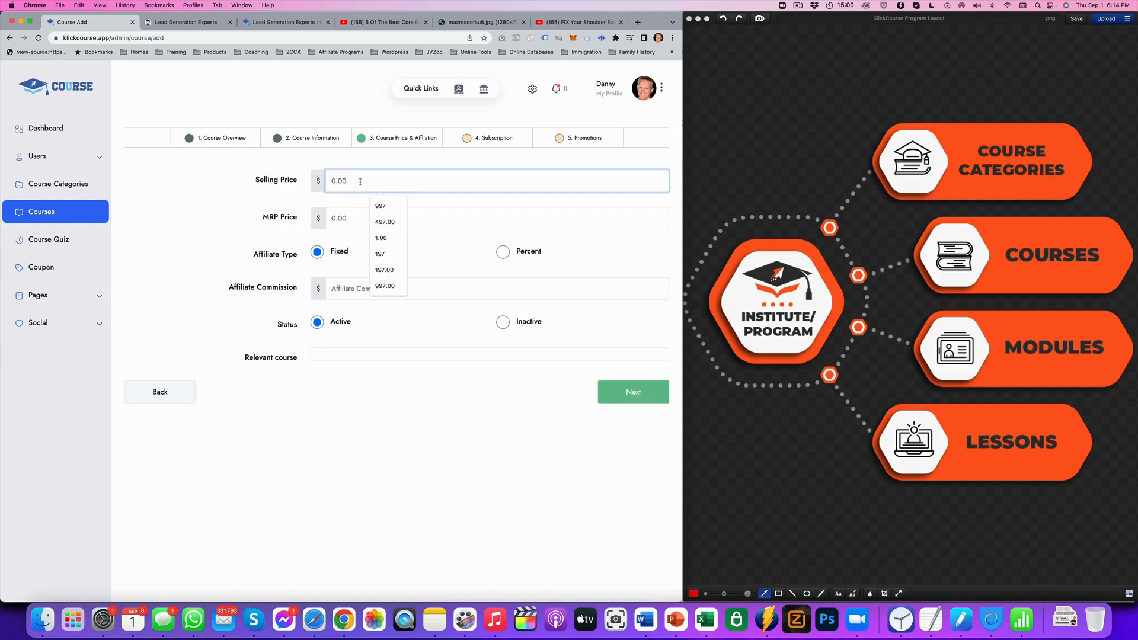
type("97")
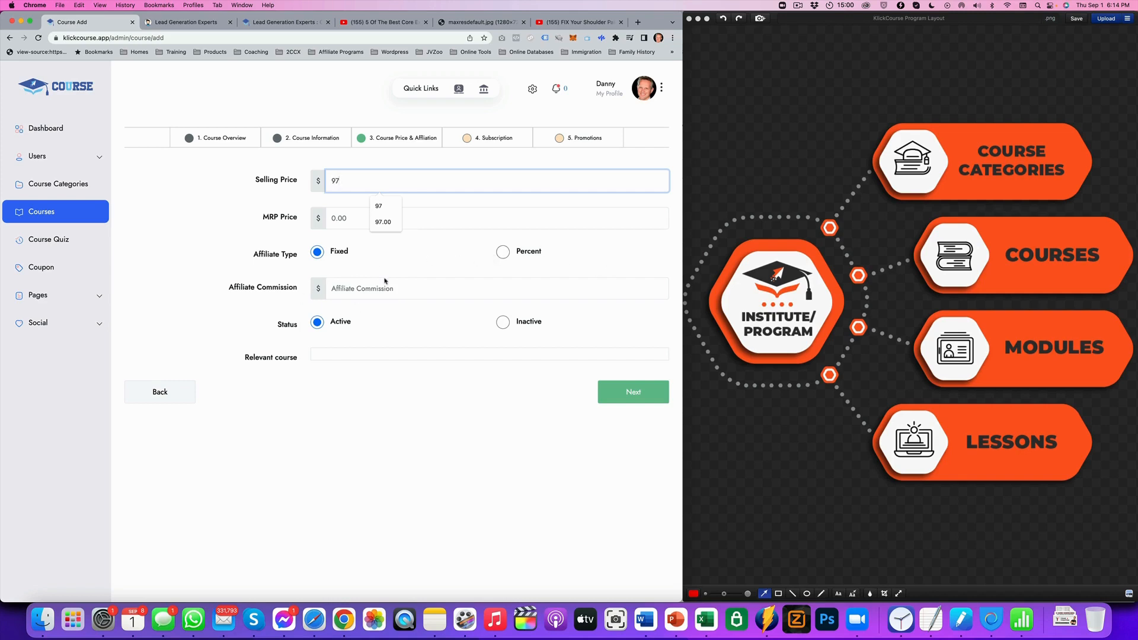
left_click(632, 393)
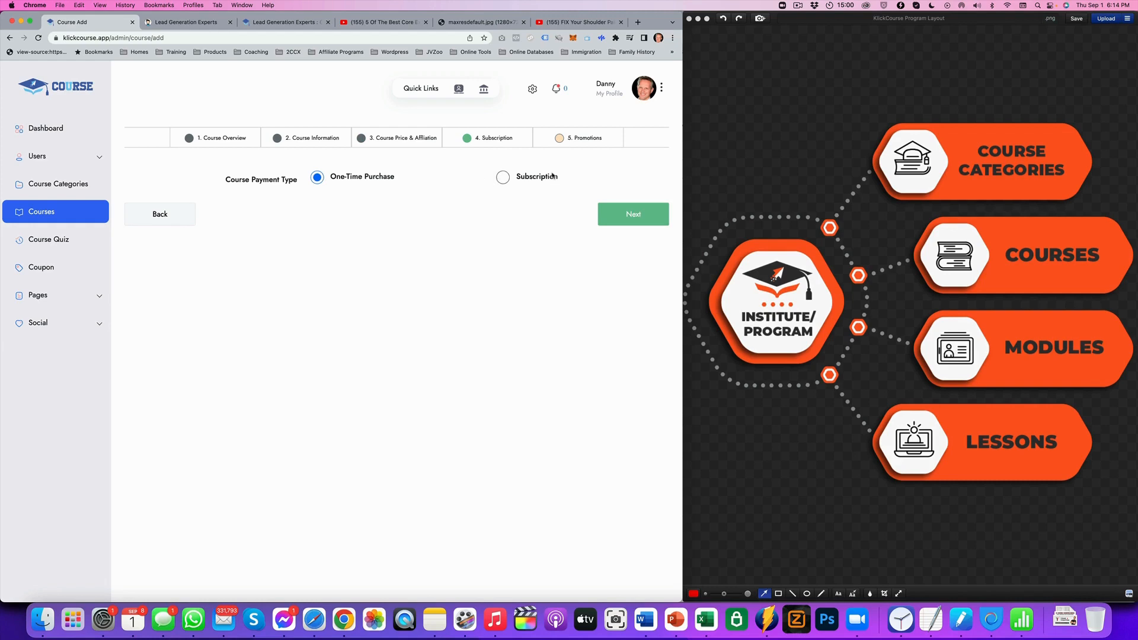
left_click(632, 213)
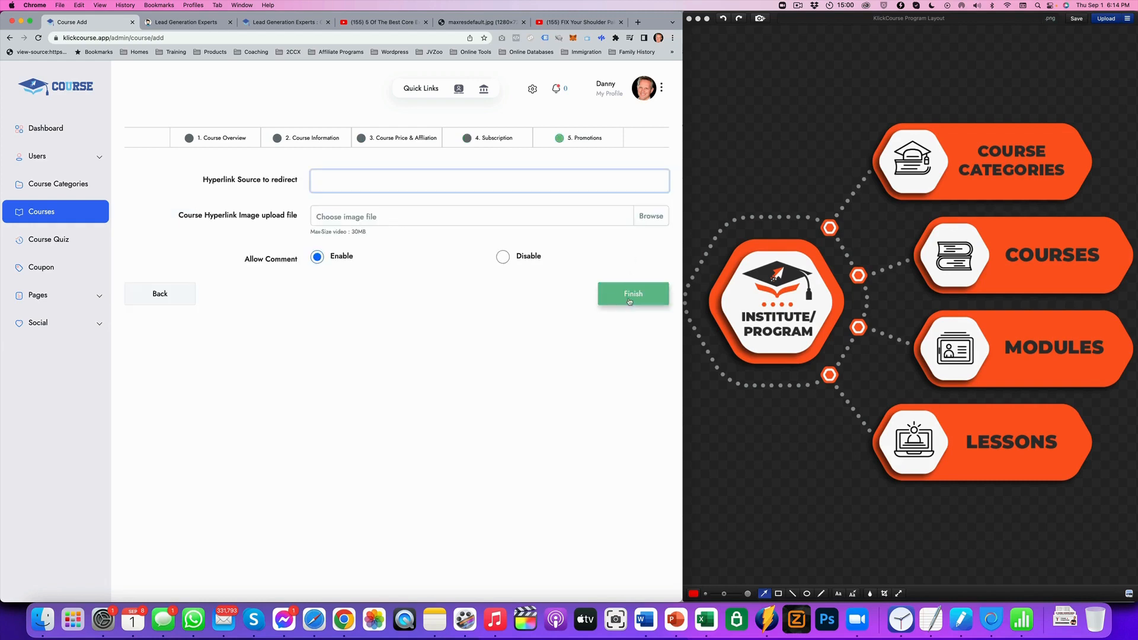
left_click(632, 293)
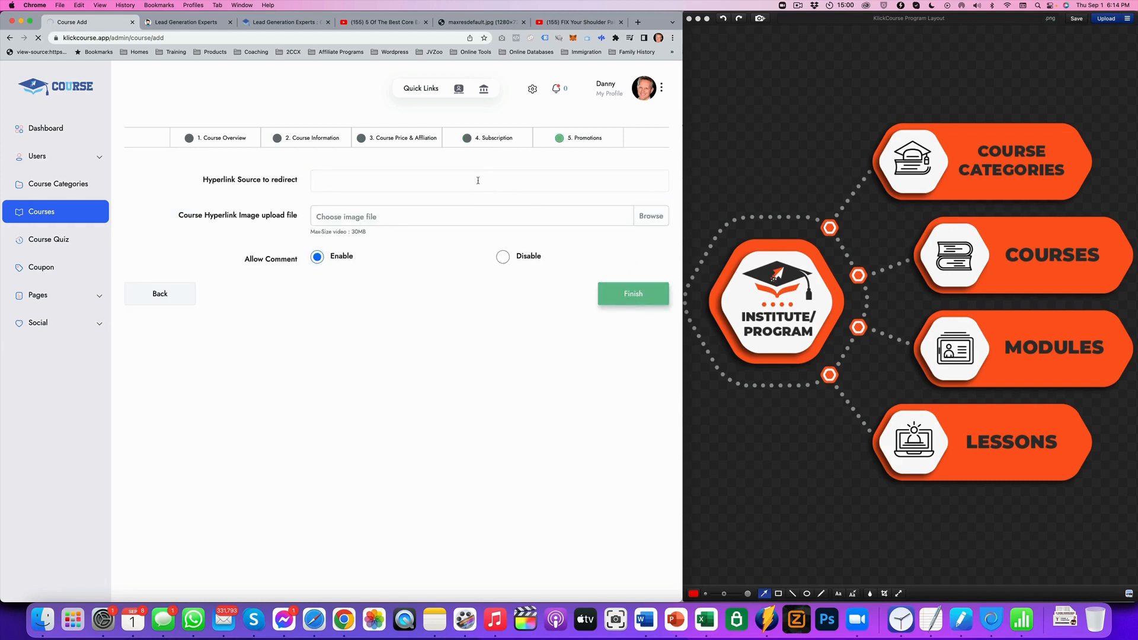
Finish creating the Fitness Course, dismiss the added message and briefly view courses as a table
left_click(632, 292)
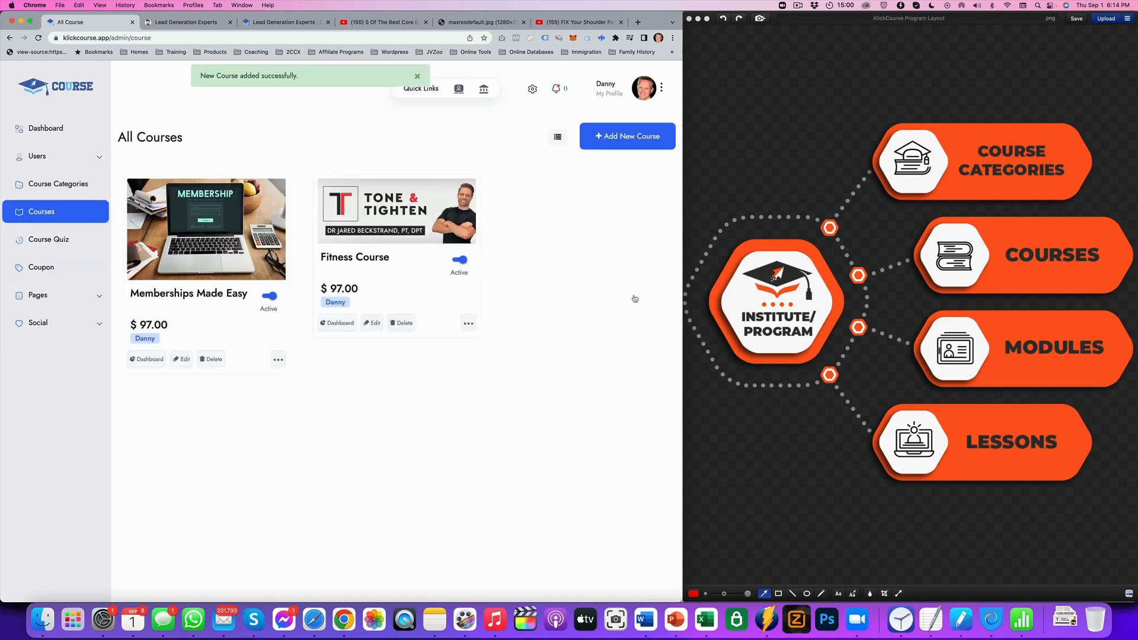
mouse_move(396, 192)
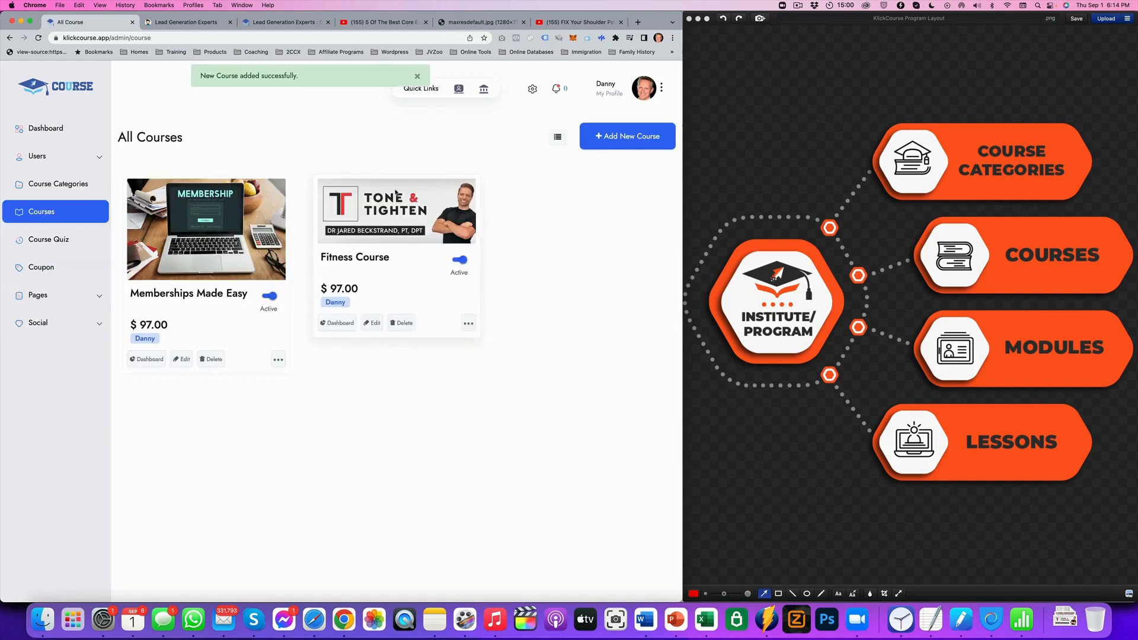
left_click(416, 76)
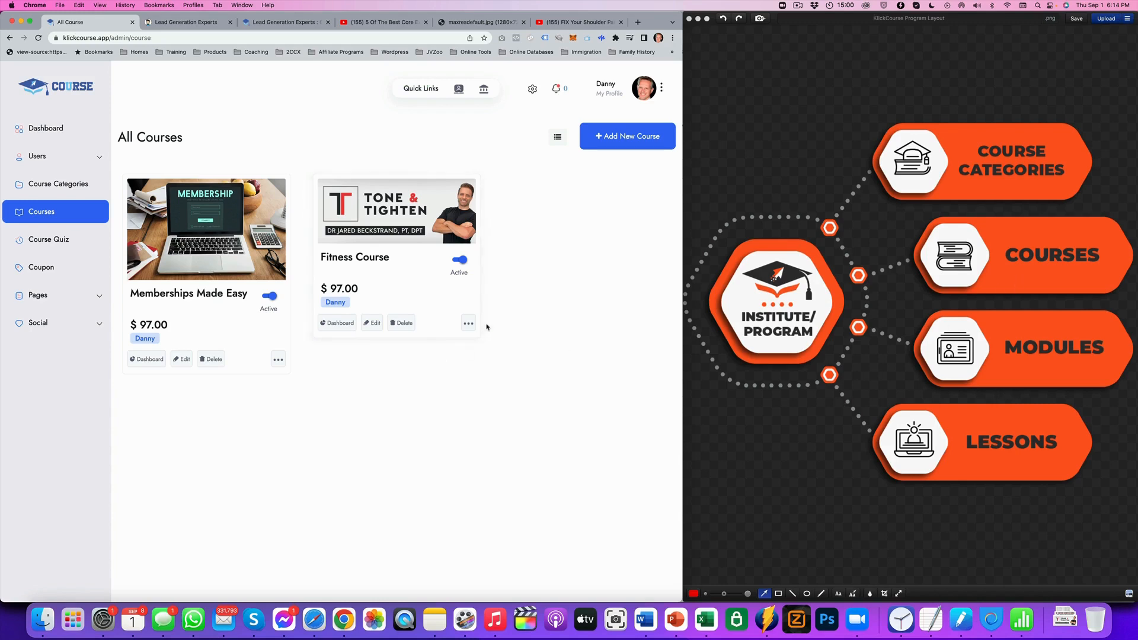
left_click(558, 135)
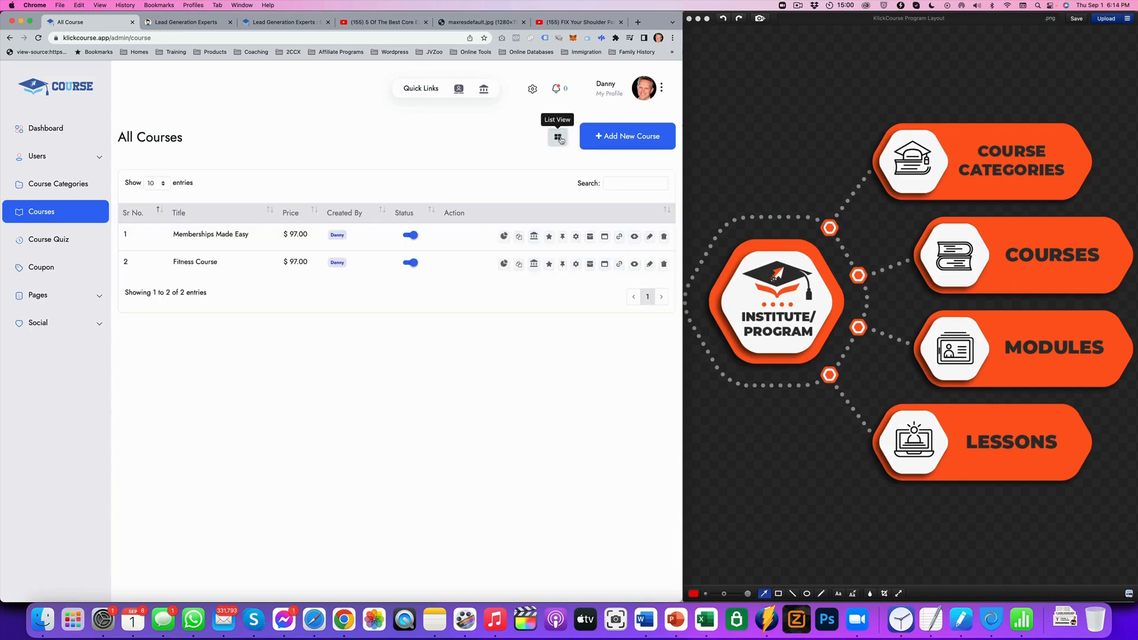
left_click(557, 137)
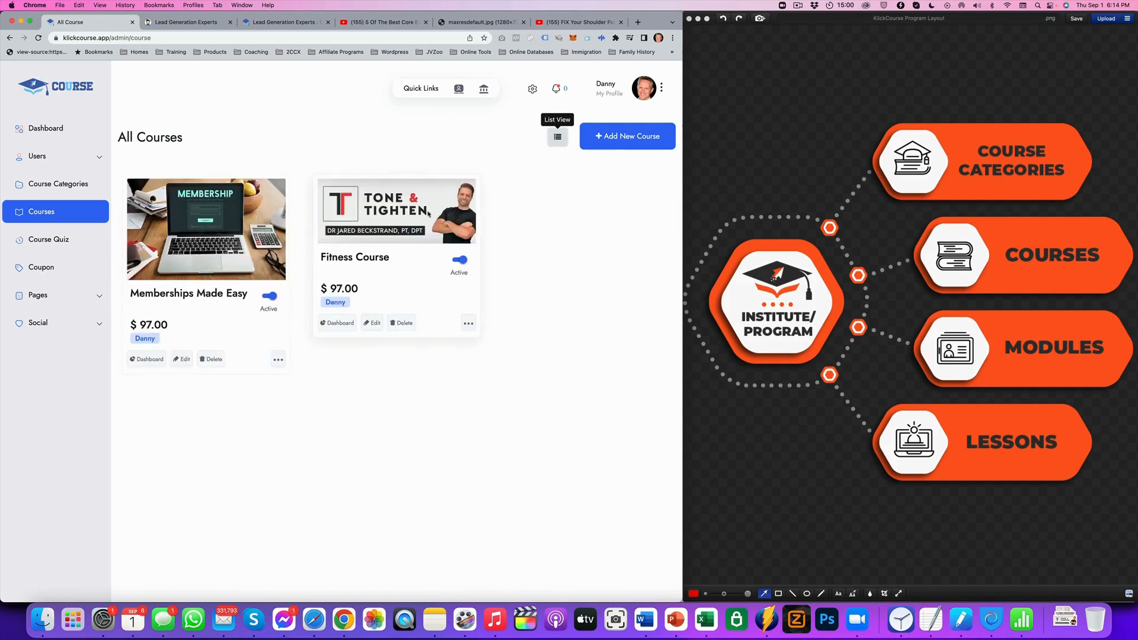
Assign the Fitness Course to the Danny de Vries institute from its more-actions menu
left_click(469, 323)
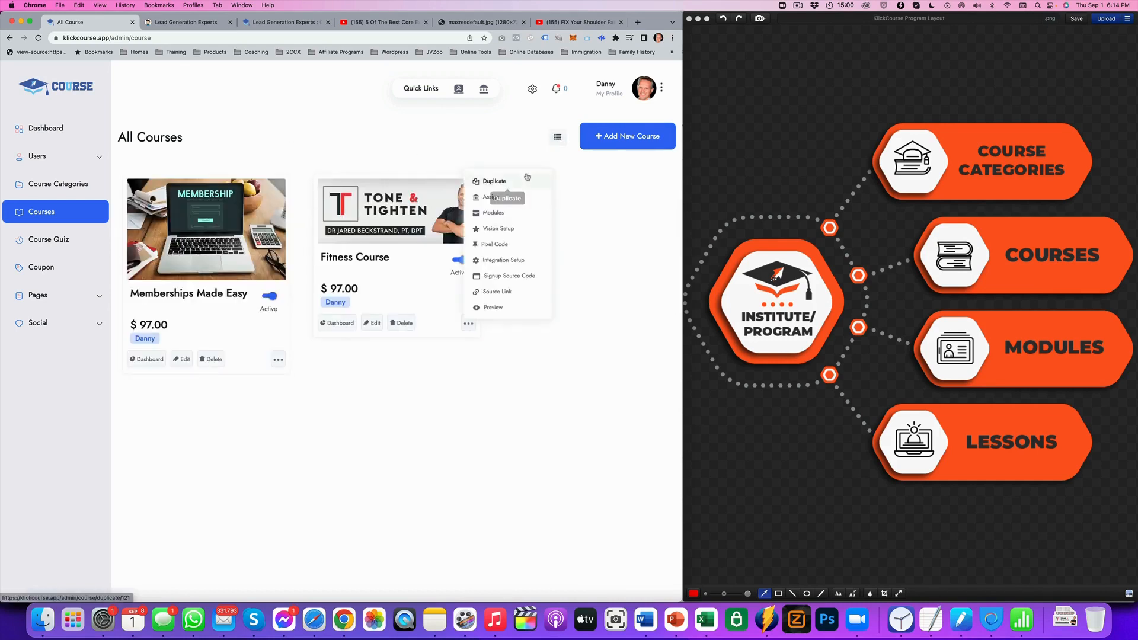
mouse_move(493, 180)
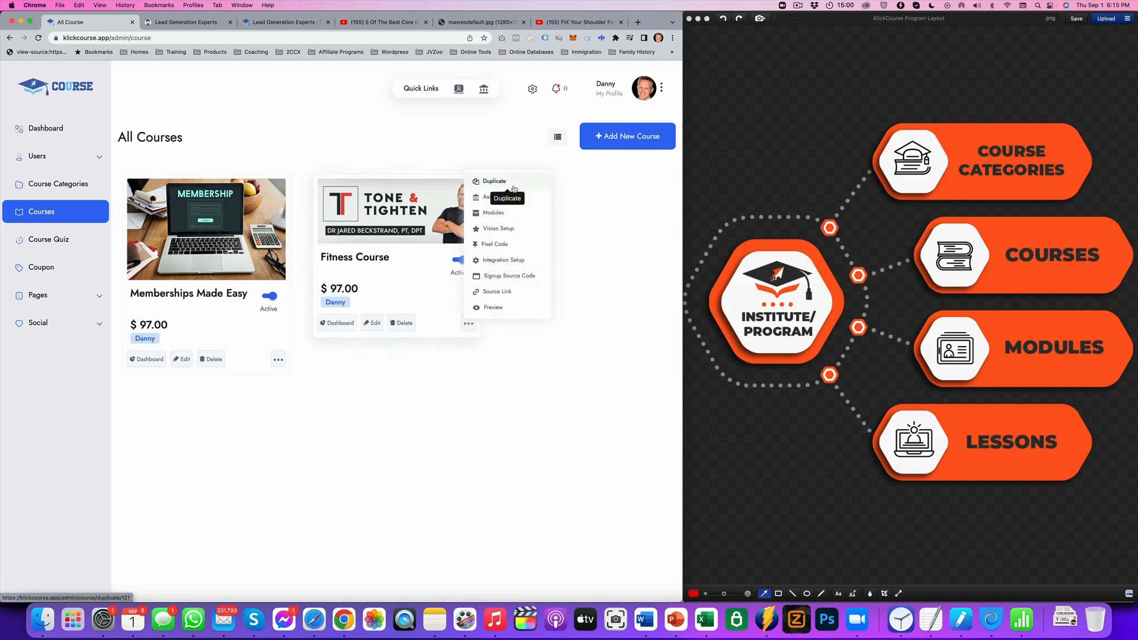
mouse_move(491, 196)
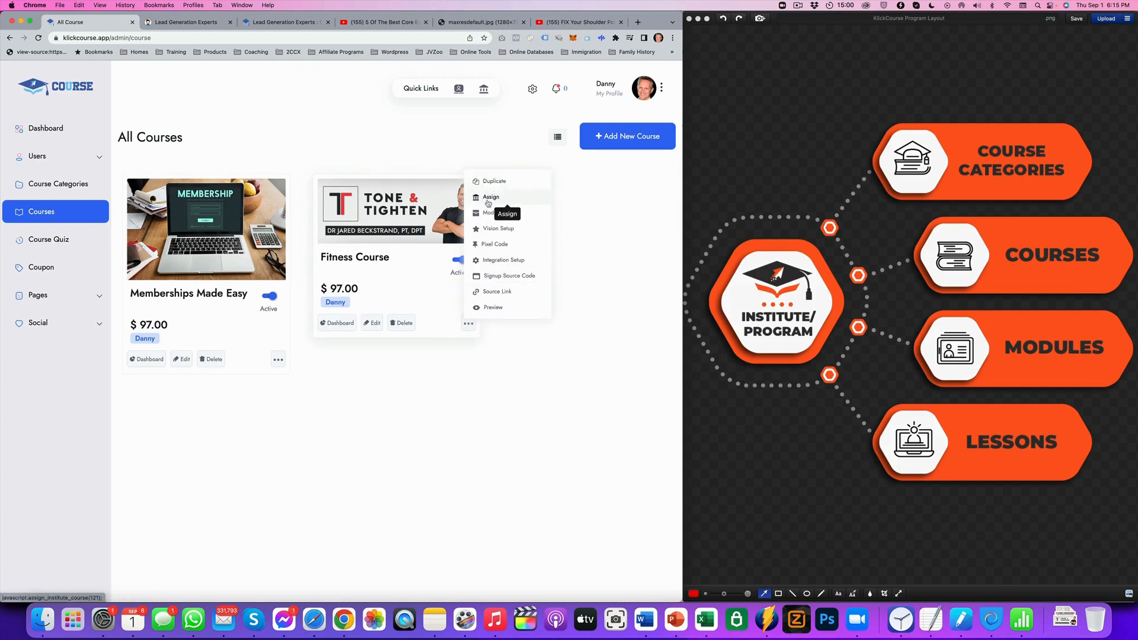
left_click(491, 197)
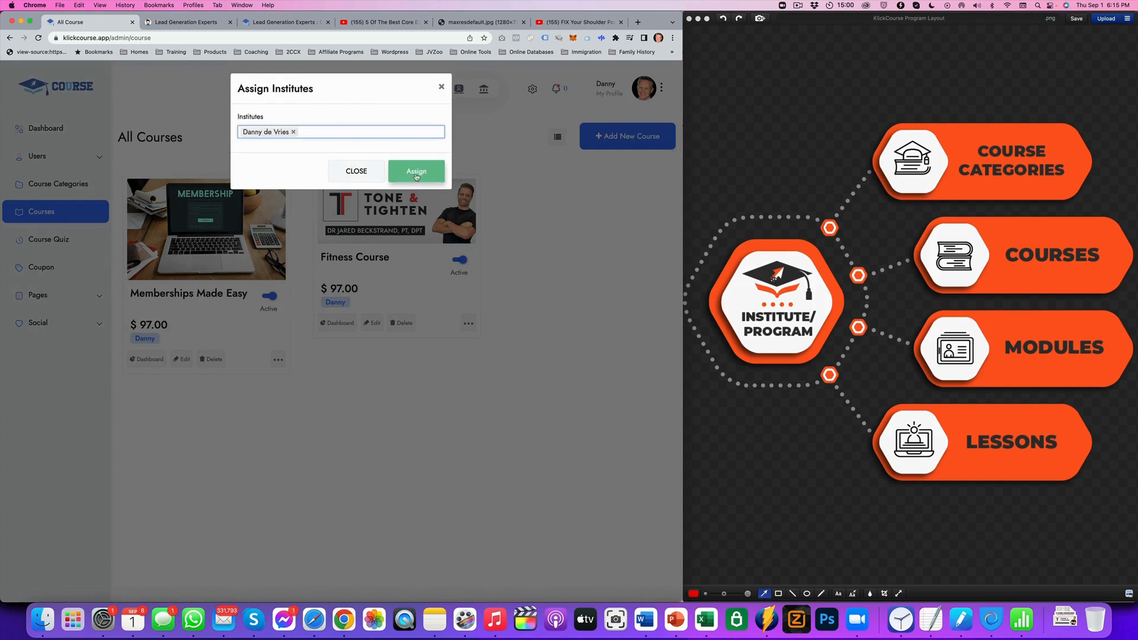
left_click(416, 171)
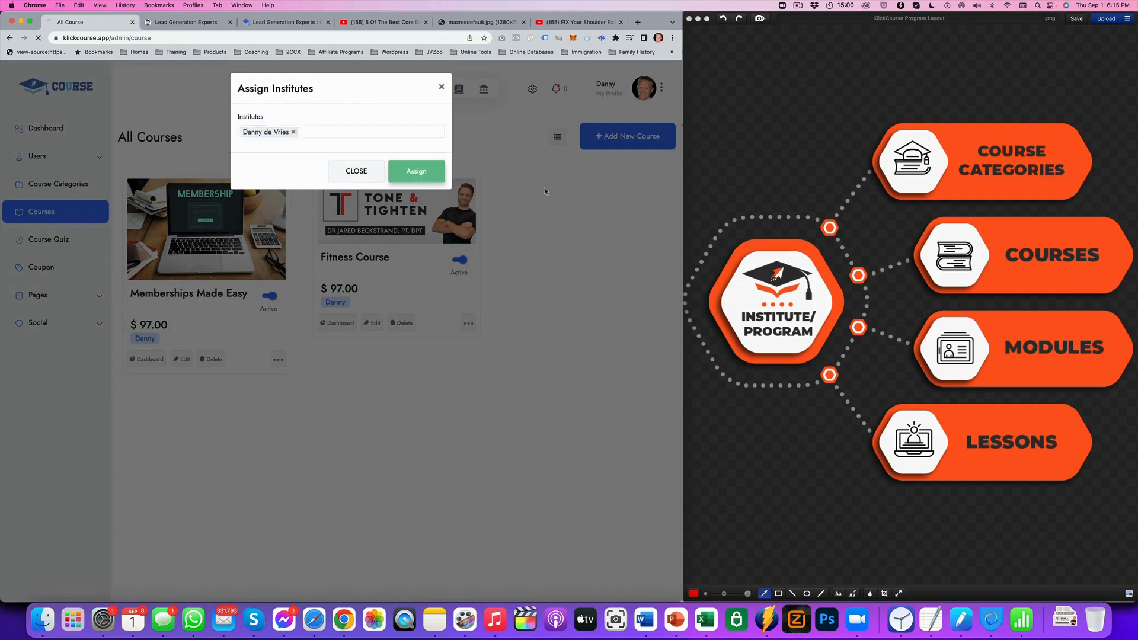
left_click(468, 323)
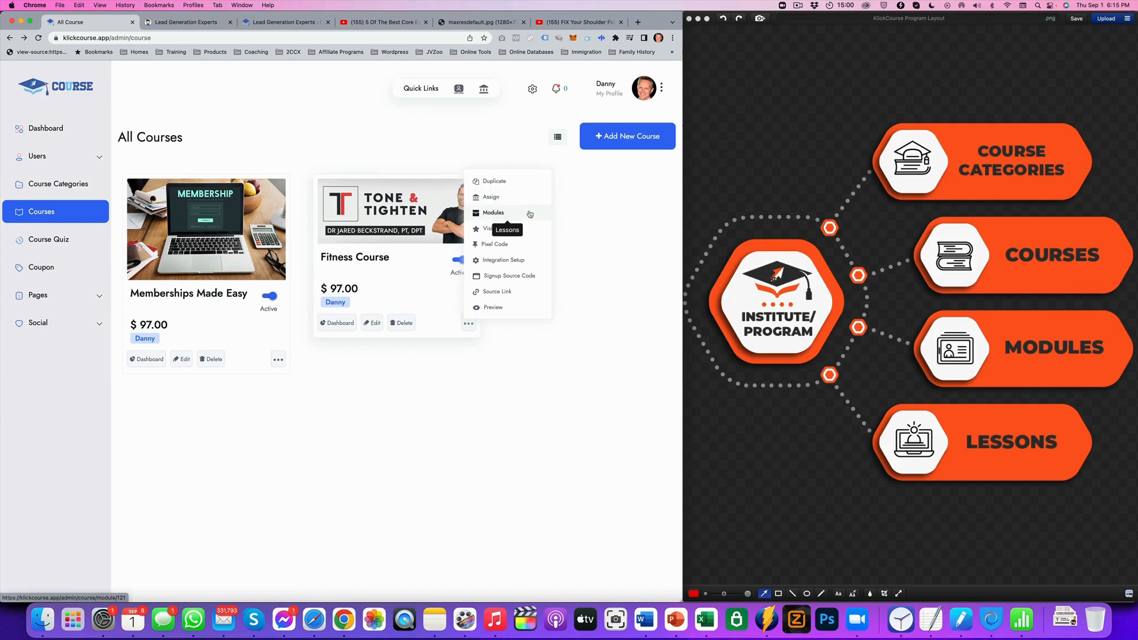
Add a first module named Core Body Strength to the Fitness Course's module list
left_click(493, 212)
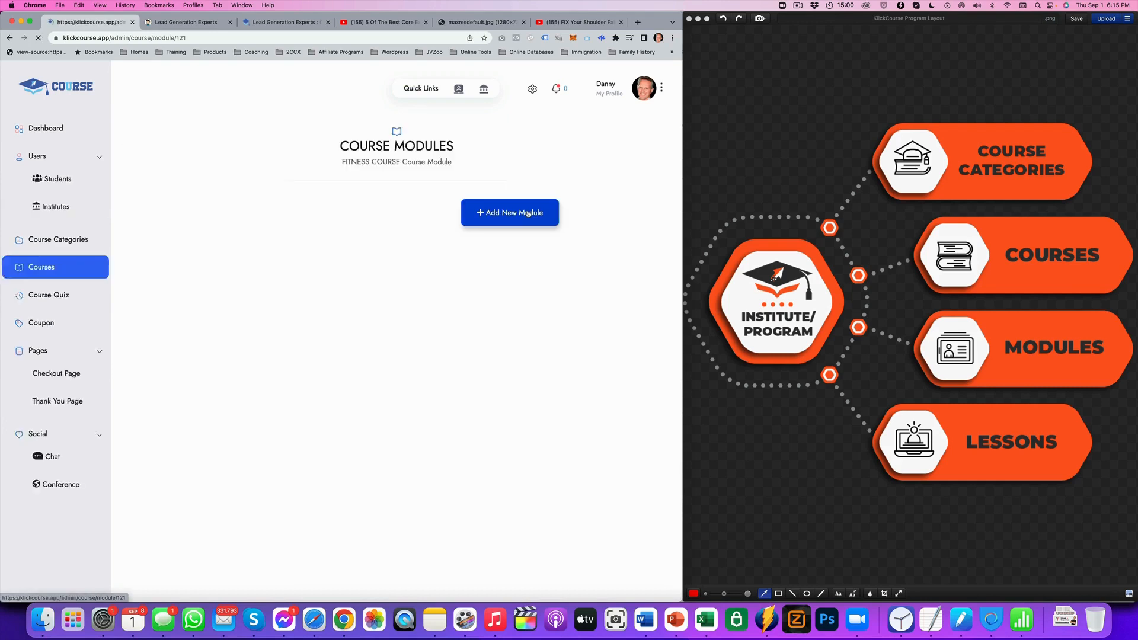
left_click(37, 157)
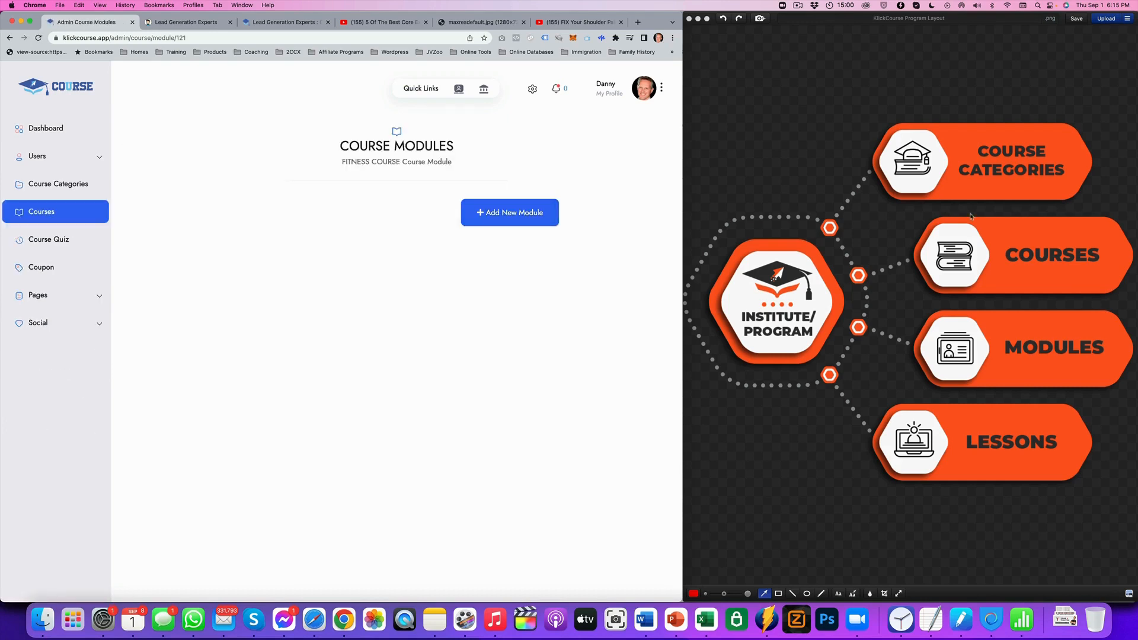
mouse_move(903, 255)
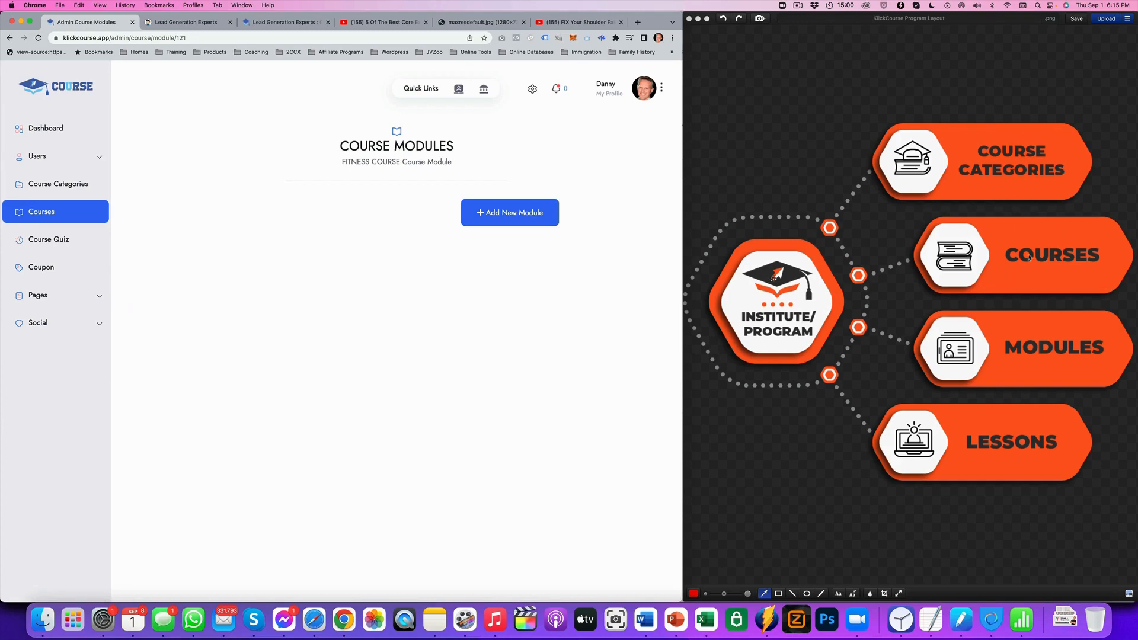
mouse_move(496, 198)
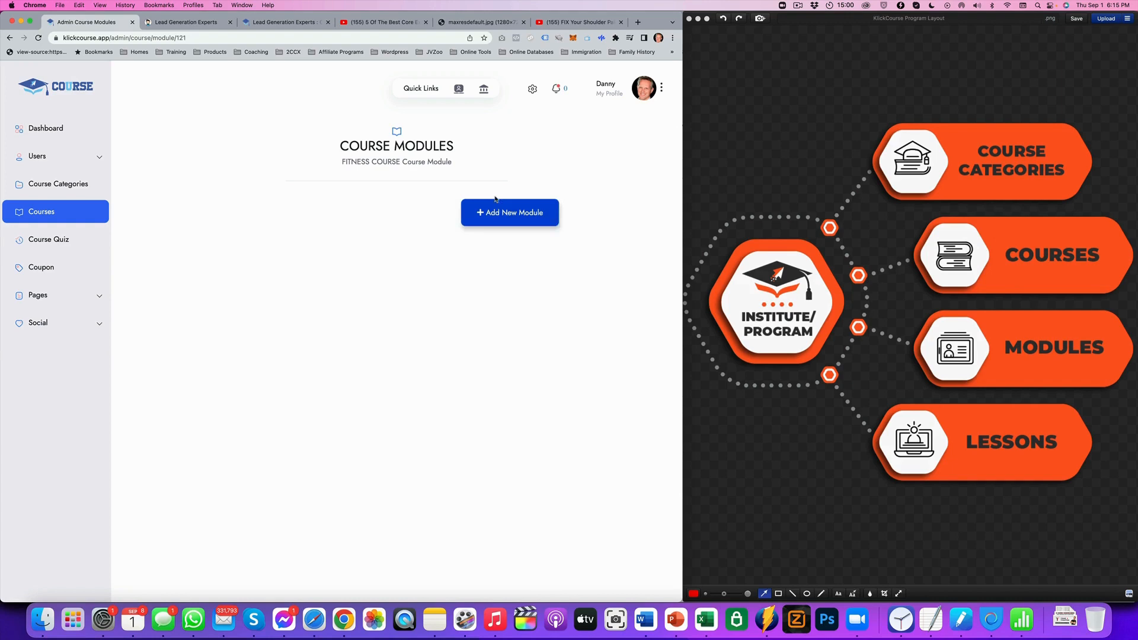
mouse_move(509, 213)
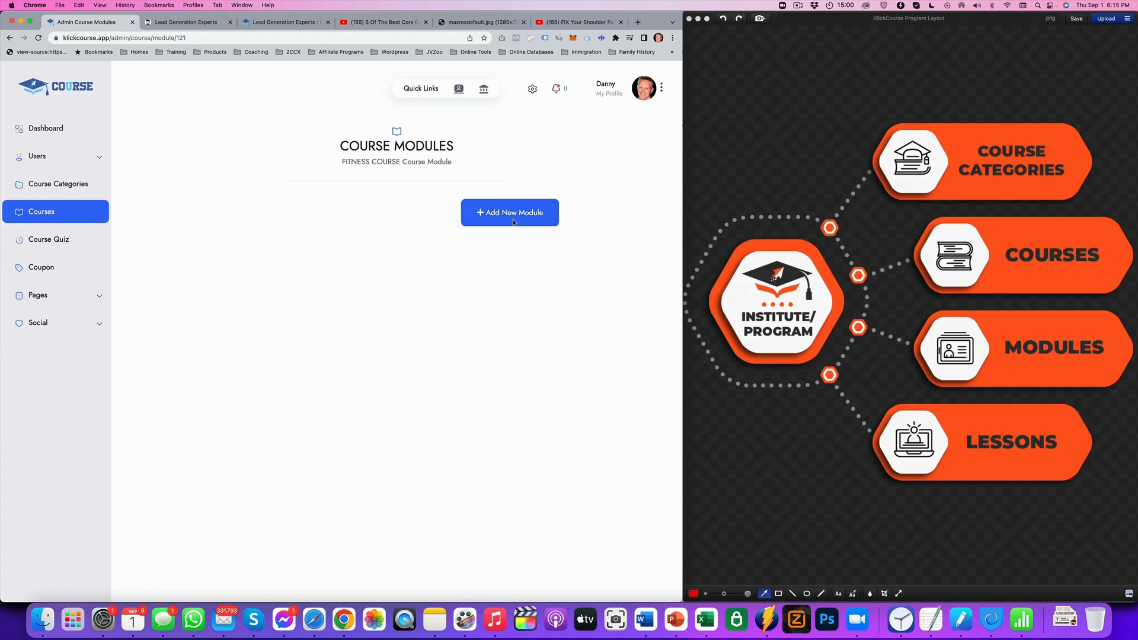
left_click(510, 212)
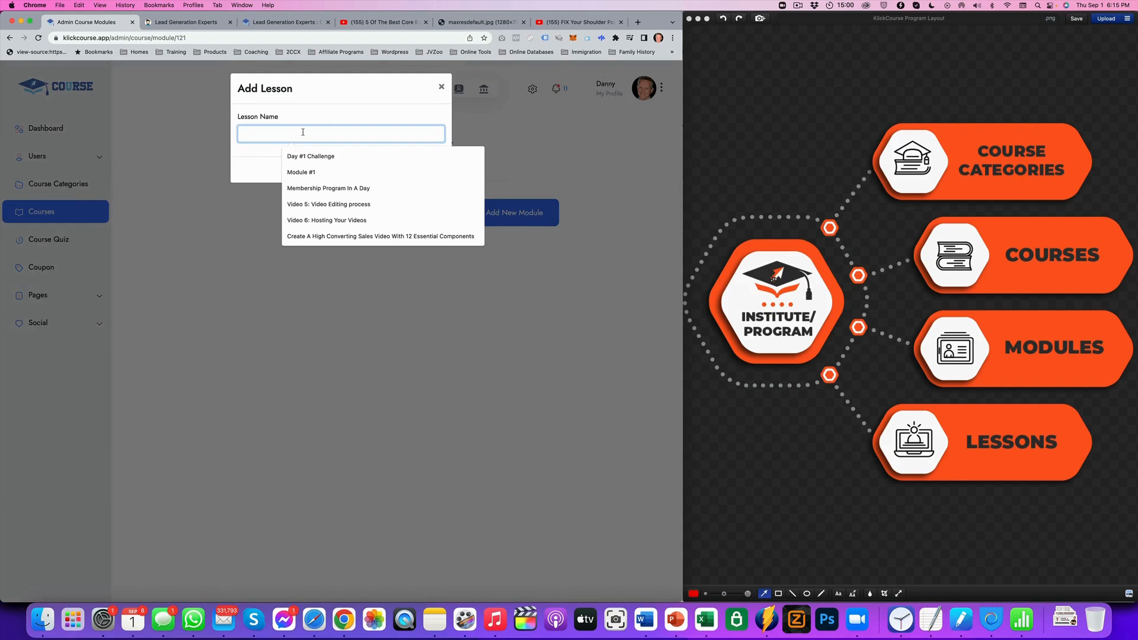
type("Core Body Strength")
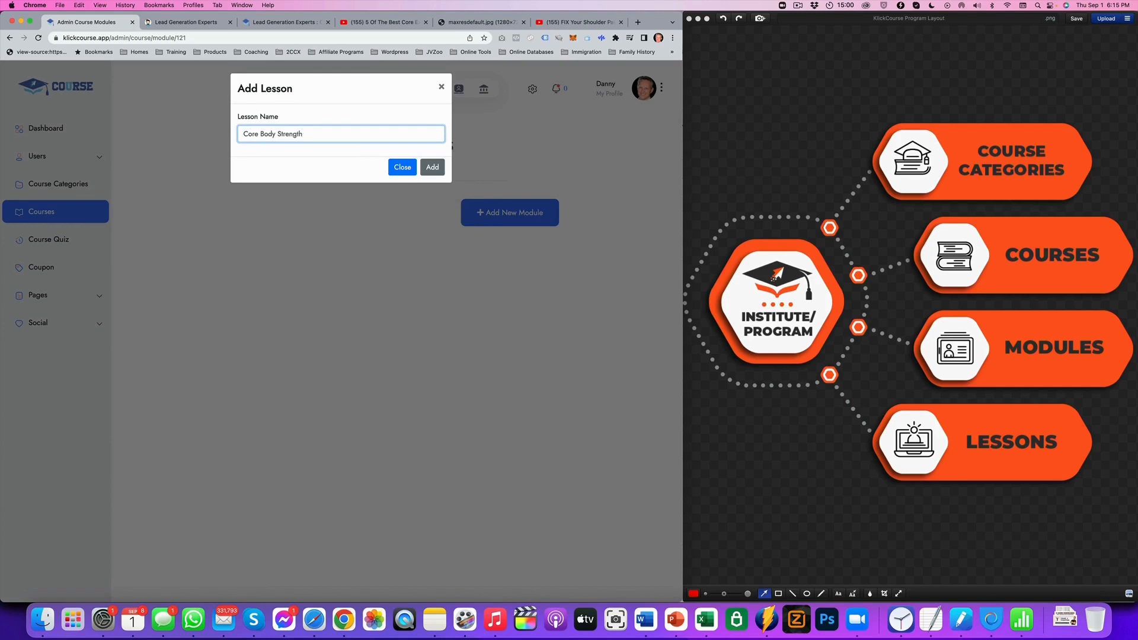
left_click(432, 167)
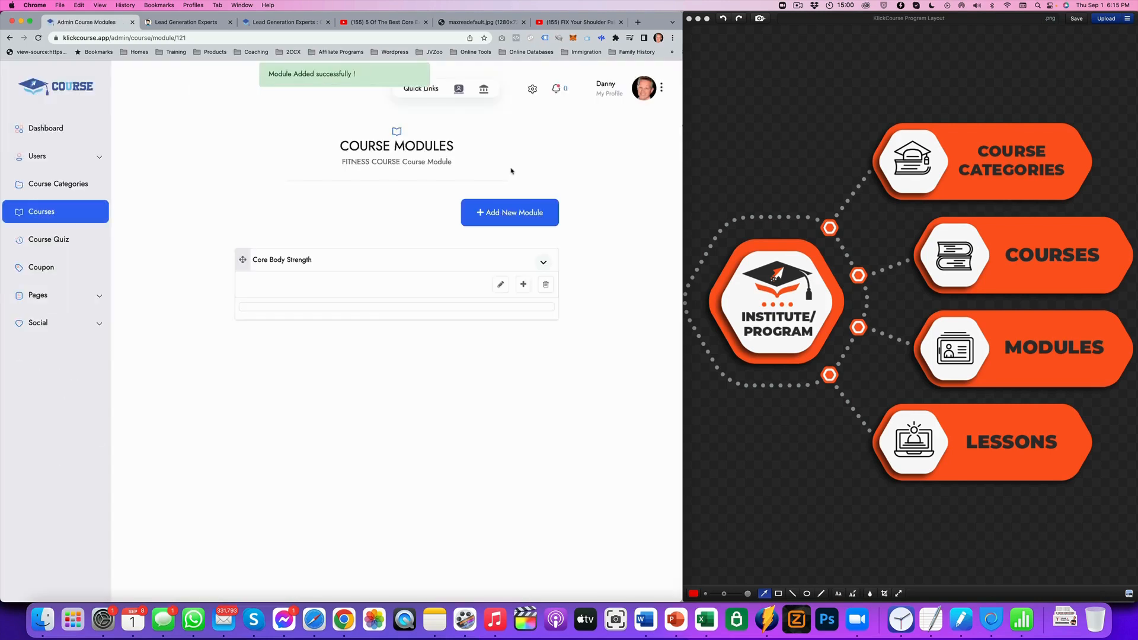
mouse_move(978, 367)
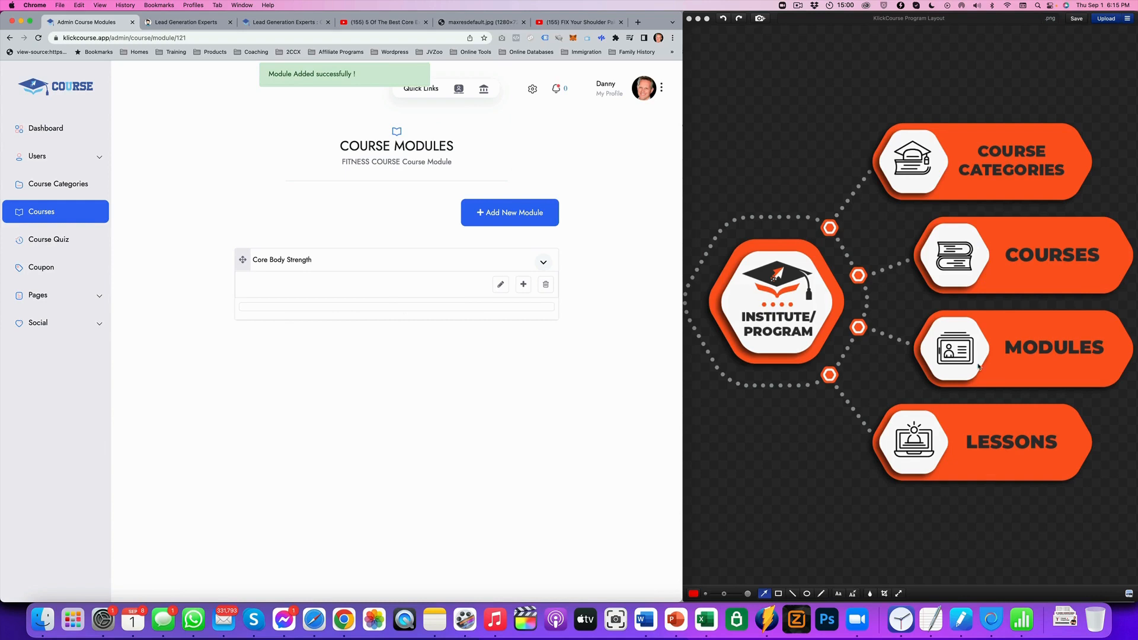
mouse_move(1004, 434)
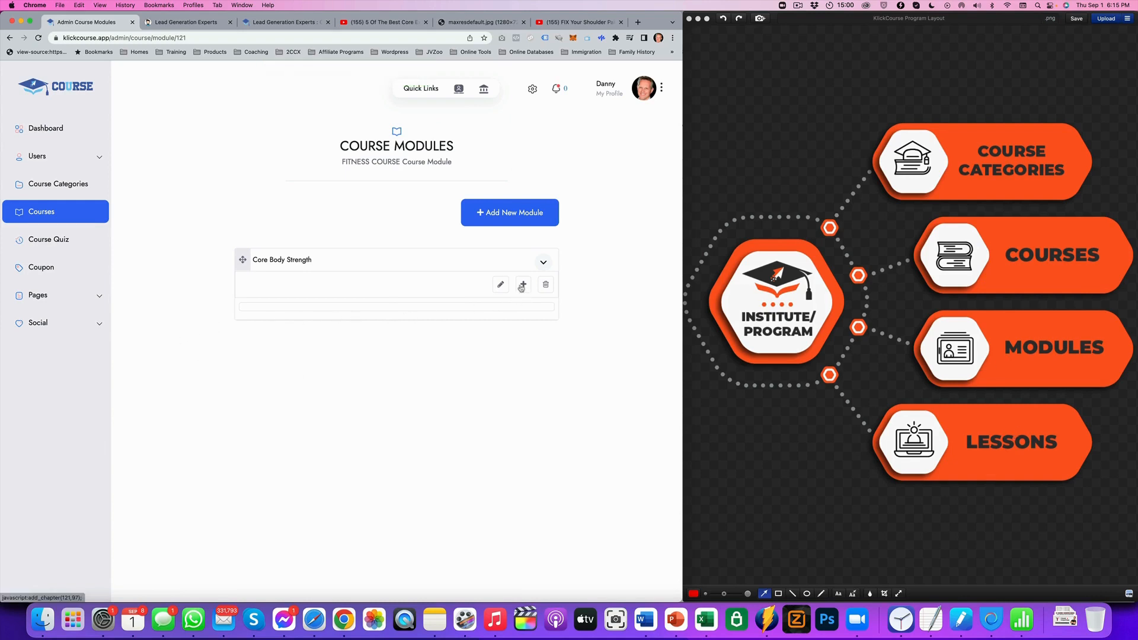
Start a new chapter under Core Body Strength with YouTube as its video source
left_click(522, 283)
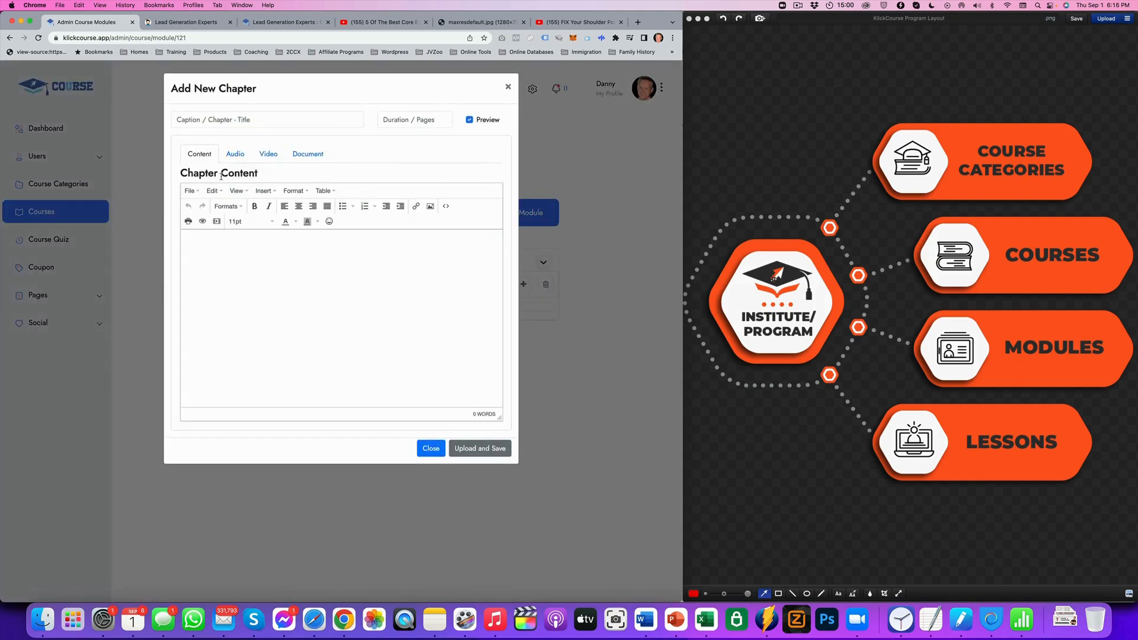
mouse_move(235, 153)
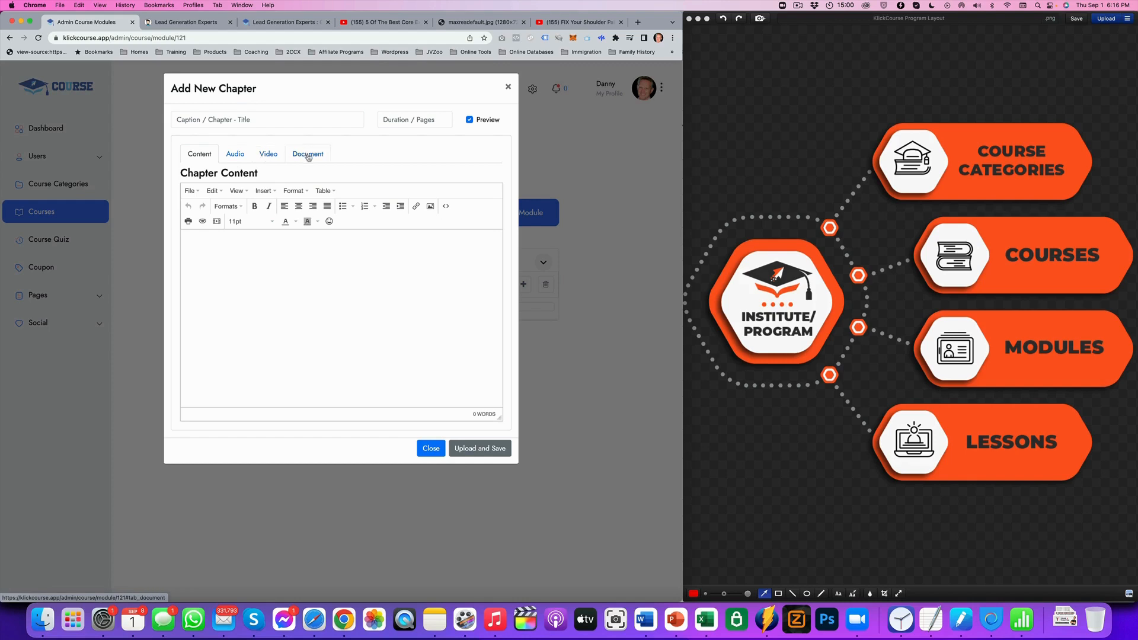
mouse_move(202, 222)
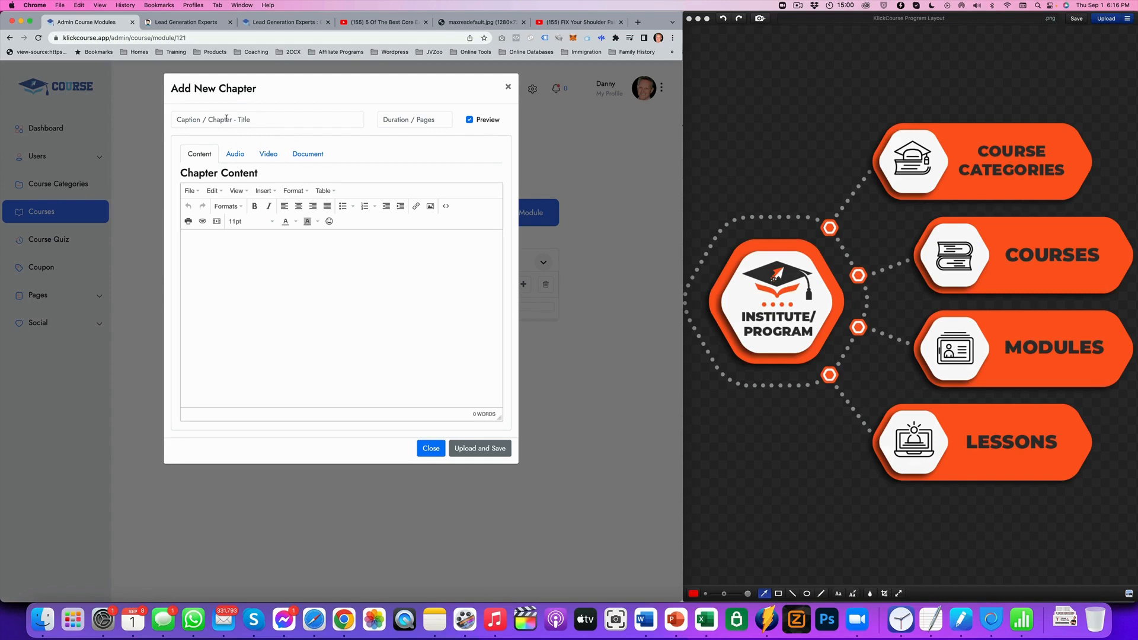
left_click(268, 154)
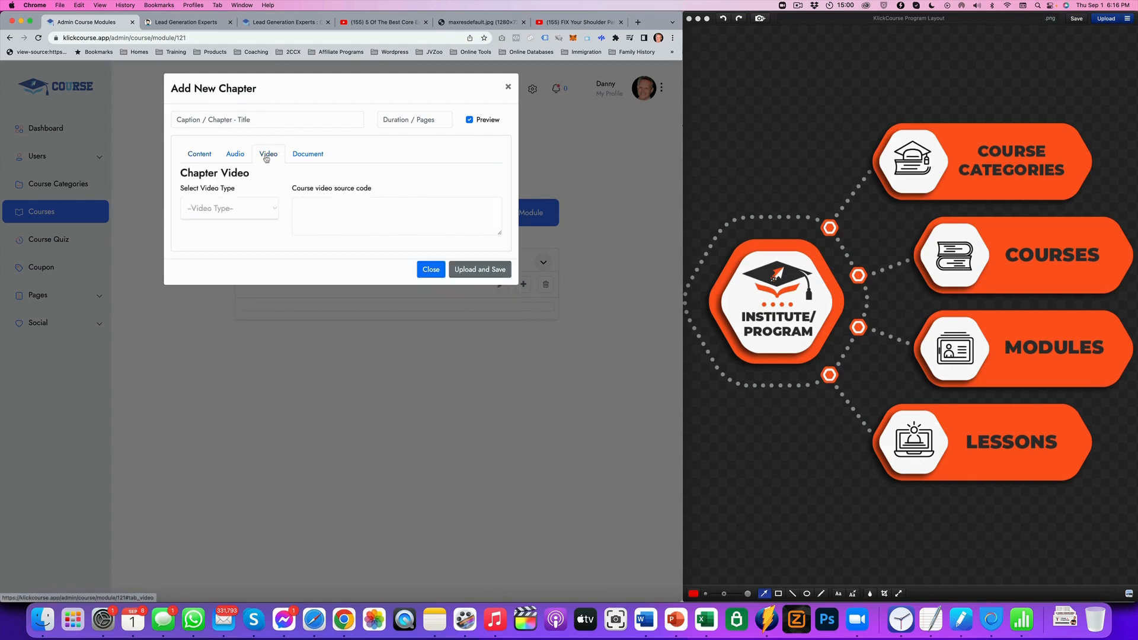
left_click(229, 209)
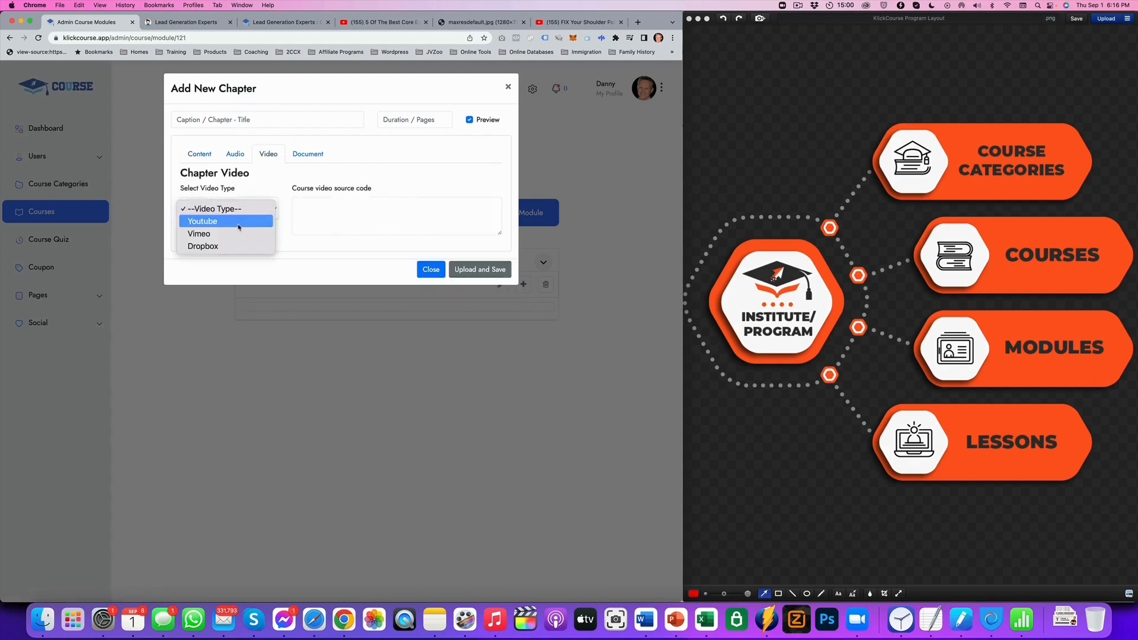
left_click(201, 220)
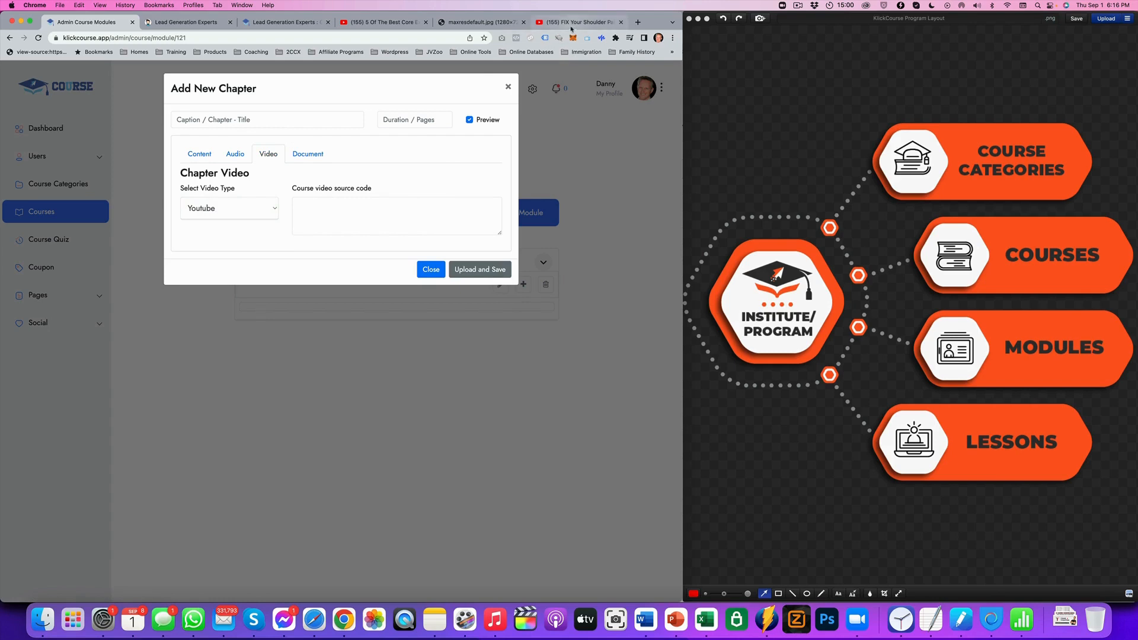
Grab the core exercises video's embed code from YouTube and return to the chapter form
left_click(383, 22)
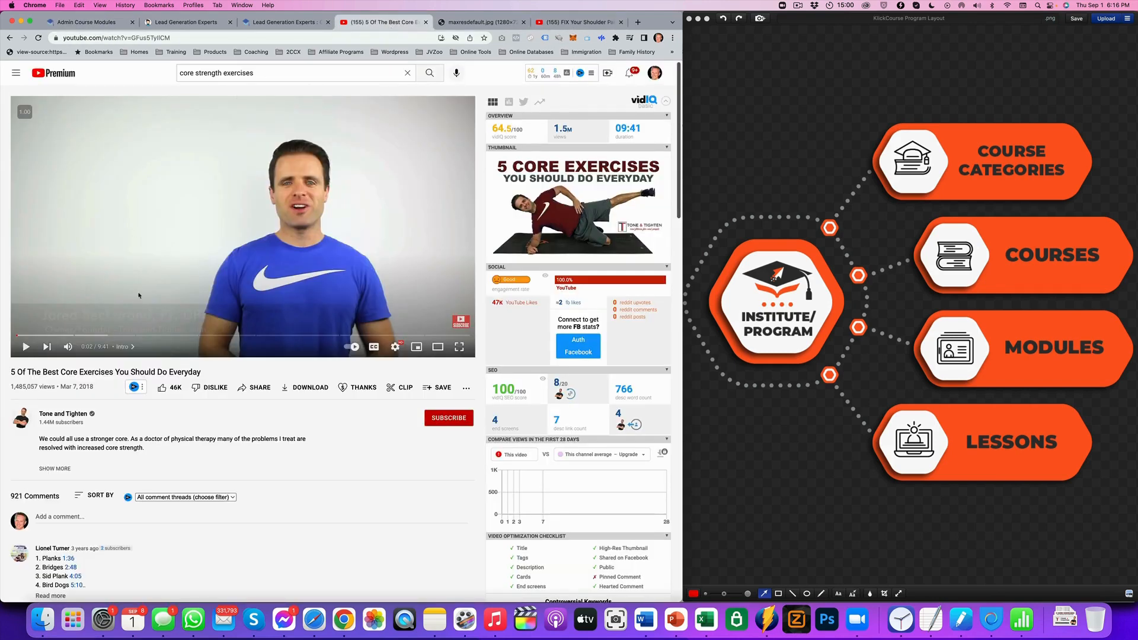
mouse_move(227, 376)
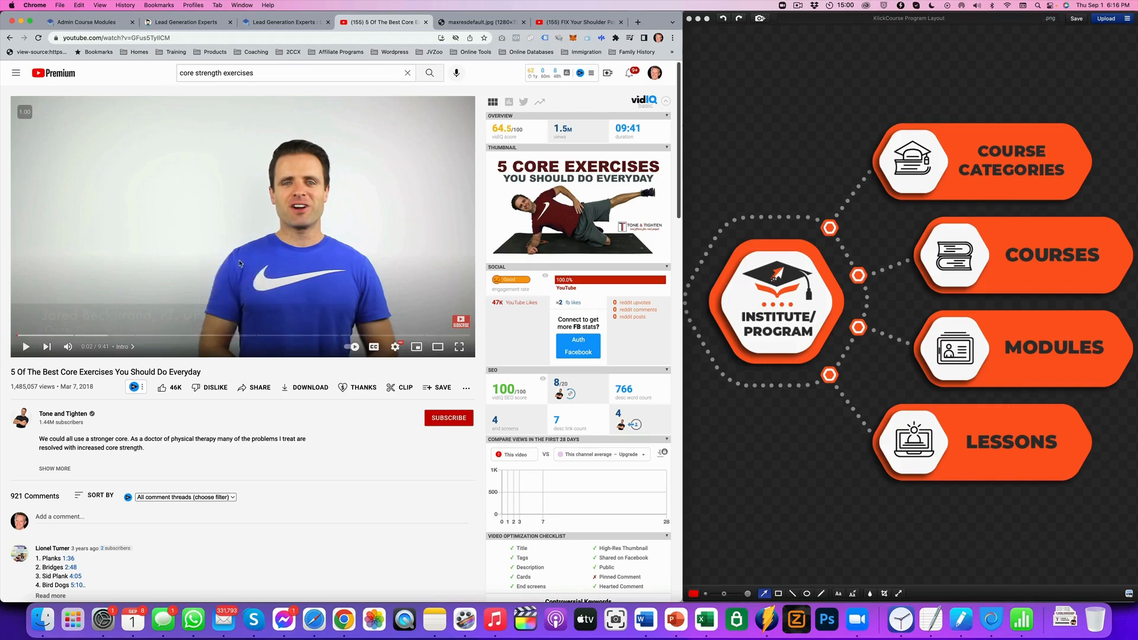
left_click(87, 22)
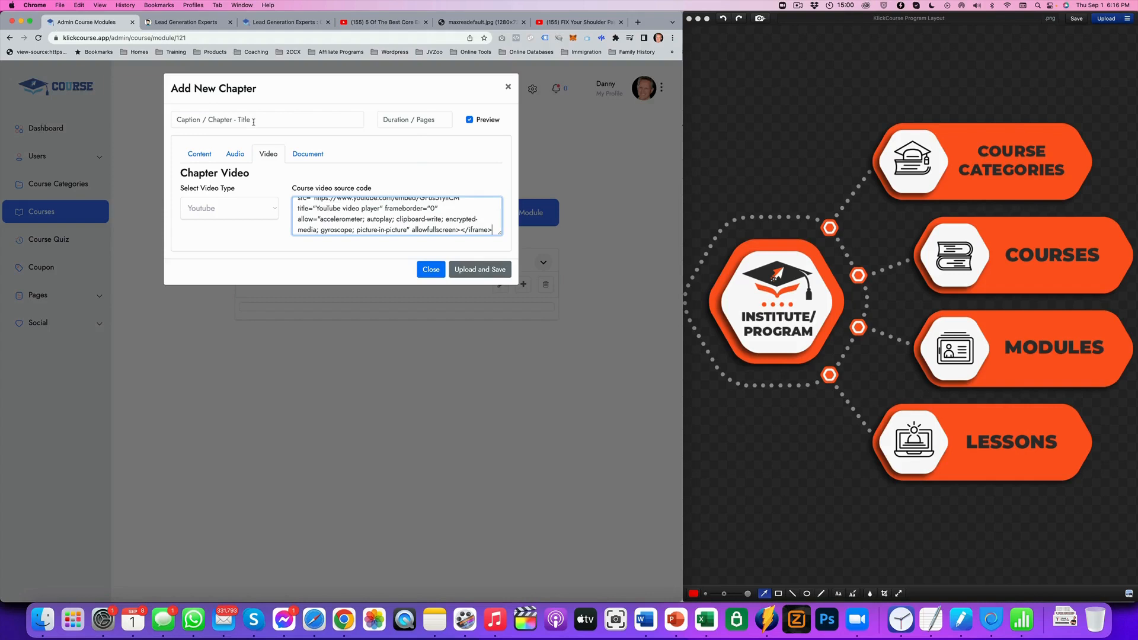
Save the '% Core Exercises' video chapter with duration 9:41 and preview turned off
left_click(267, 120)
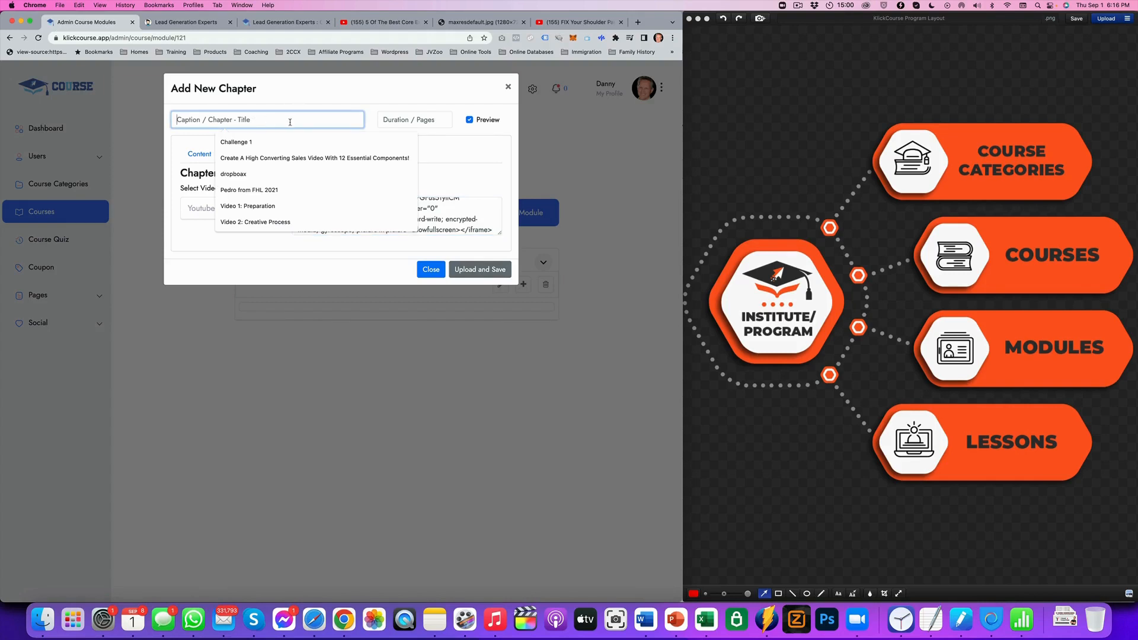
type("% Core Exercises")
left_click(415, 119)
type("9")
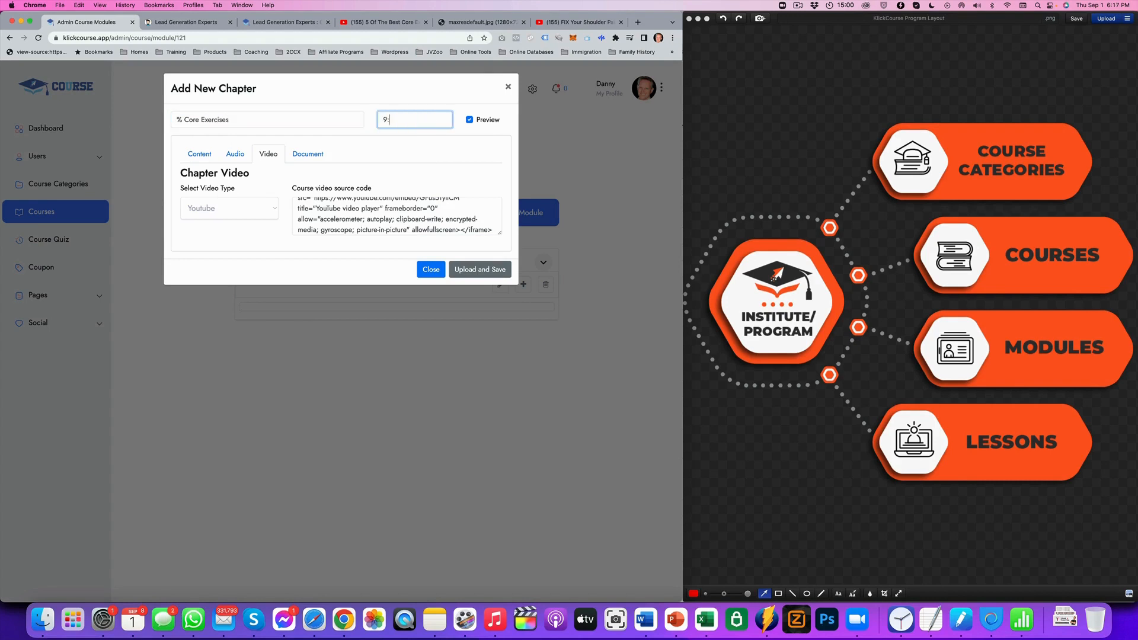
type("41")
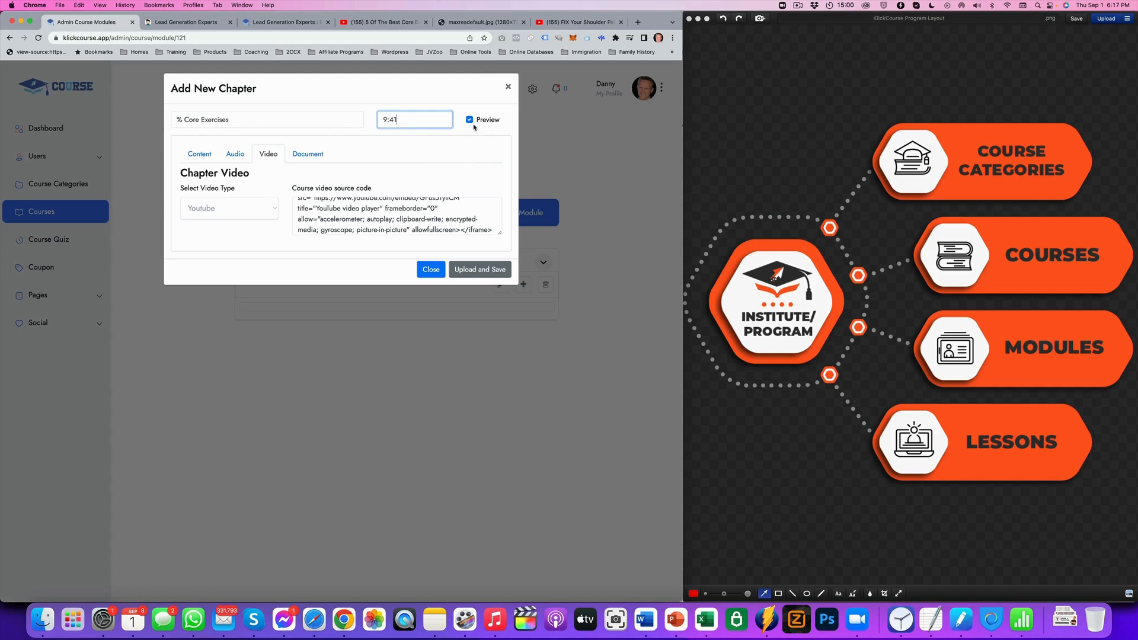
left_click(470, 120)
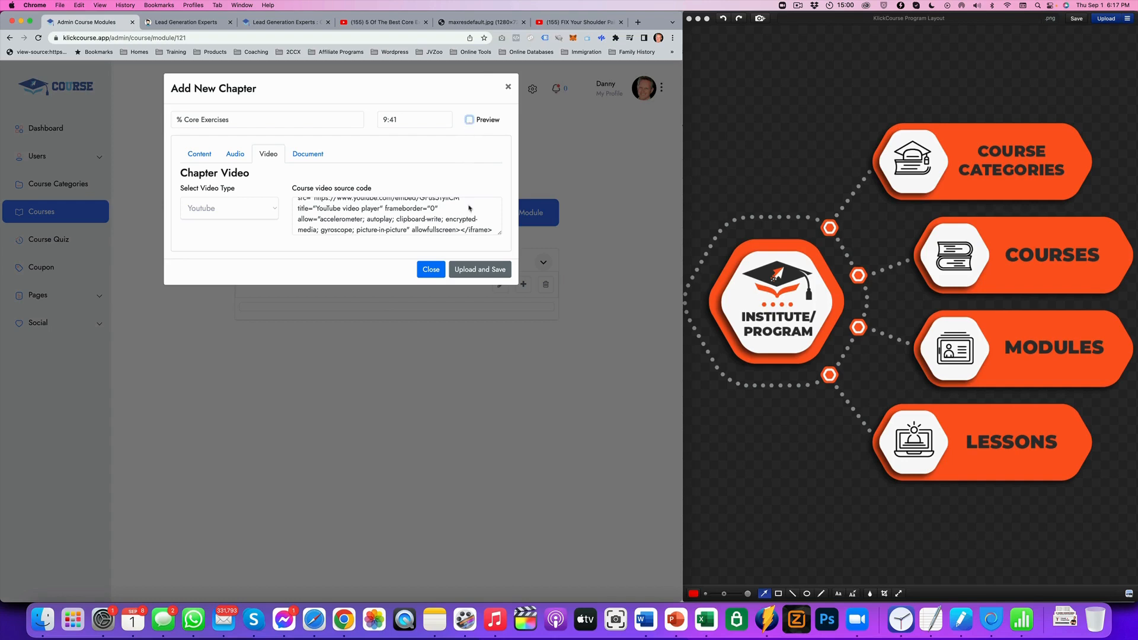
left_click(479, 278)
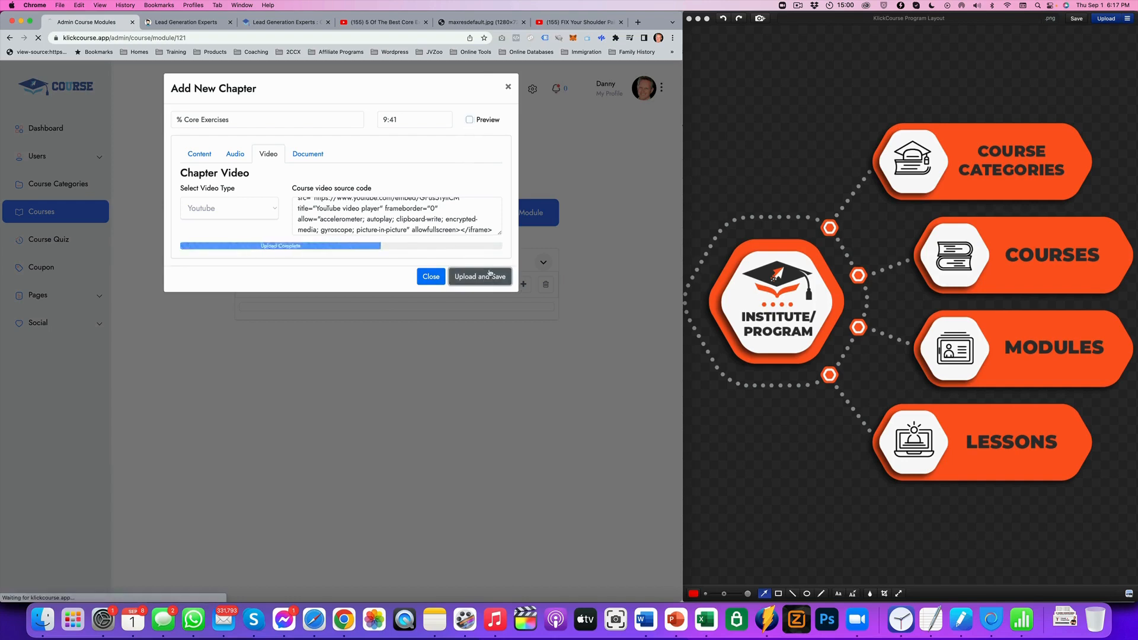
left_click(478, 276)
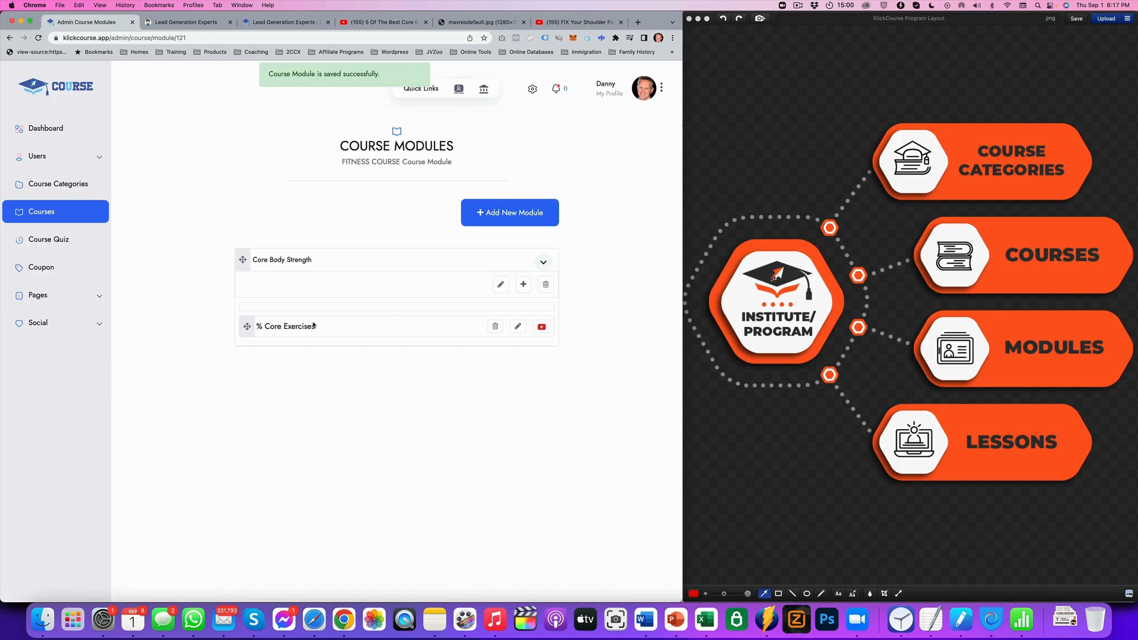
mouse_move(253, 355)
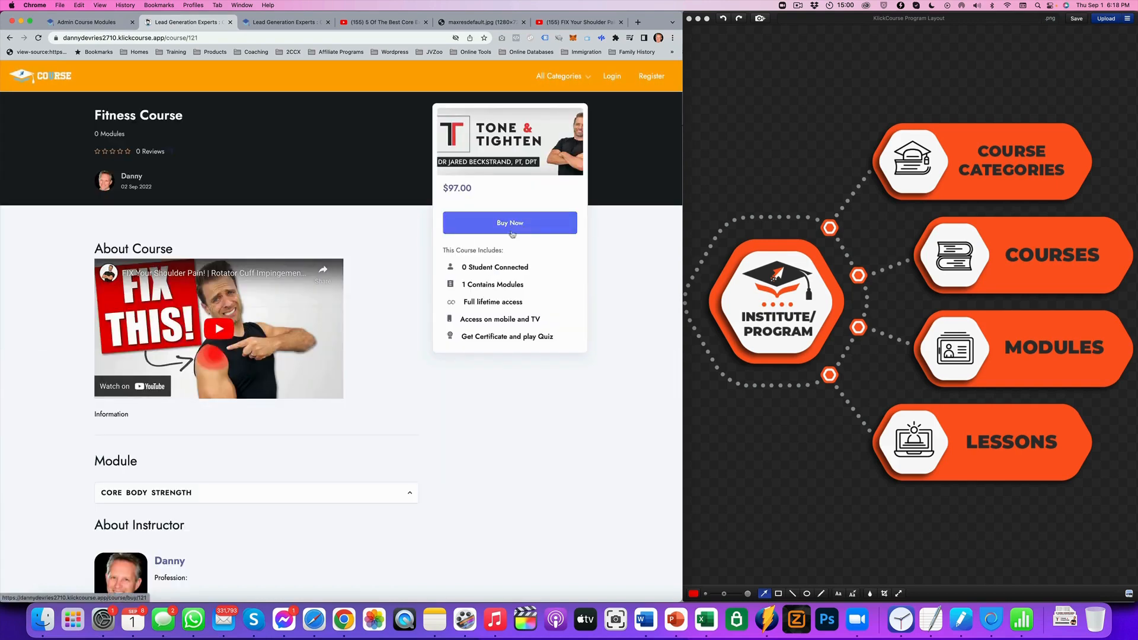
Check the module on the public course page, then edit the chapter to enable Preview
scroll("down", 3)
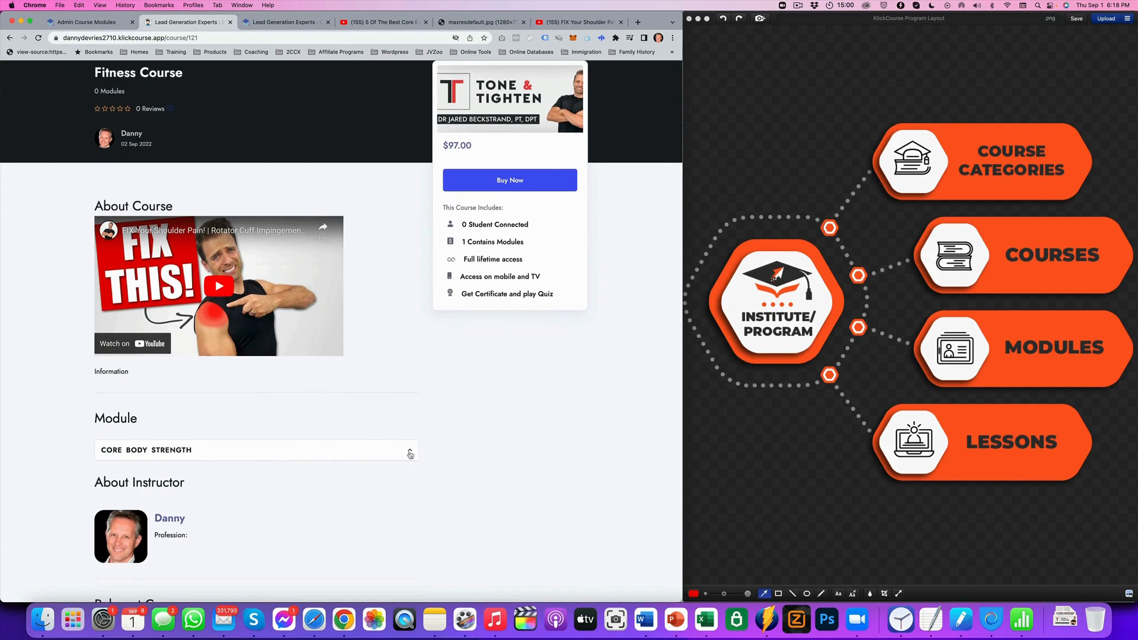
left_click(409, 451)
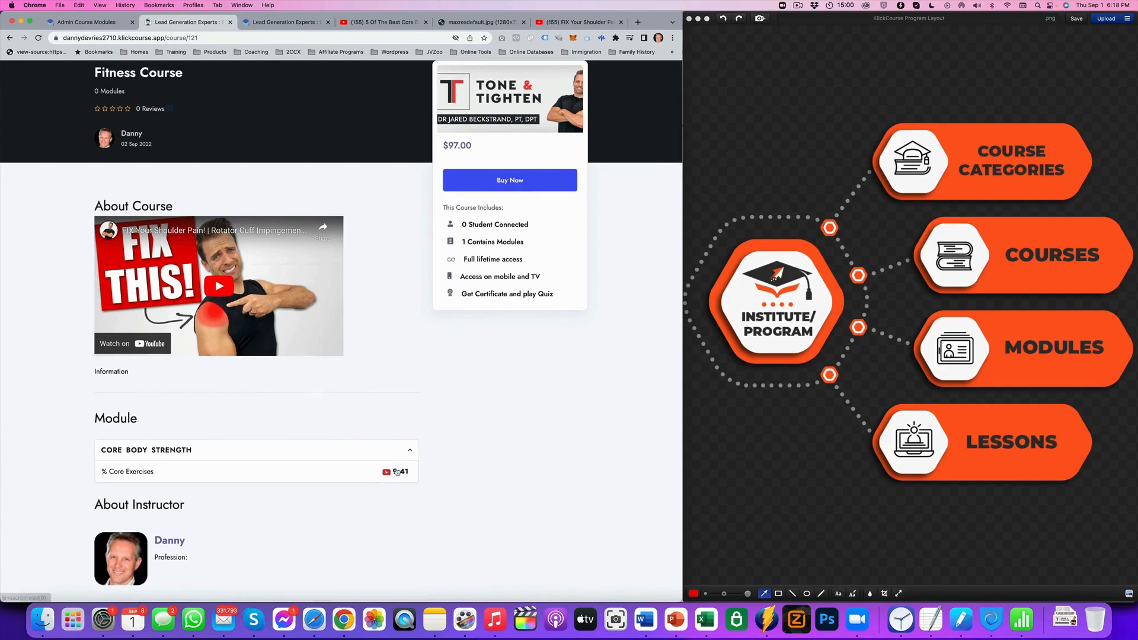
mouse_move(344, 368)
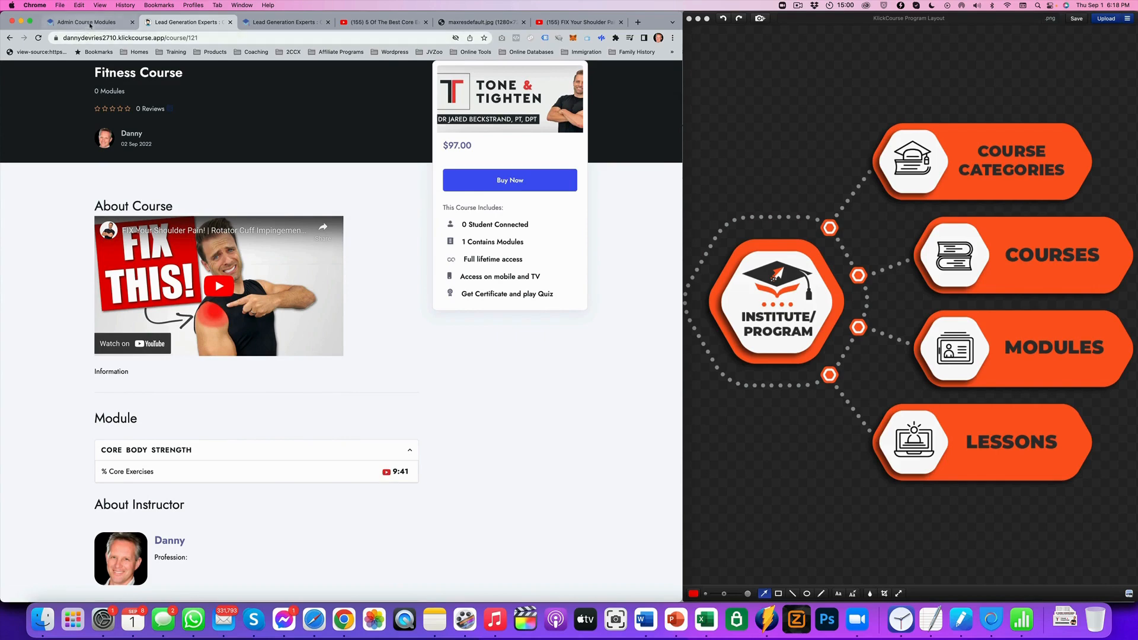
left_click(85, 22)
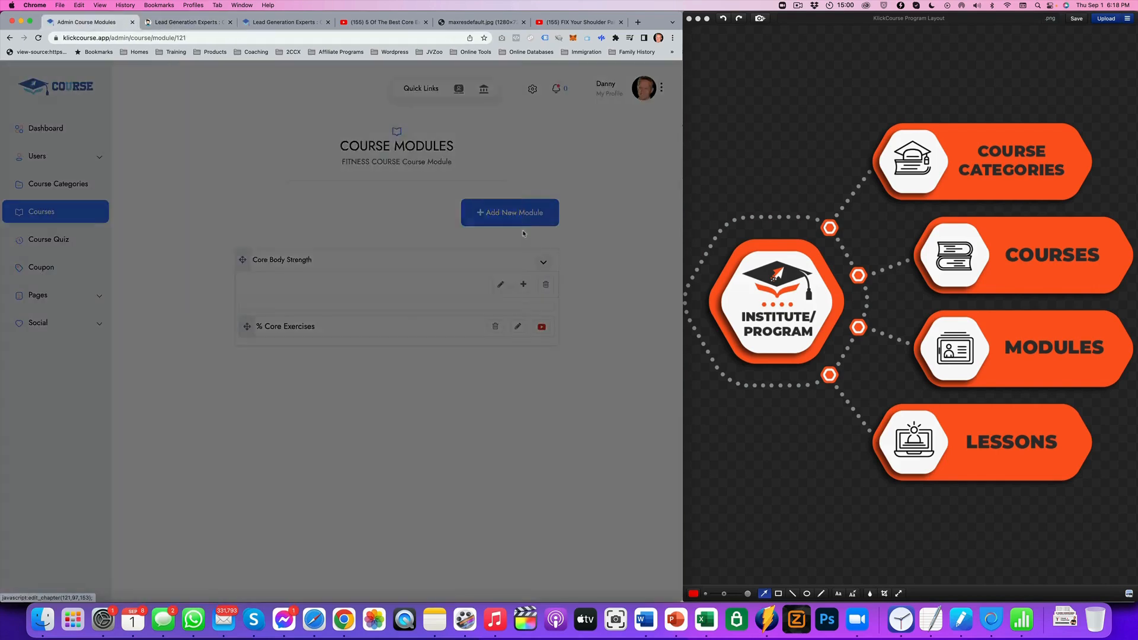
left_click(518, 327)
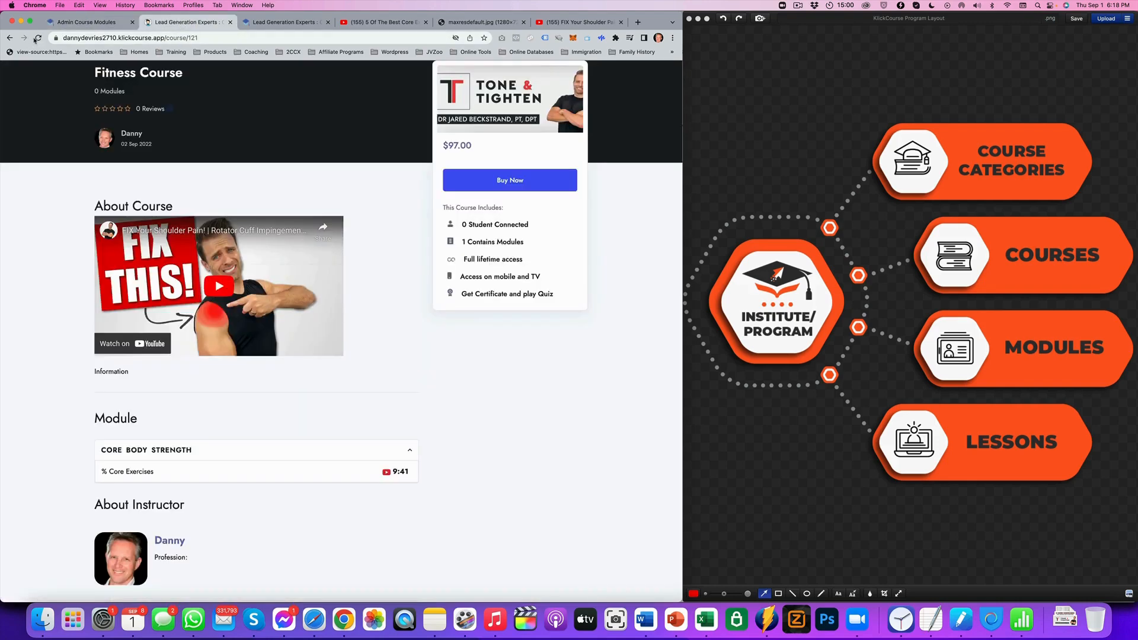
Reload the public Fitness Course page and confirm the lesson's preview video opens
left_click(409, 450)
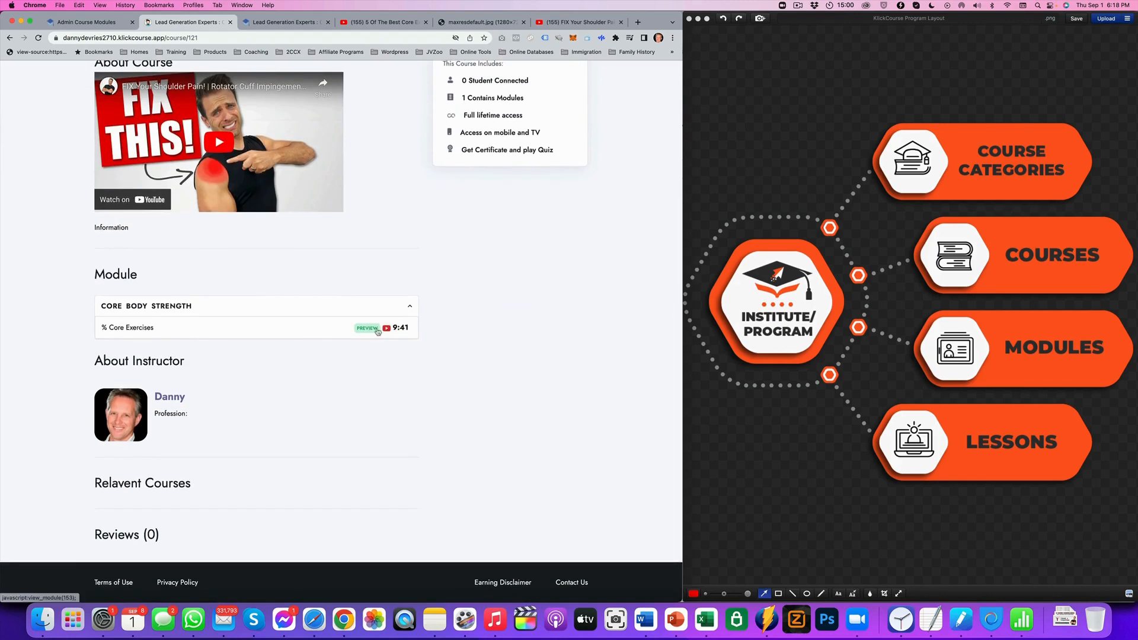
left_click(366, 327)
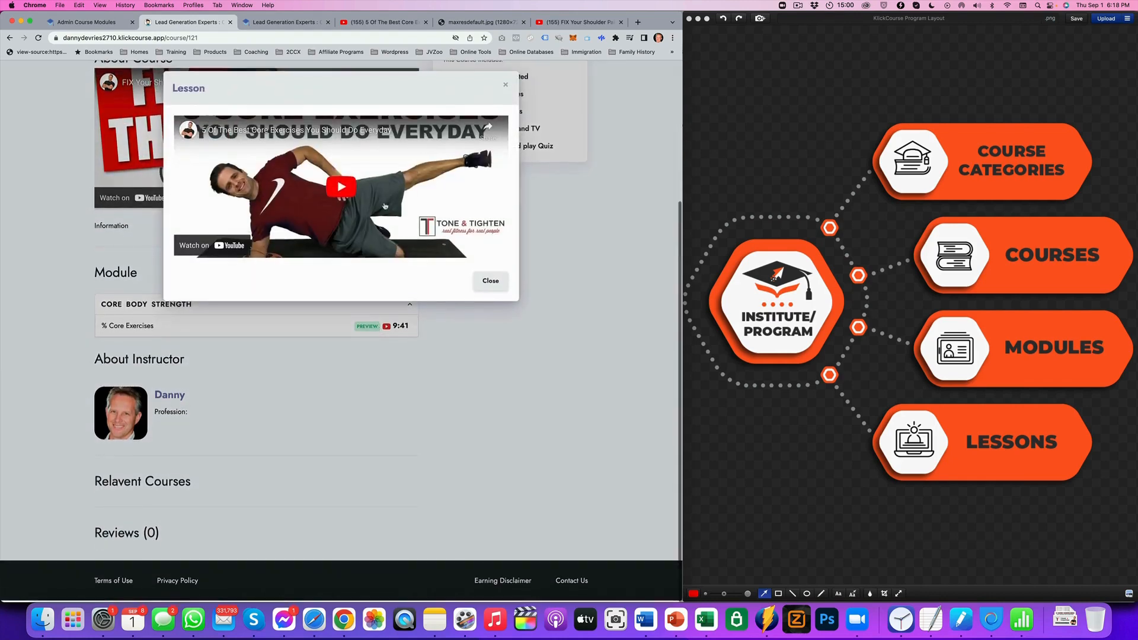
left_click(490, 281)
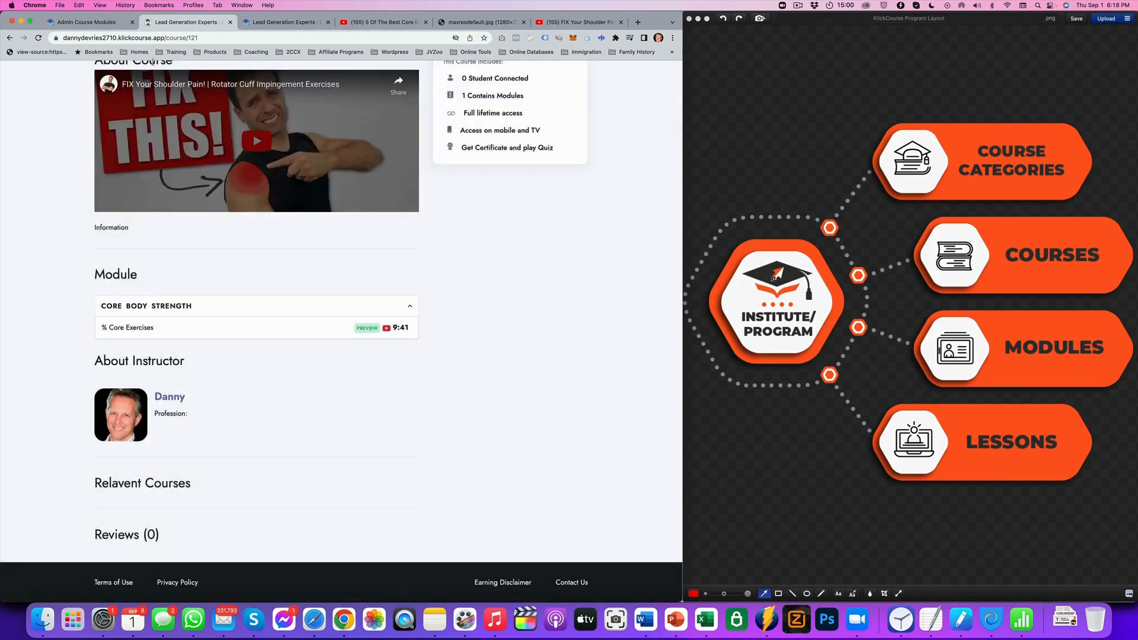
left_click(87, 21)
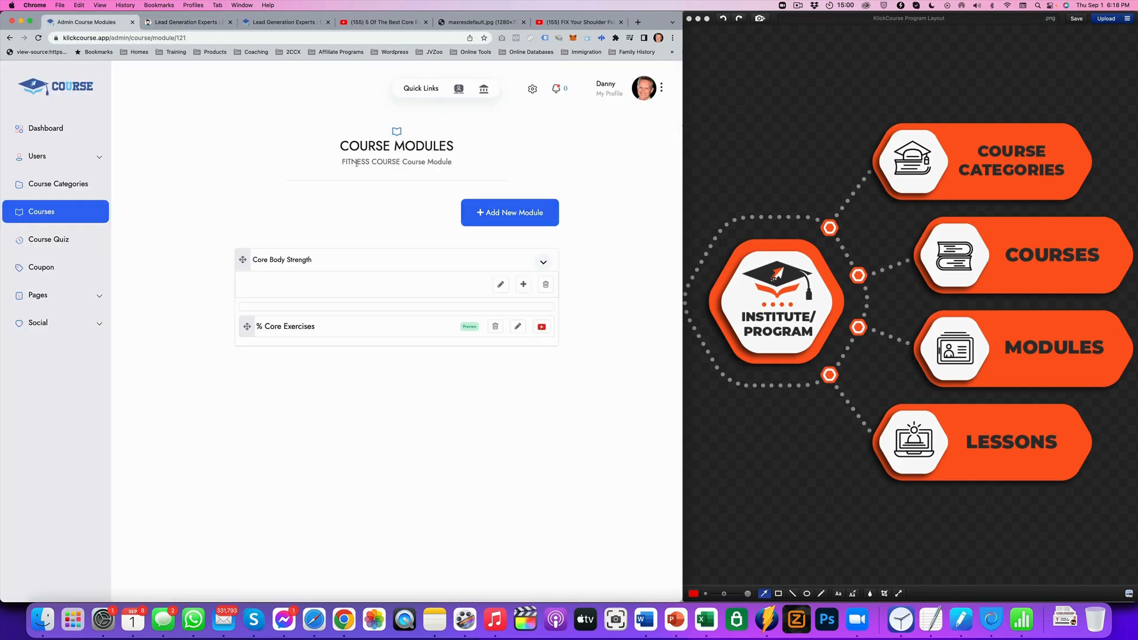
mouse_move(1098, 241)
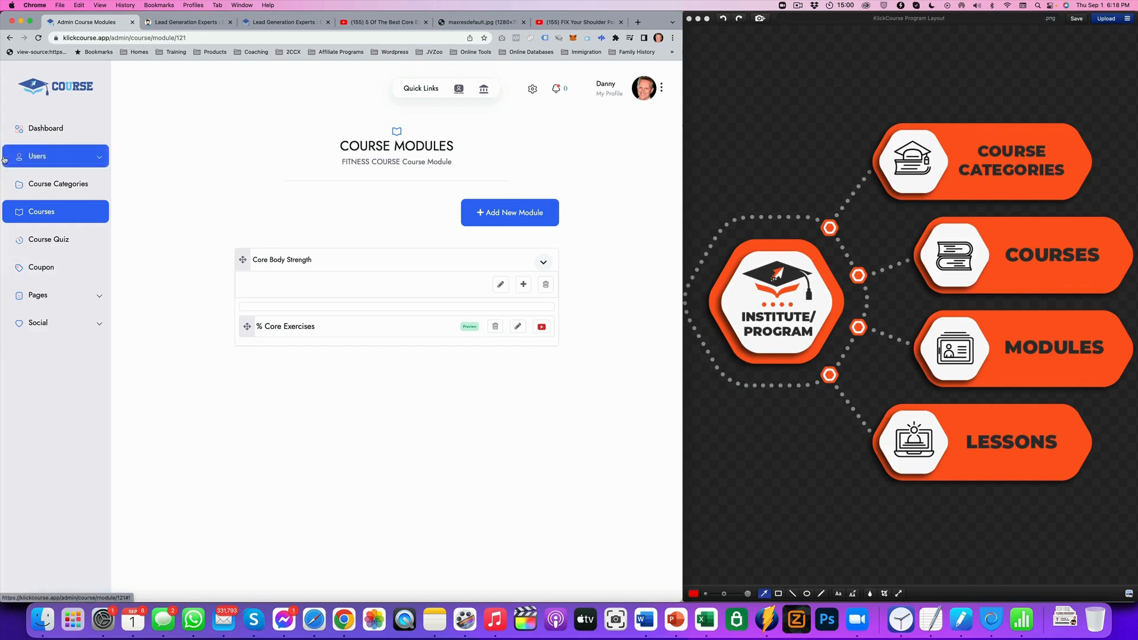
mouse_move(49, 239)
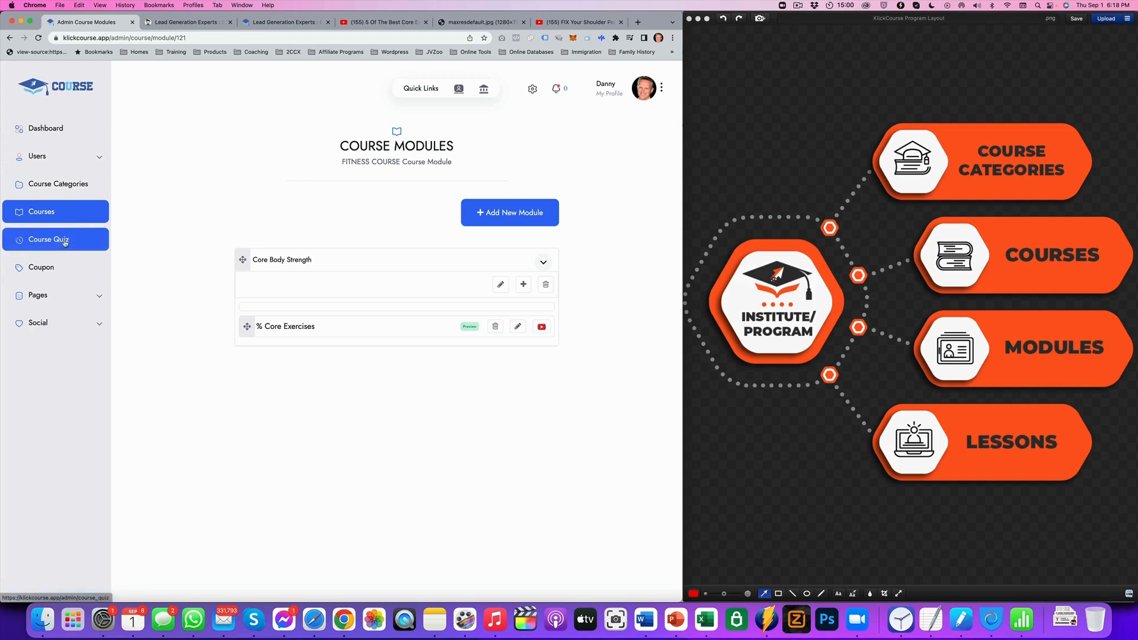
Show the Course Quiz list with the Membership Site Creation Certification quiz
left_click(48, 240)
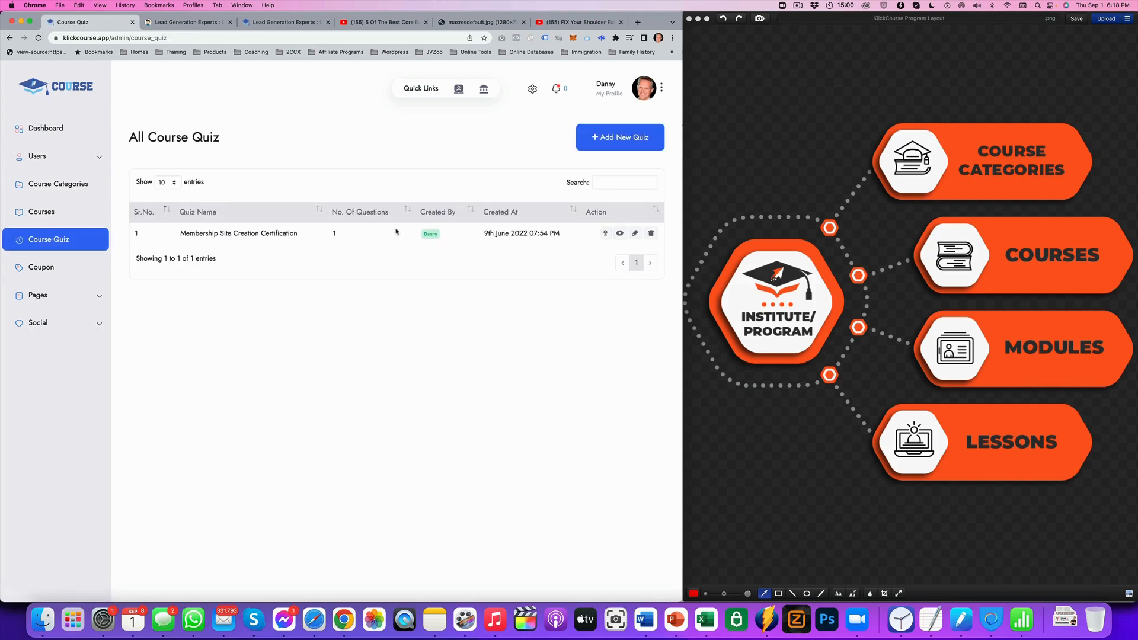
Bring up a blank Add Course Quiz form defaulting to Memberships Made Easy
left_click(620, 137)
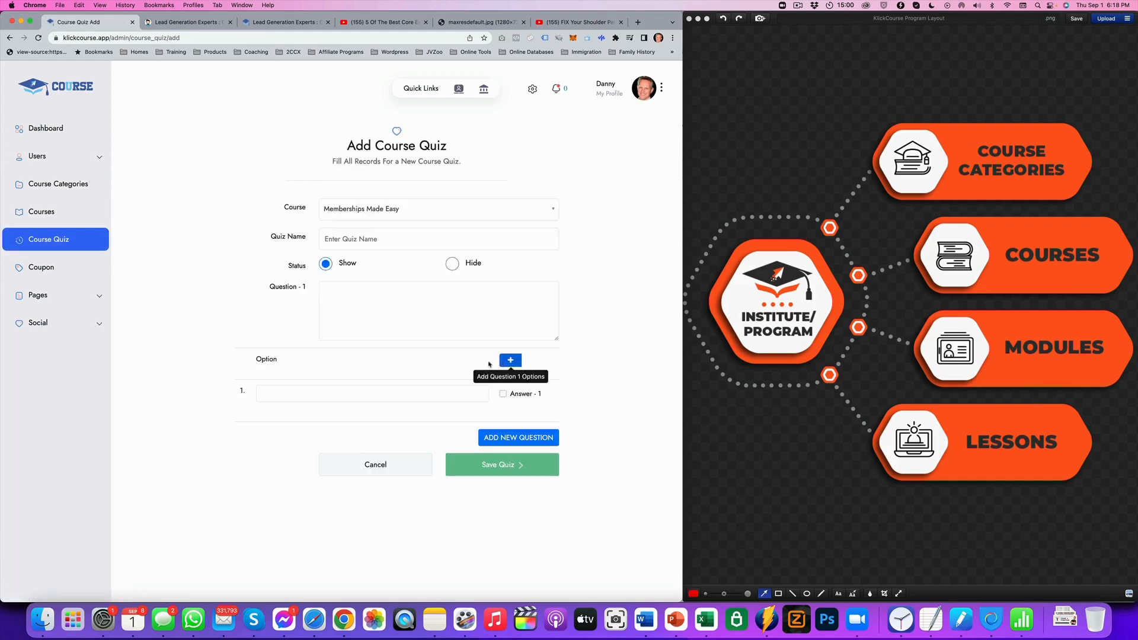
mouse_move(417, 407)
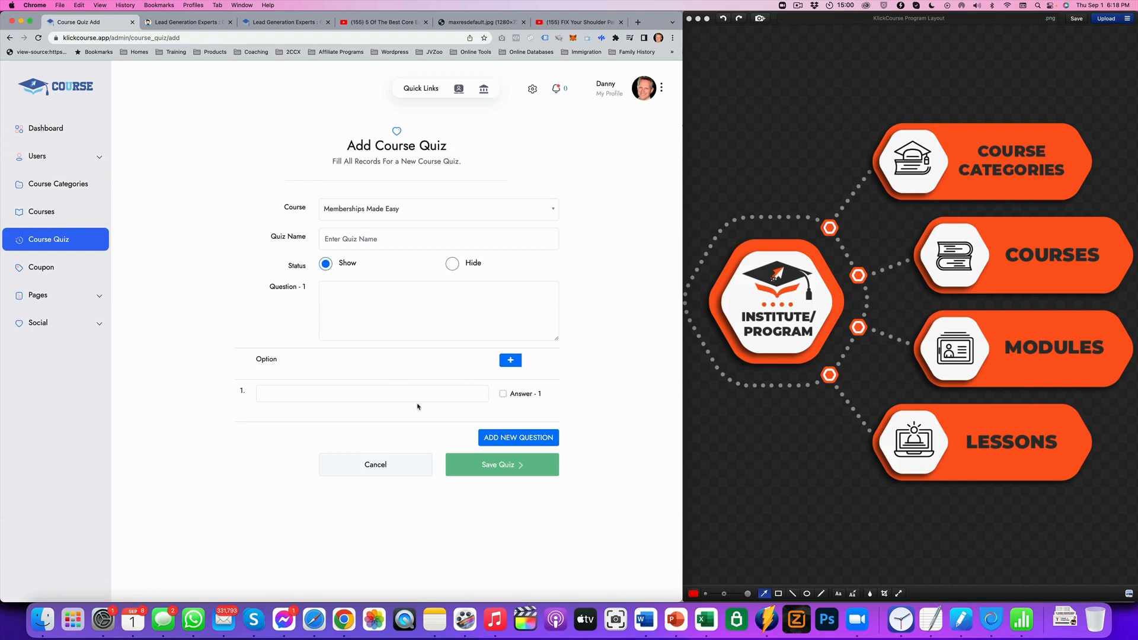
left_click(407, 238)
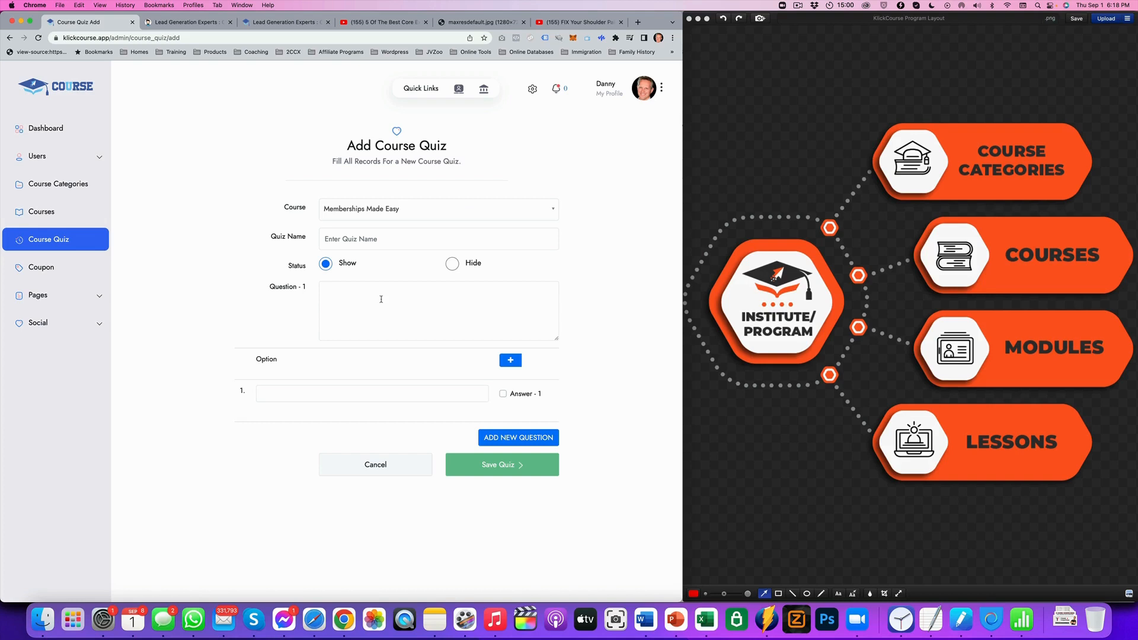
mouse_move(367, 286)
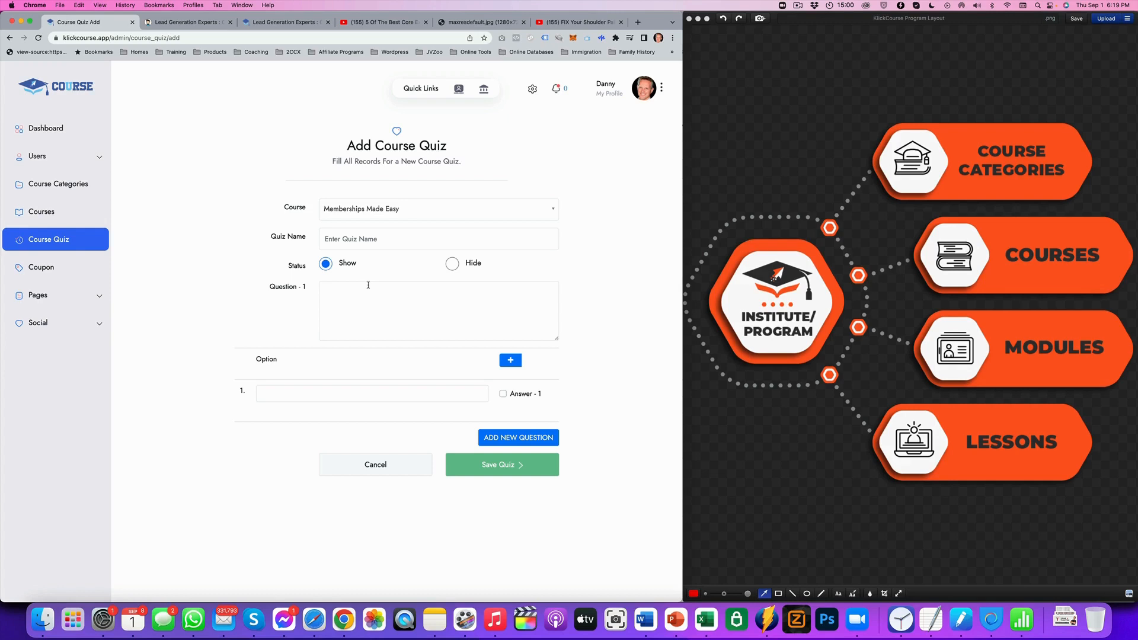
mouse_move(419, 257)
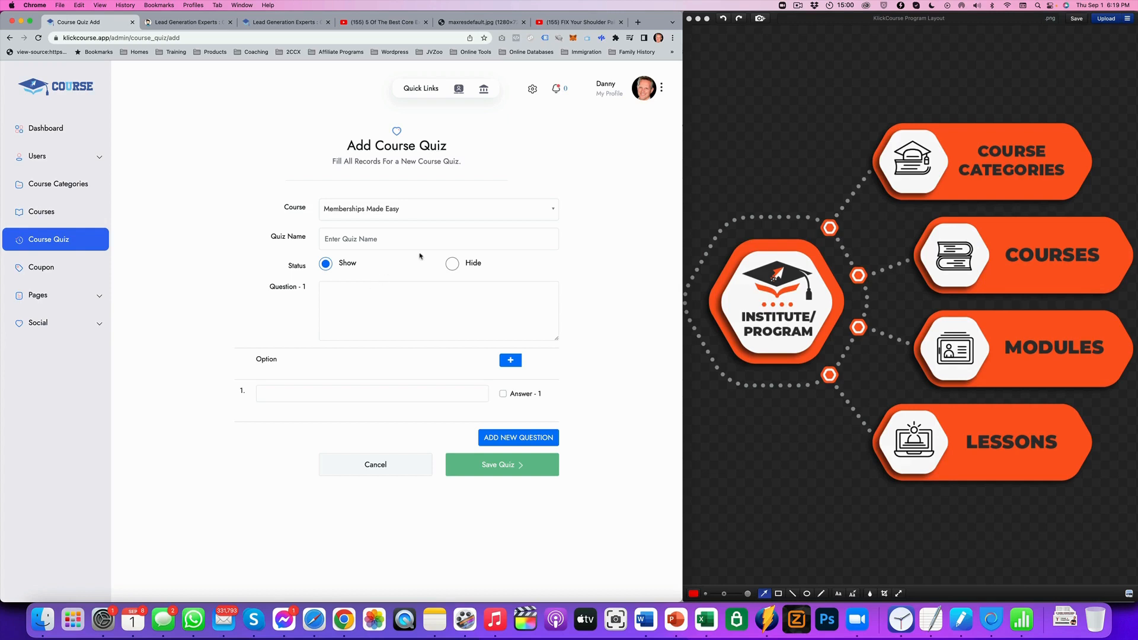
mouse_move(399, 180)
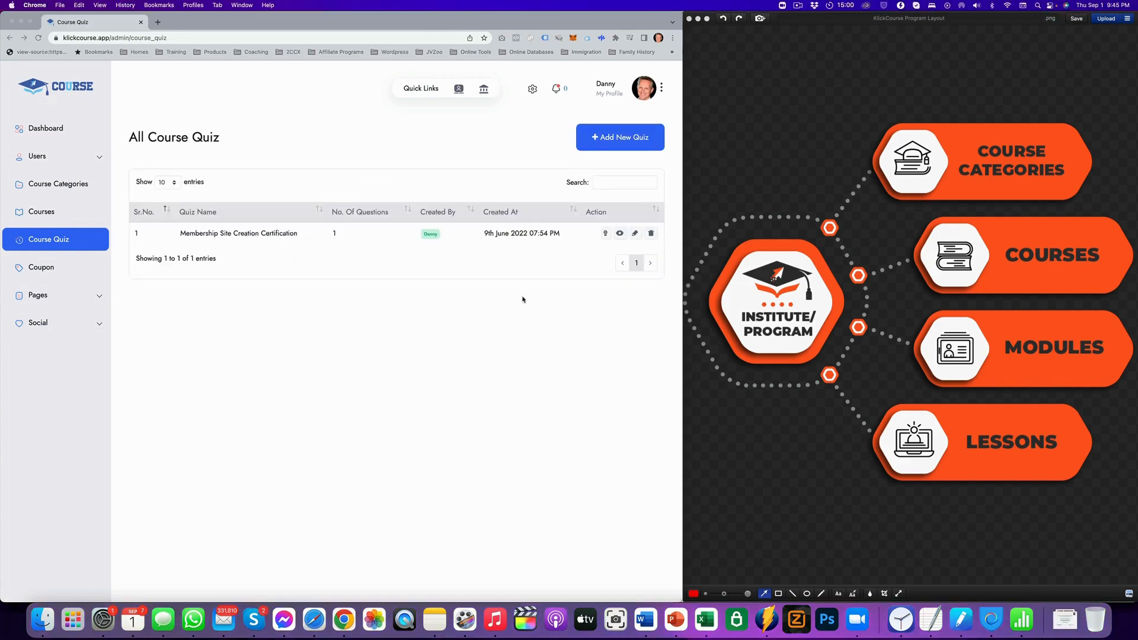
mouse_move(364, 277)
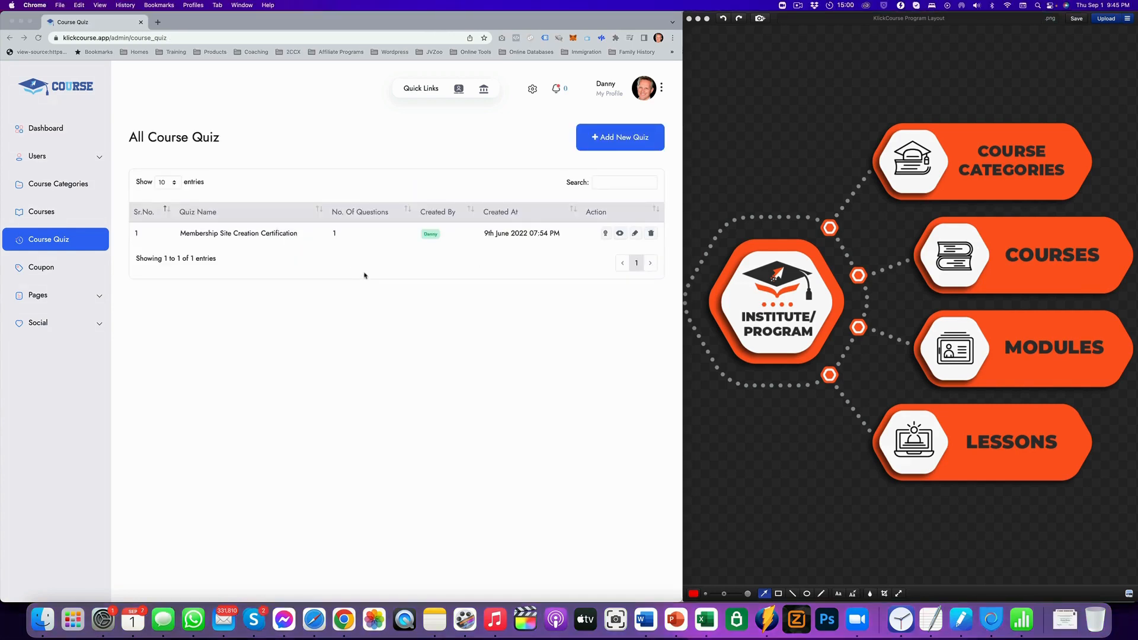
mouse_move(499, 260)
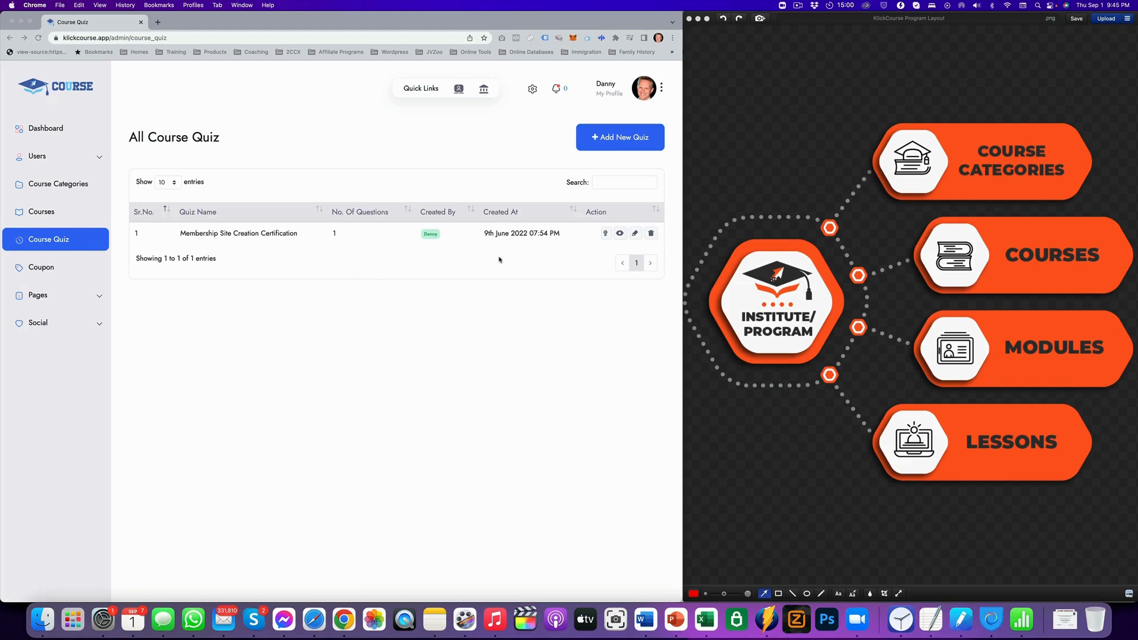
mouse_move(257, 235)
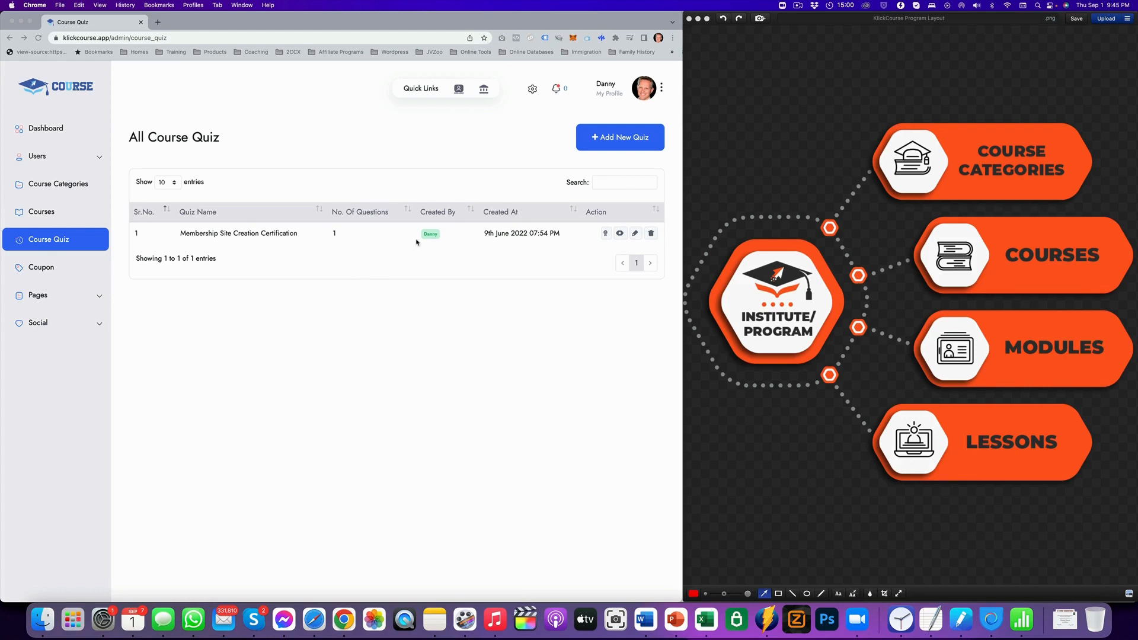
mouse_move(635, 234)
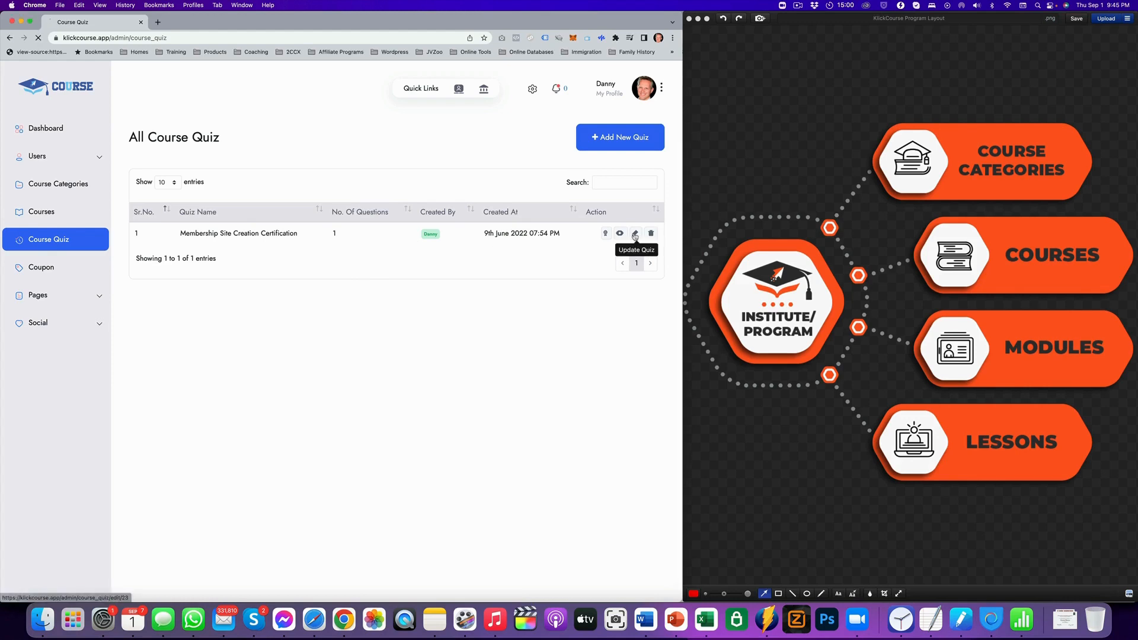
Correct 'Includ' to 'Include' in Question 1 of the certification quiz and update it
left_click(634, 234)
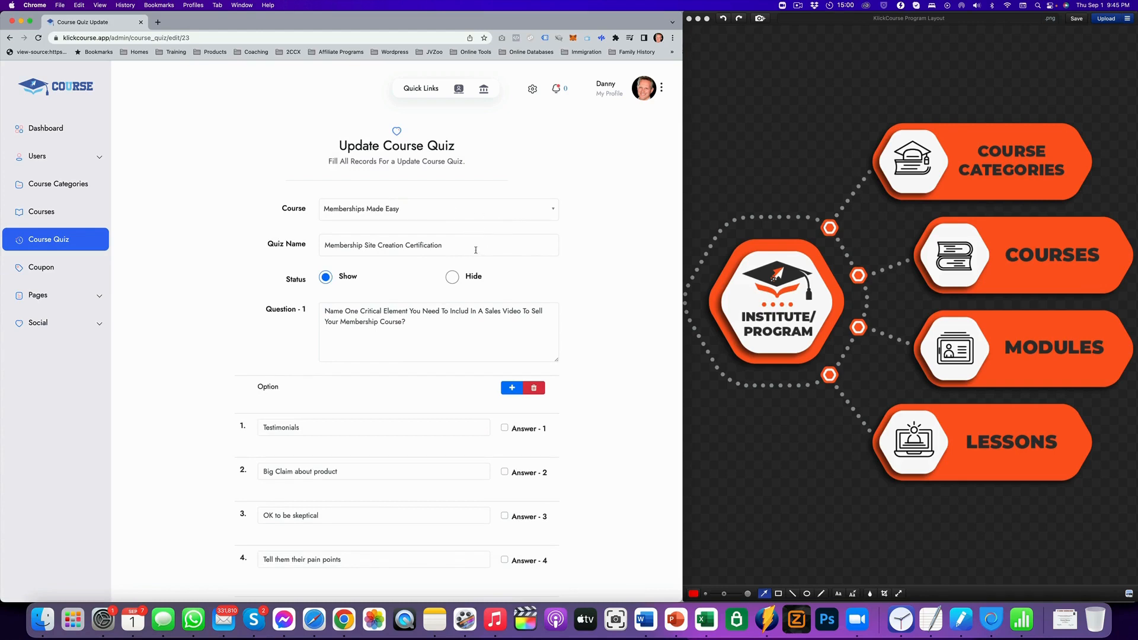
mouse_move(358, 311)
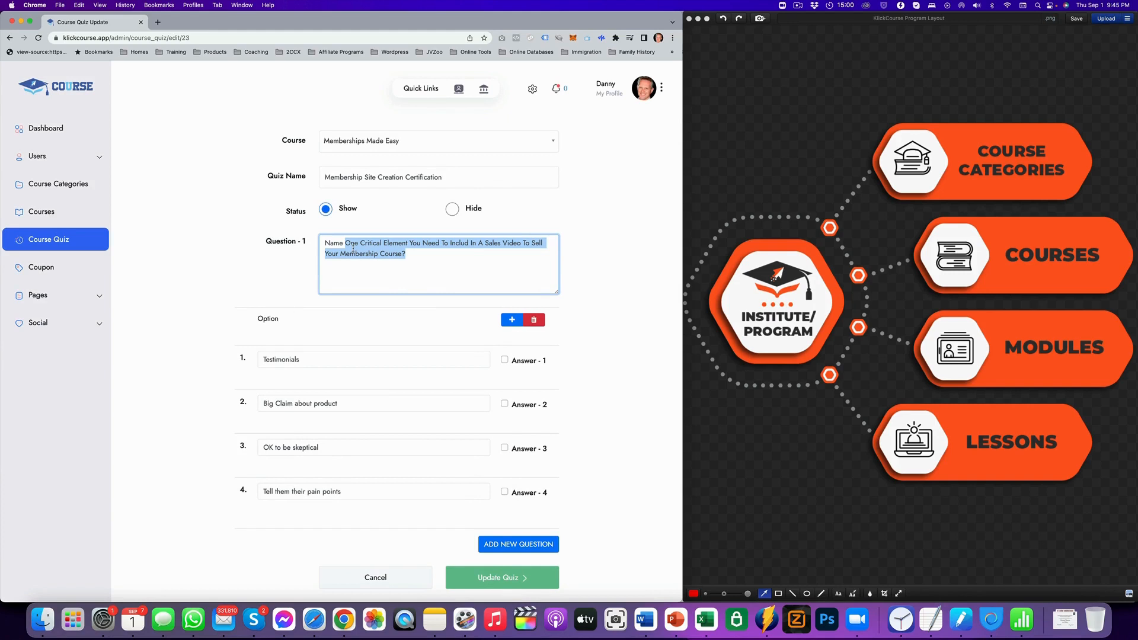
mouse_move(481, 254)
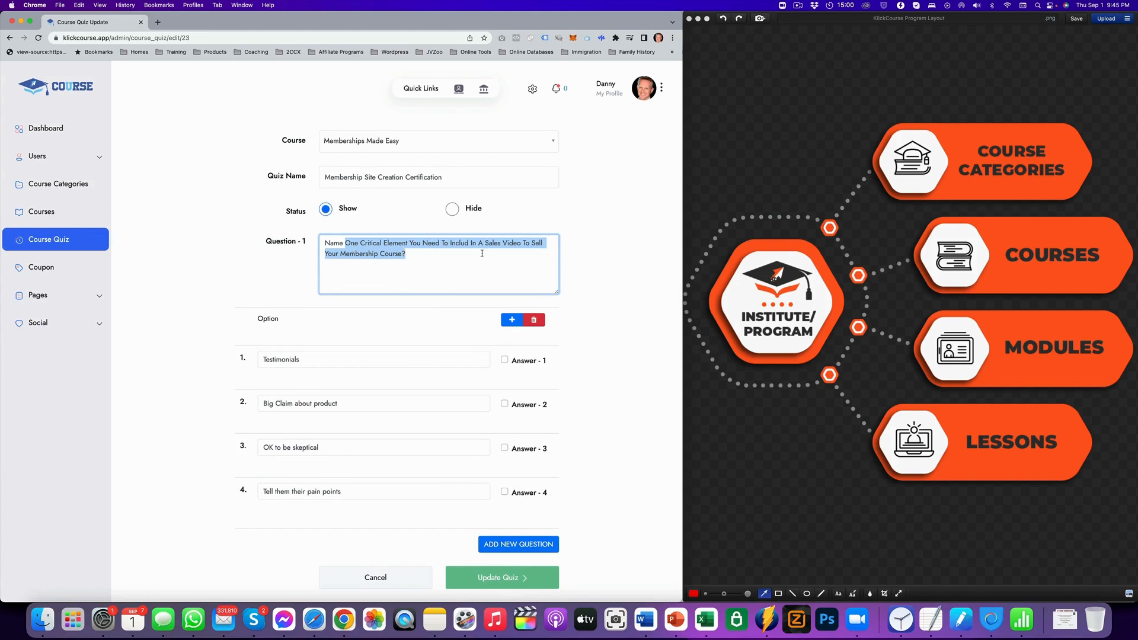
left_click(508, 273)
type("e")
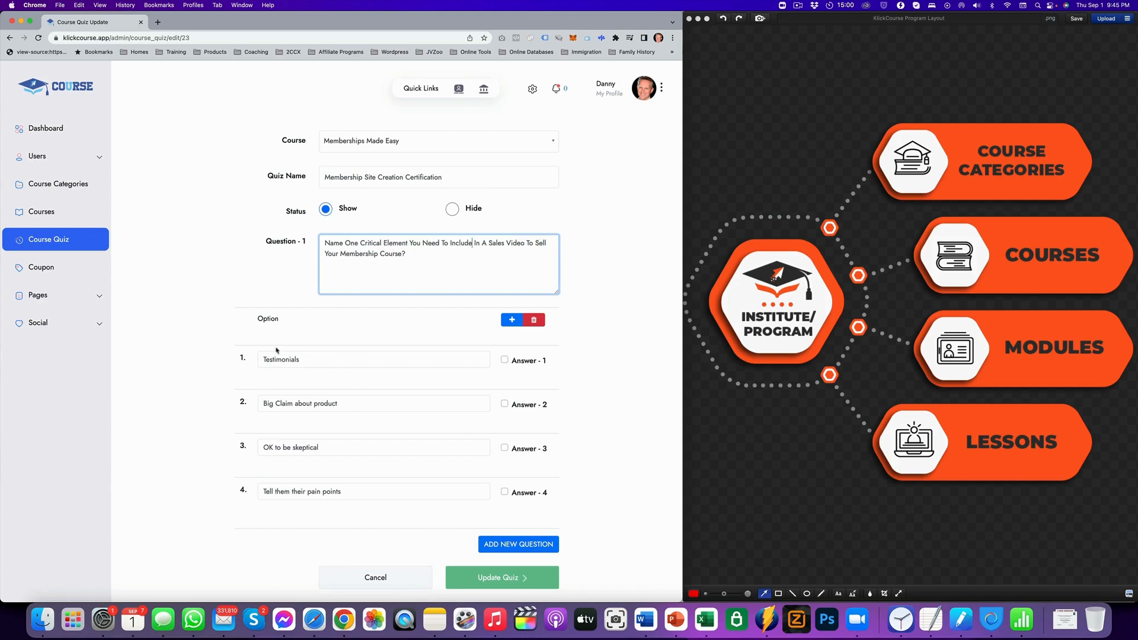
mouse_move(623, 396)
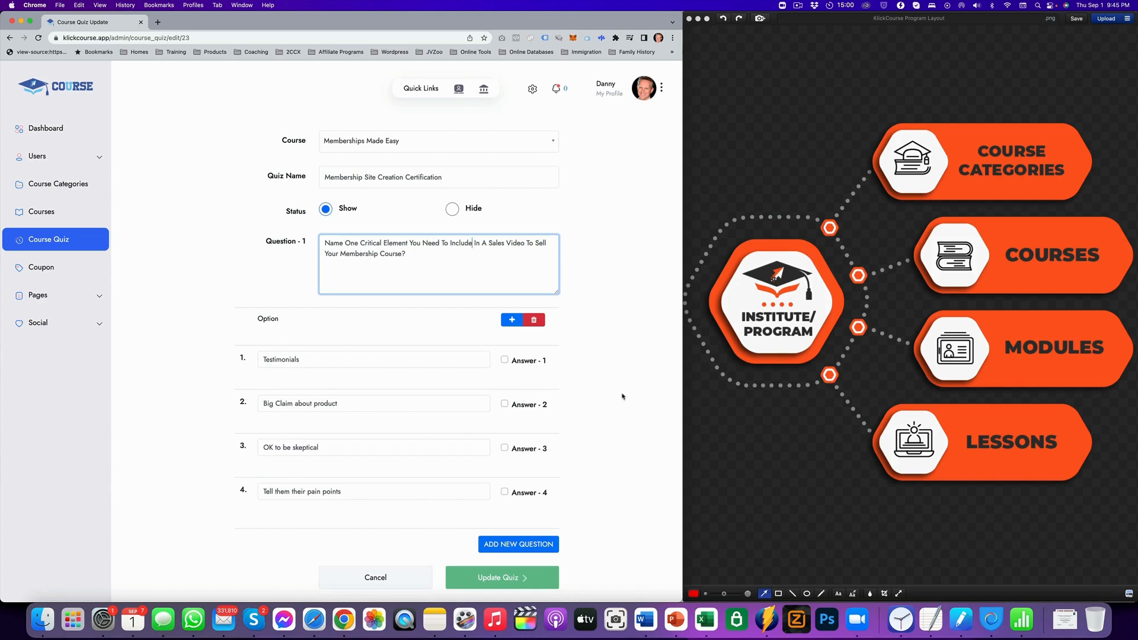
mouse_move(607, 313)
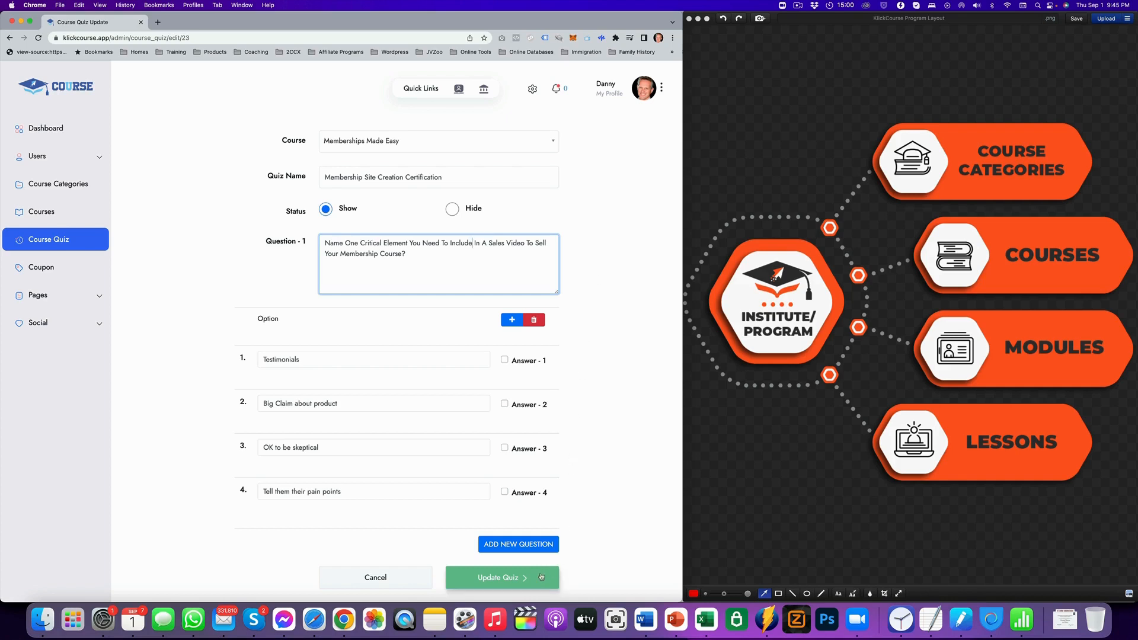
left_click(501, 578)
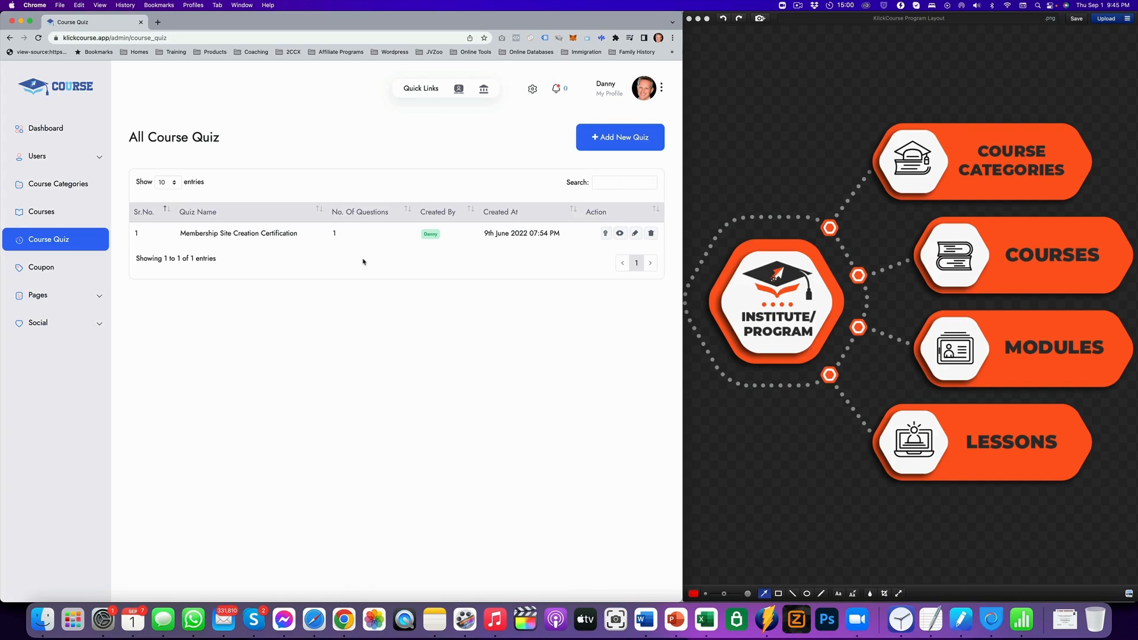
mouse_move(507, 251)
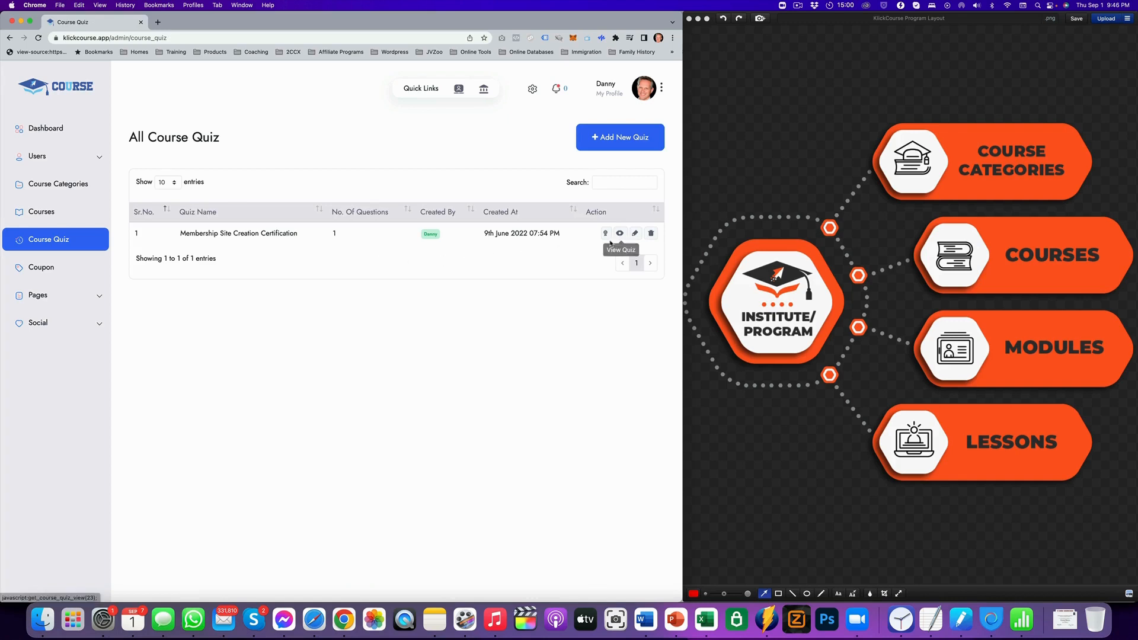
mouse_move(605, 233)
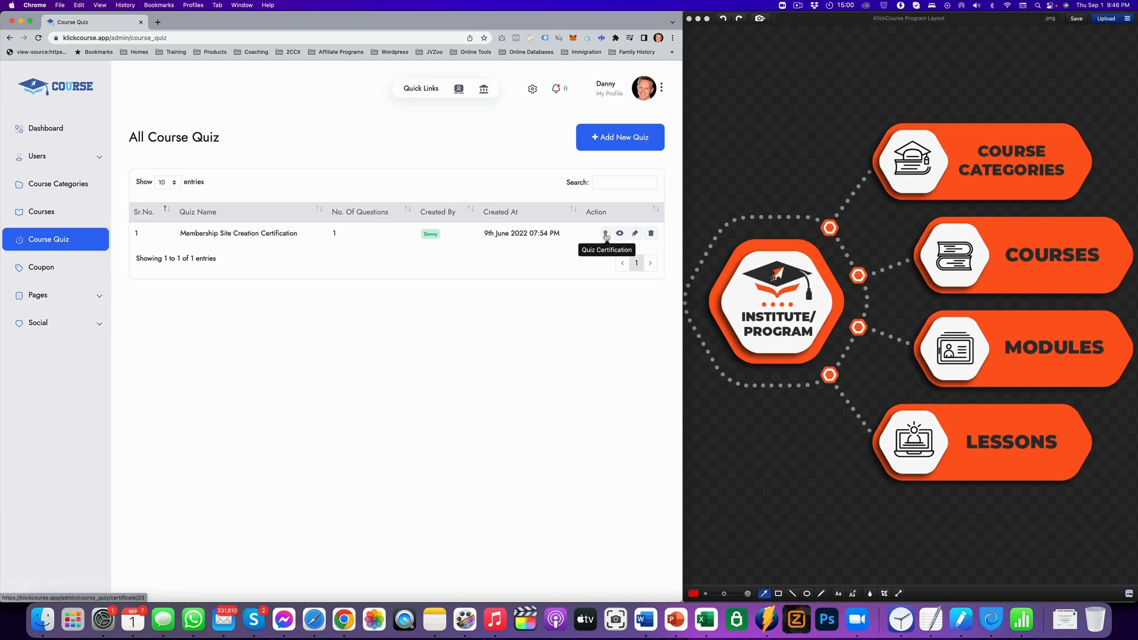
View the quiz's certificates: Membership Certification at 70 and Doctor Of Medicine at 90
left_click(604, 234)
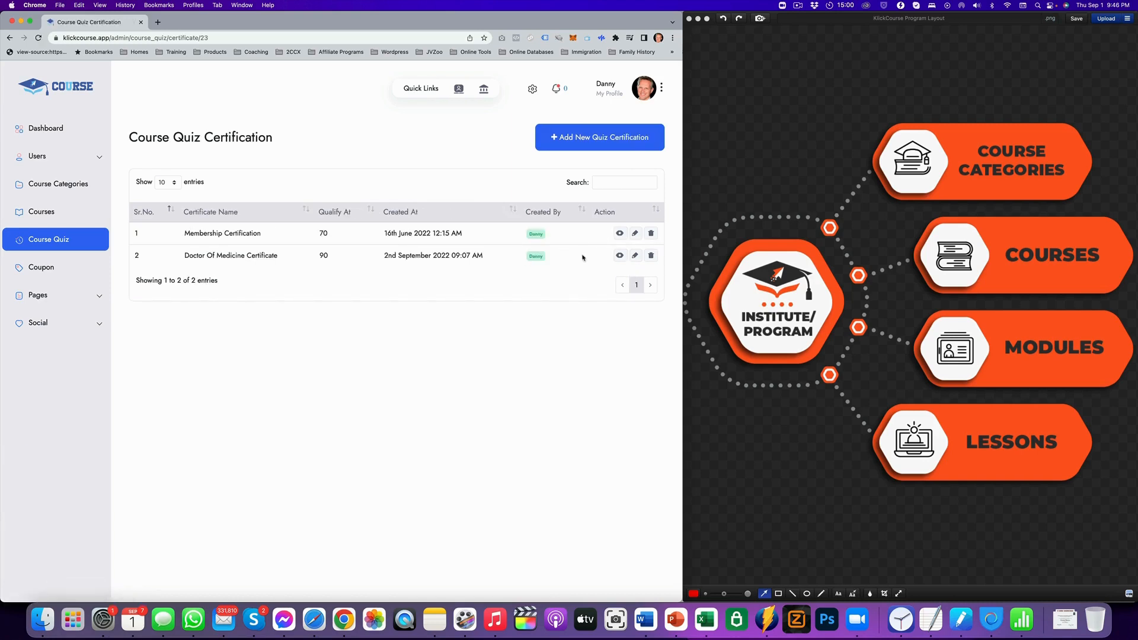
mouse_move(306, 236)
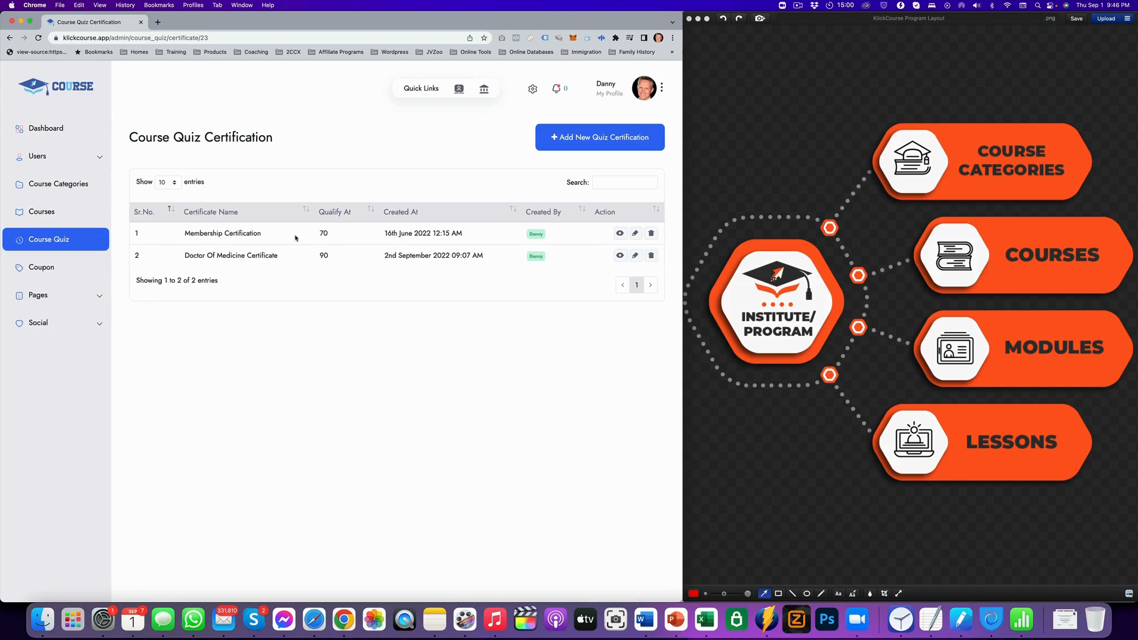
mouse_move(338, 233)
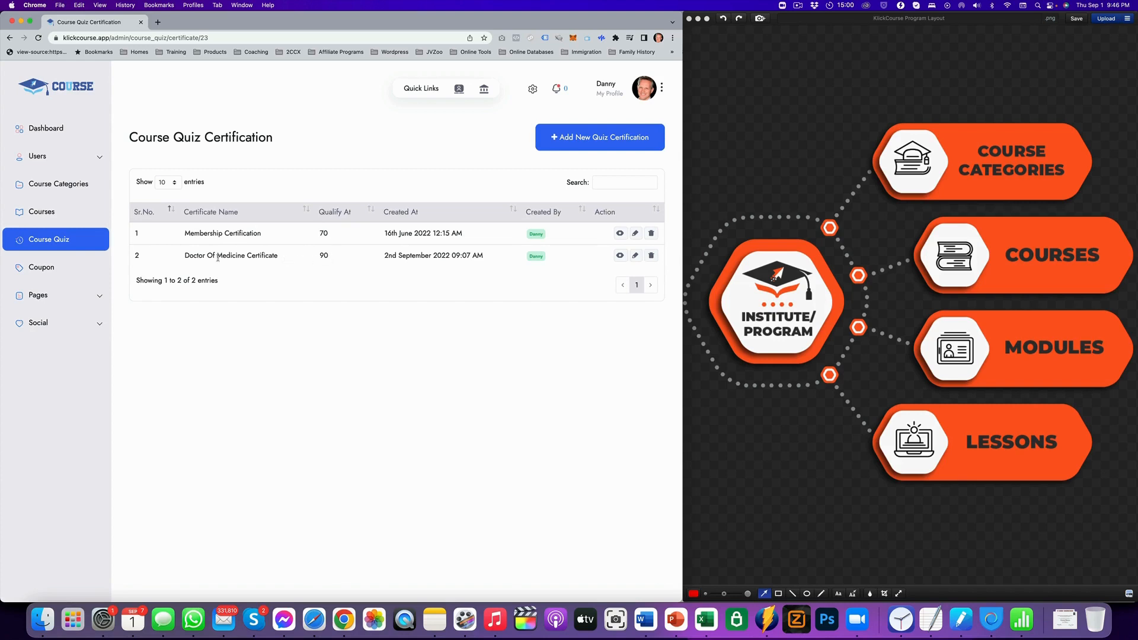
mouse_move(302, 257)
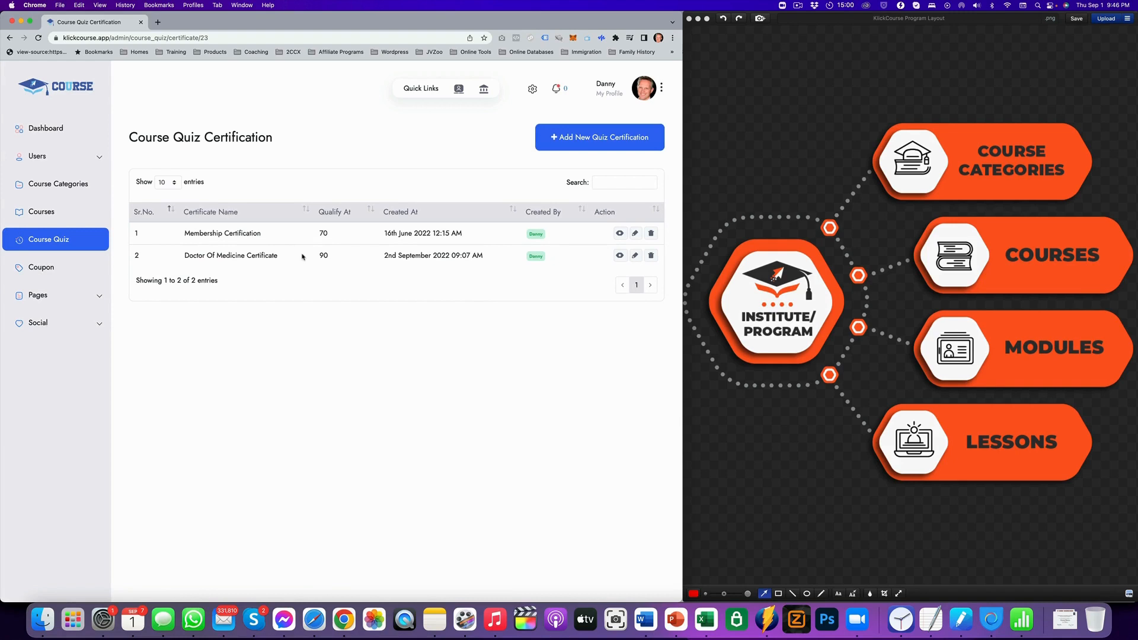
mouse_move(610, 259)
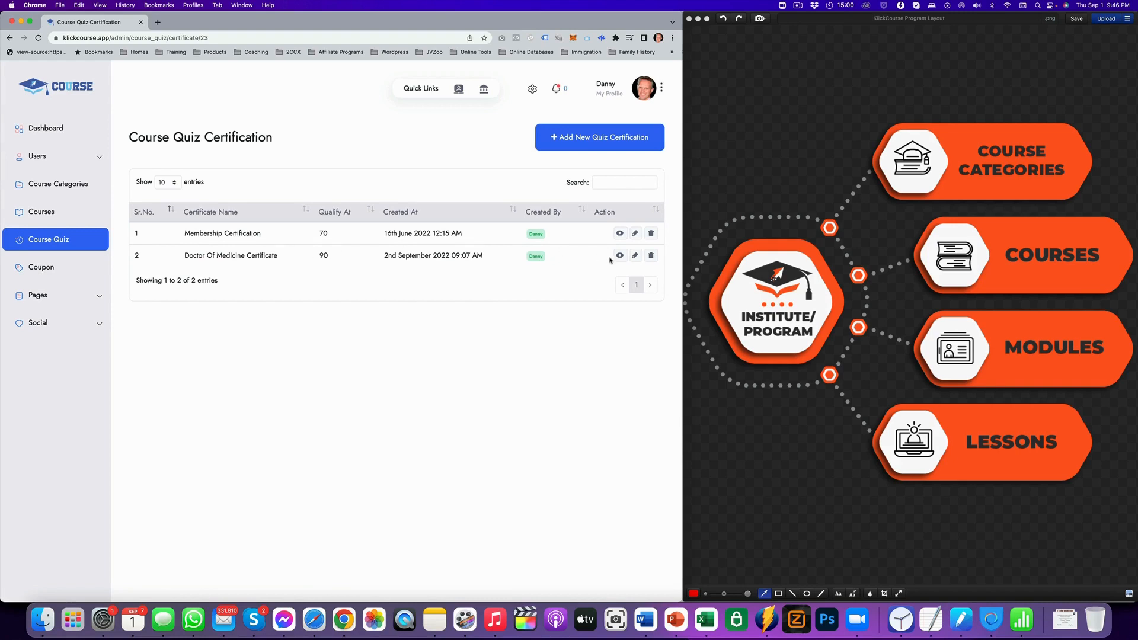
mouse_move(635, 255)
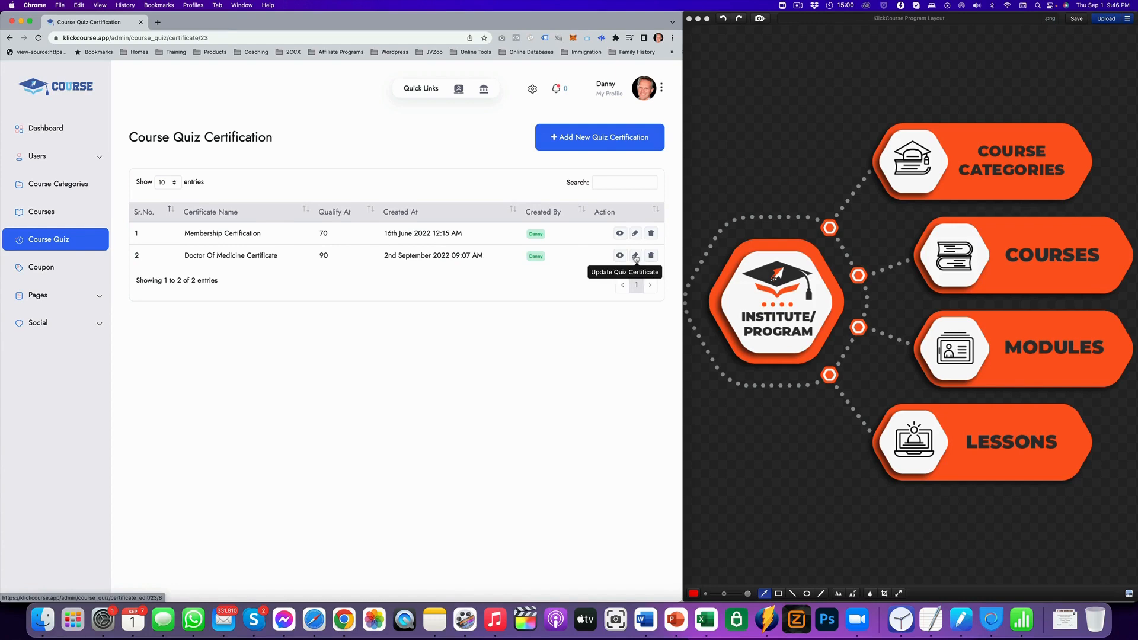
Open the Doctor Of Medicine Certificate template for updating from the certification list
left_click(634, 255)
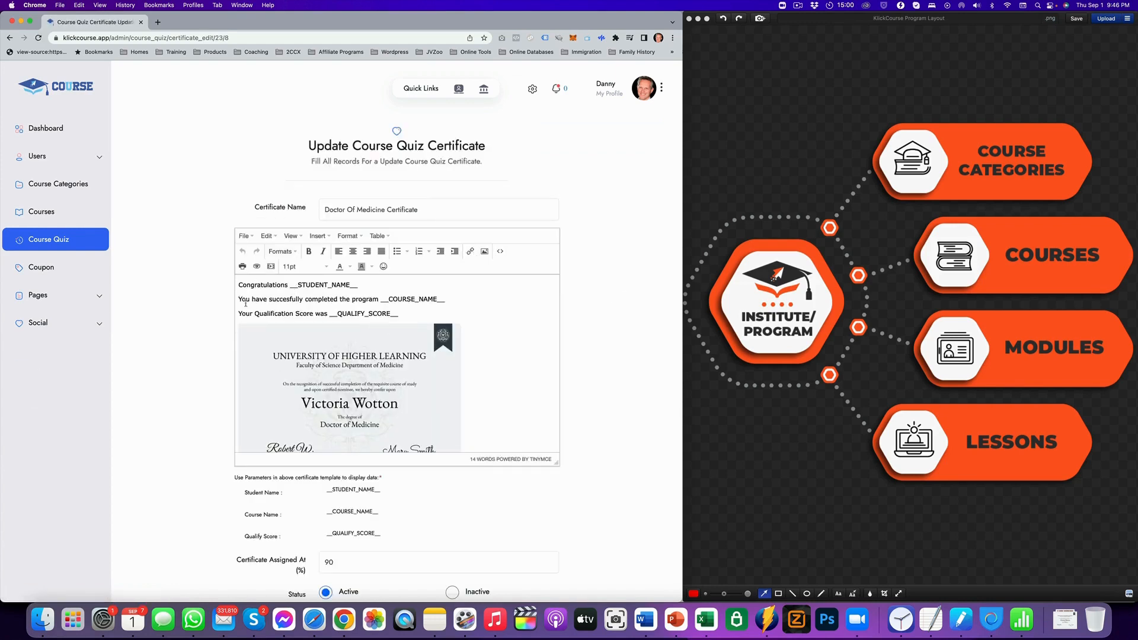
mouse_move(219, 305)
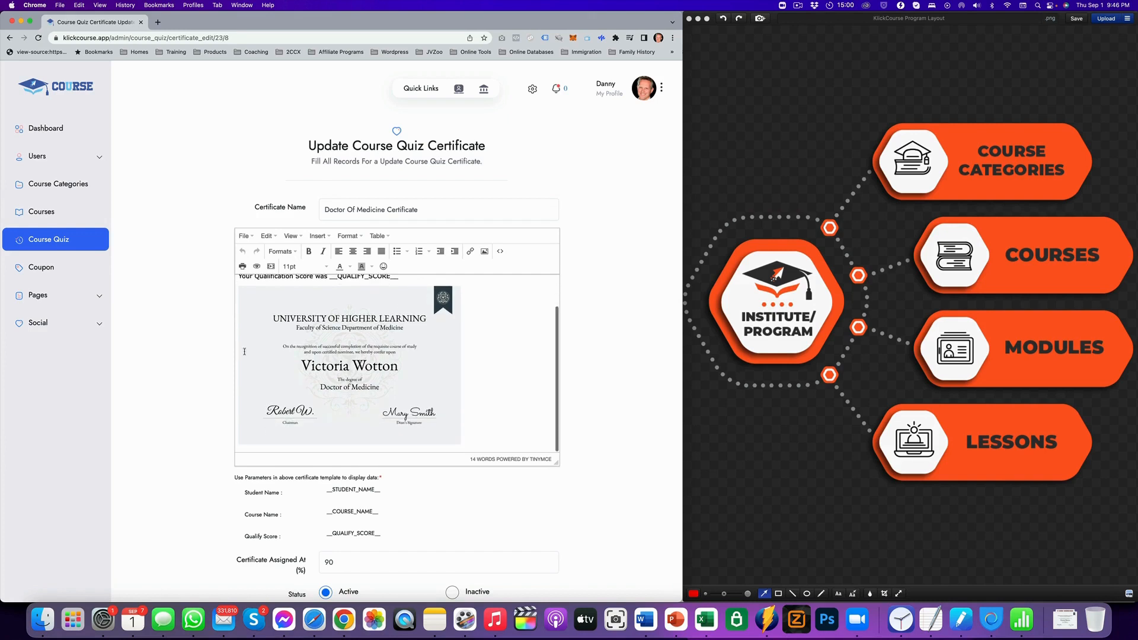
mouse_move(562, 353)
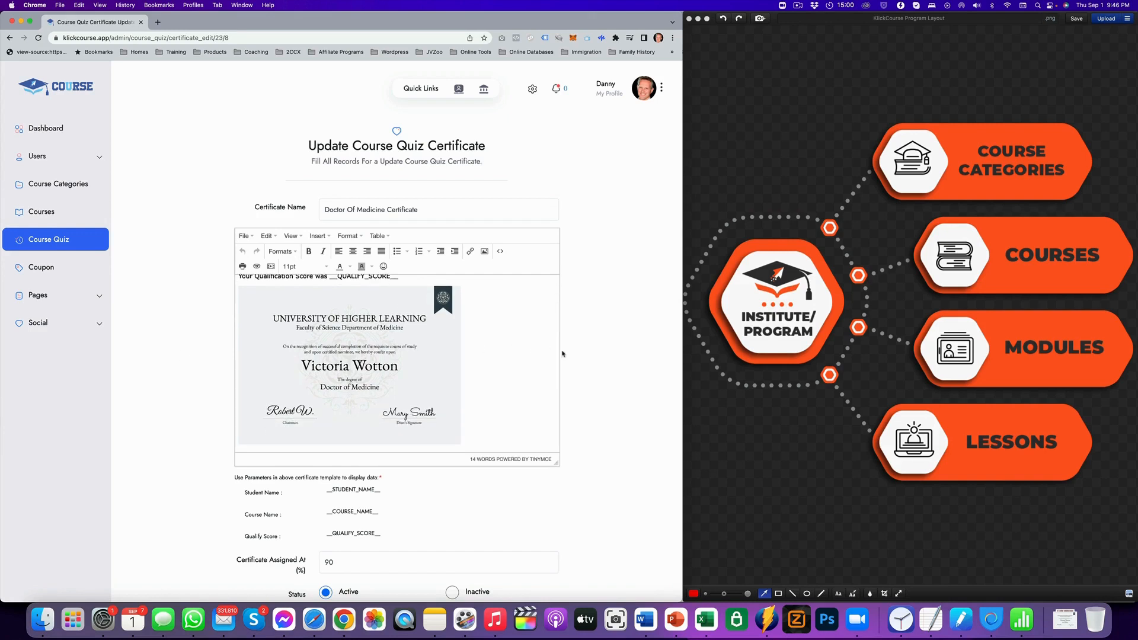